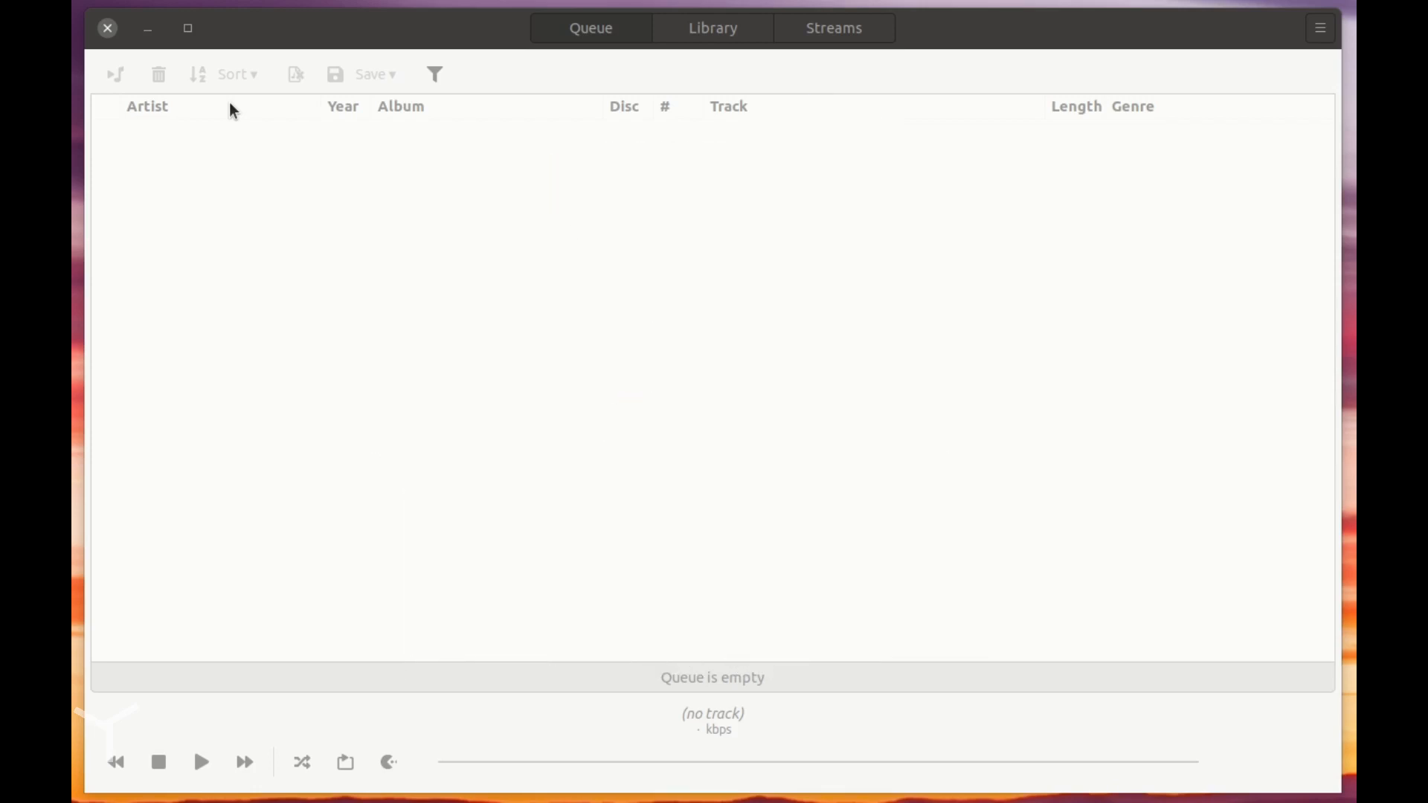
mouse_move(376, 41)
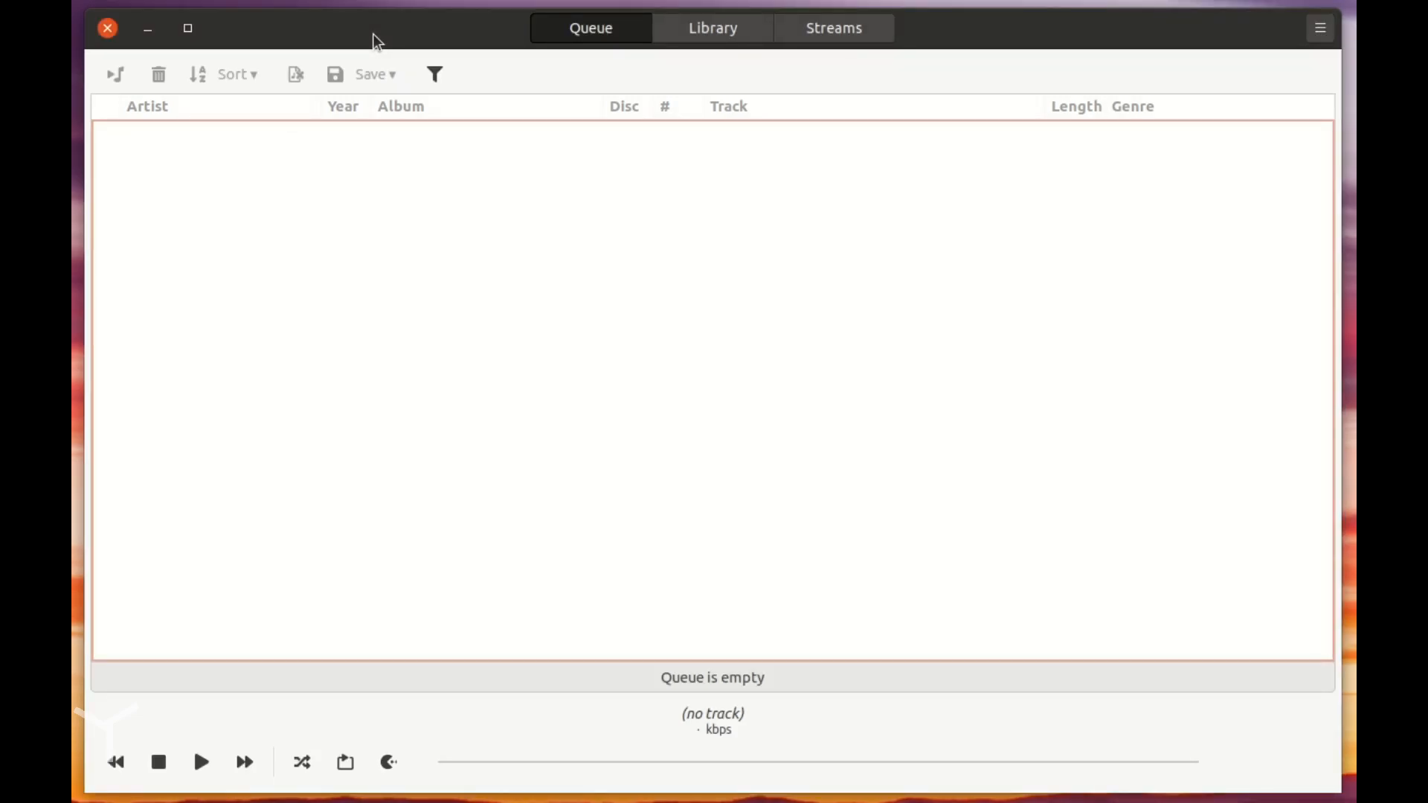
mouse_move(549, 258)
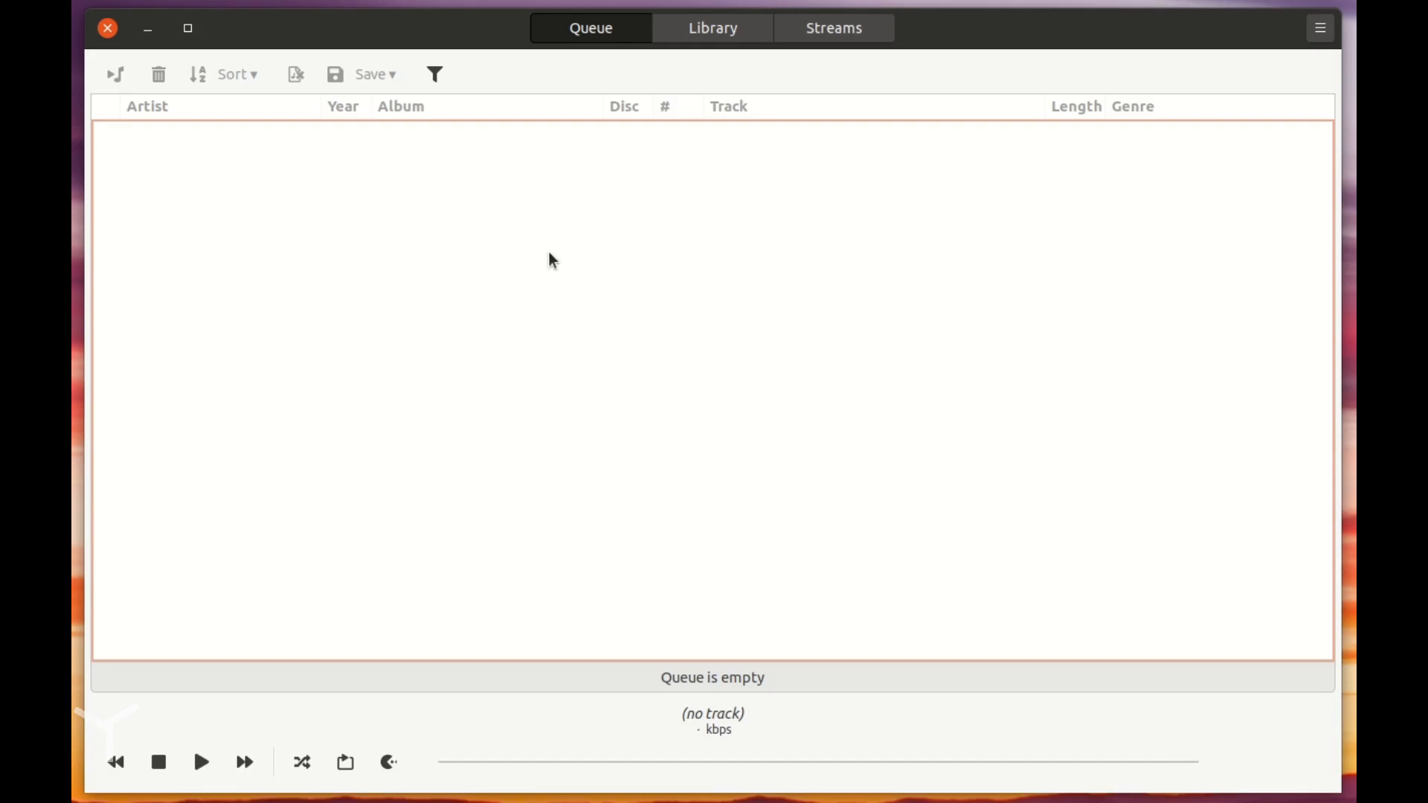
mouse_move(393, 42)
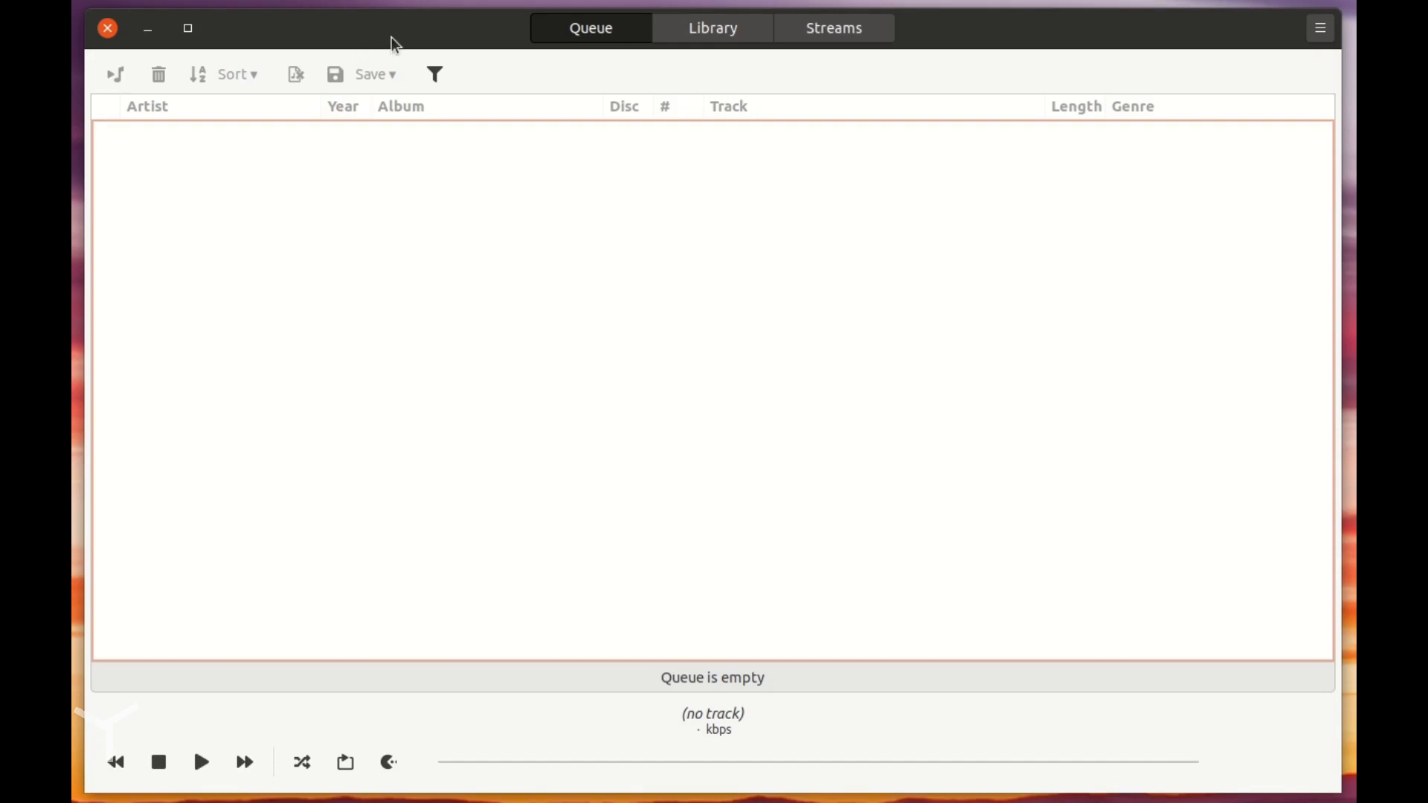
mouse_move(928, 596)
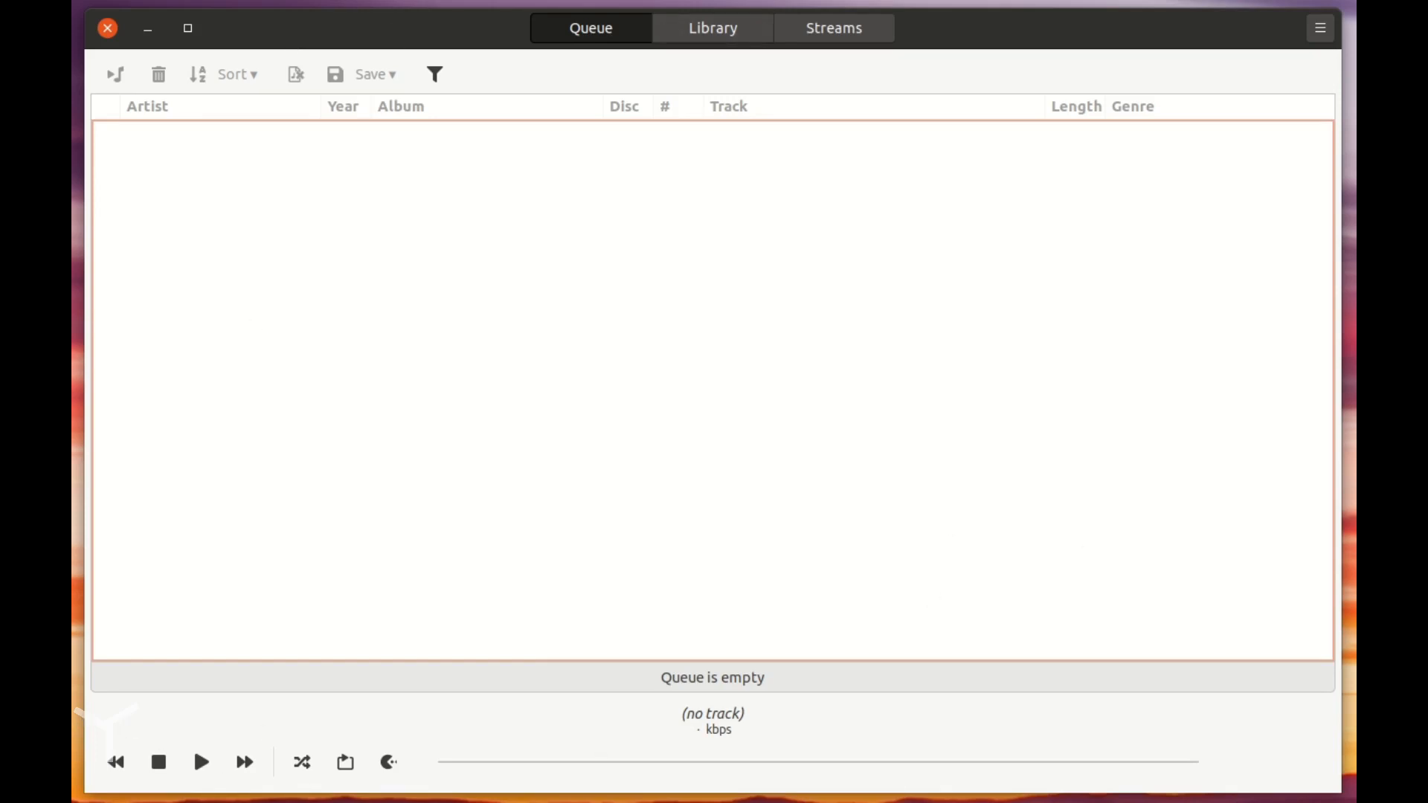
mouse_move(567, 39)
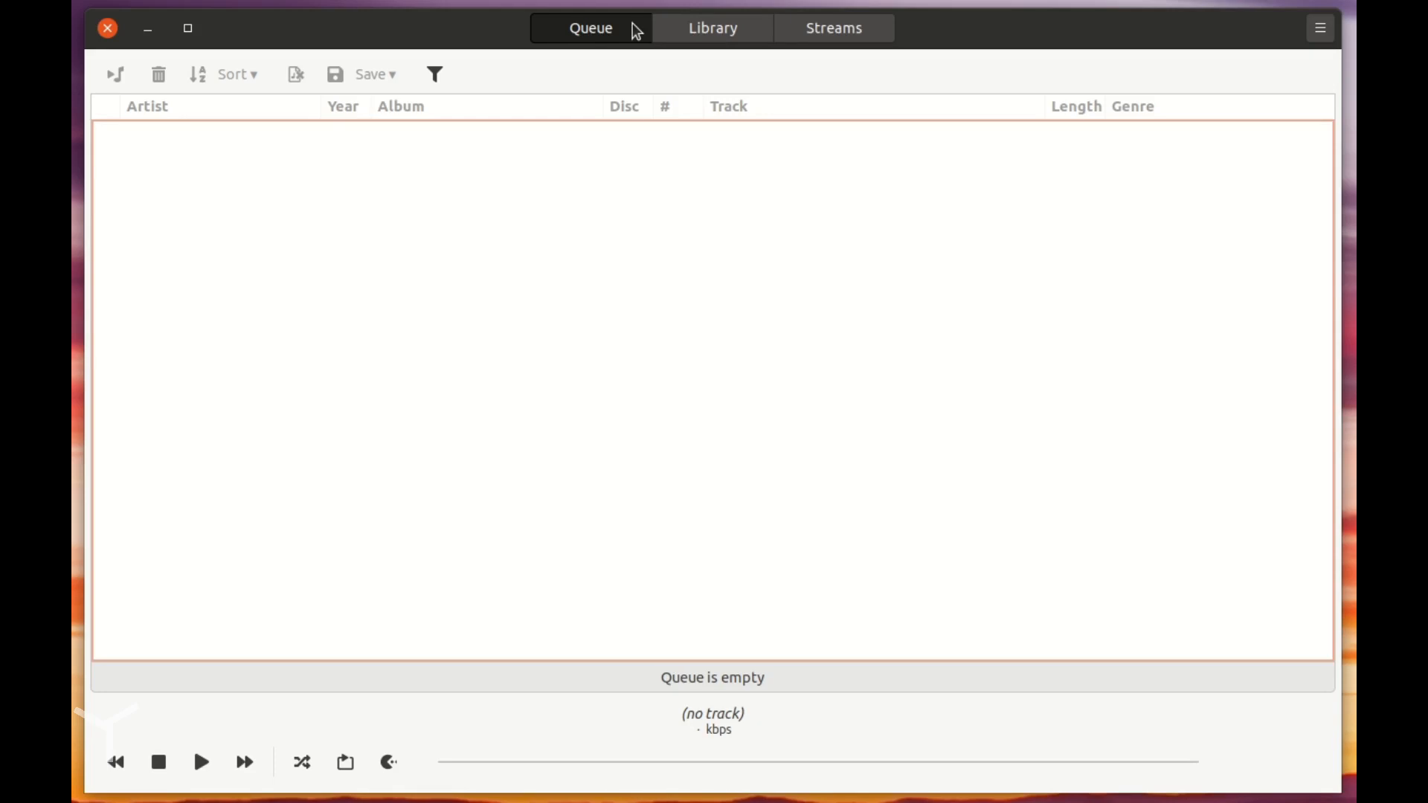
mouse_move(643, 30)
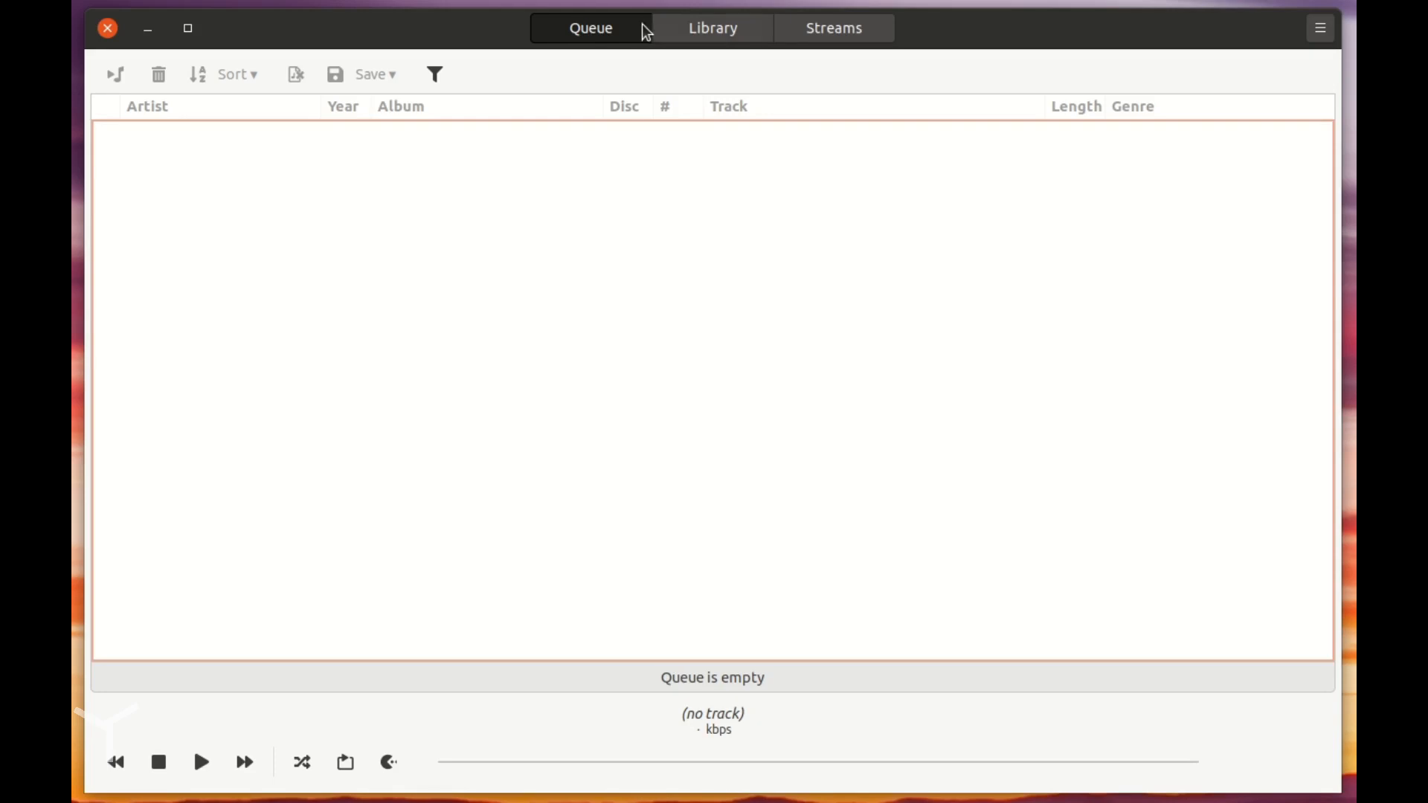
mouse_move(1116, 44)
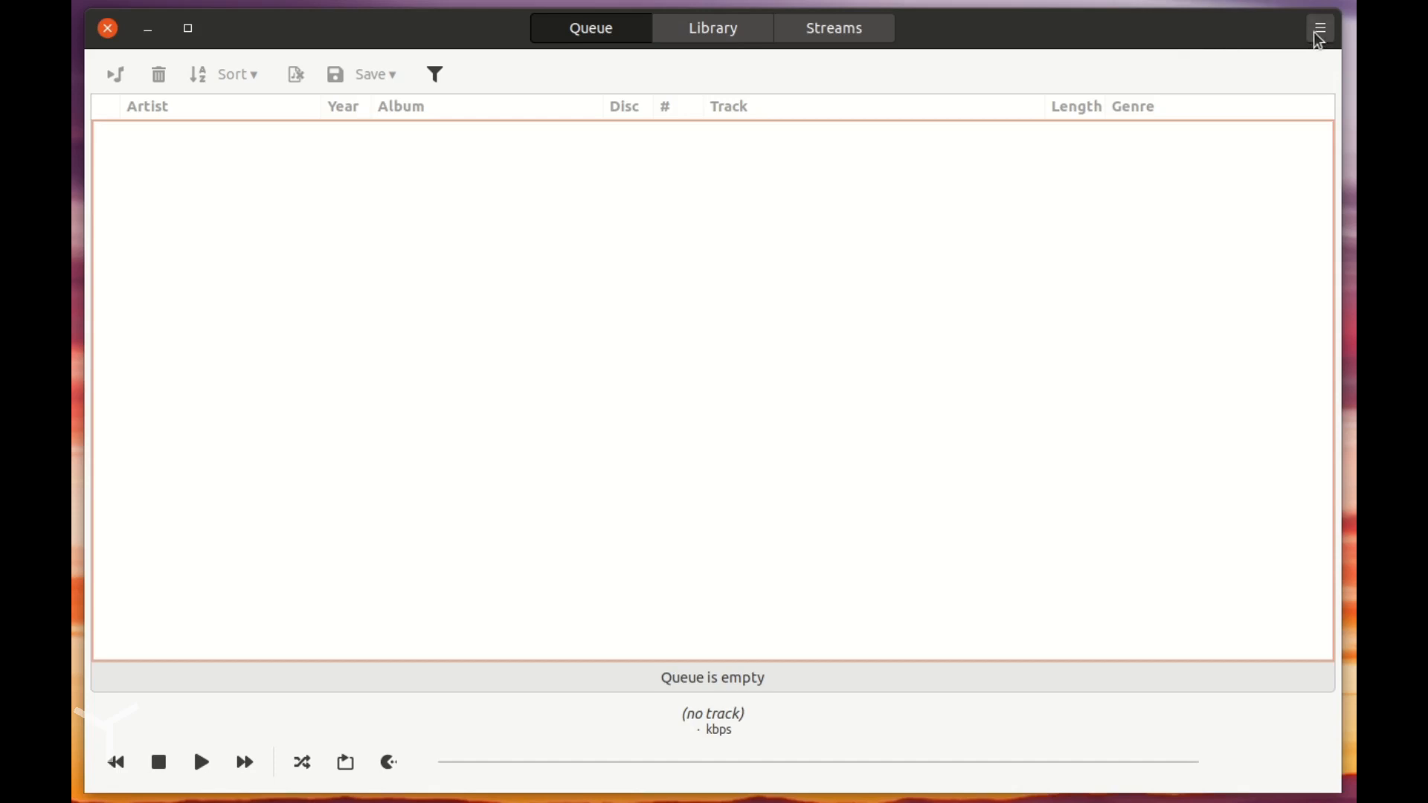
Step: Open Ymuse's hamburger menu with the MPD connection, preferences and quit options
click(1320, 26)
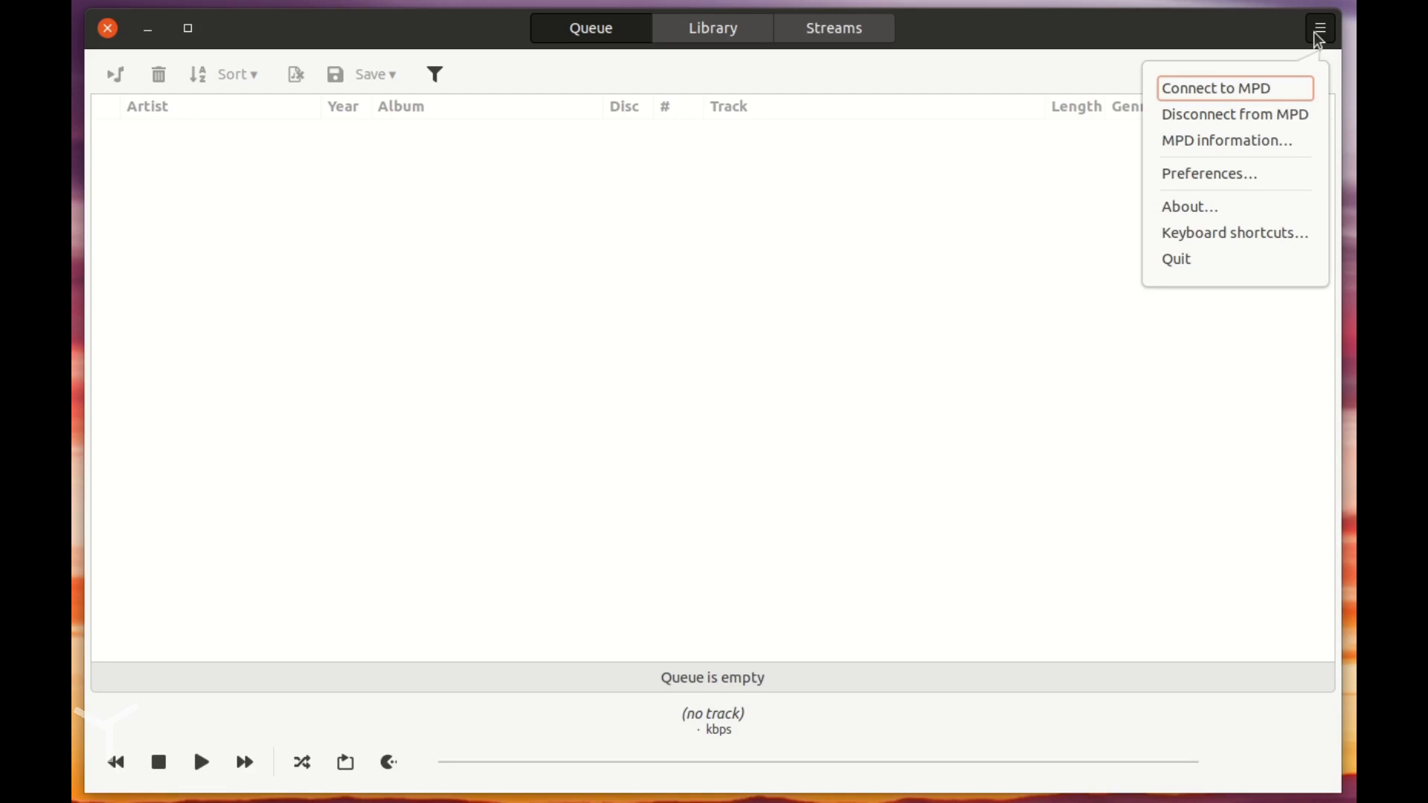
mouse_move(1300, 52)
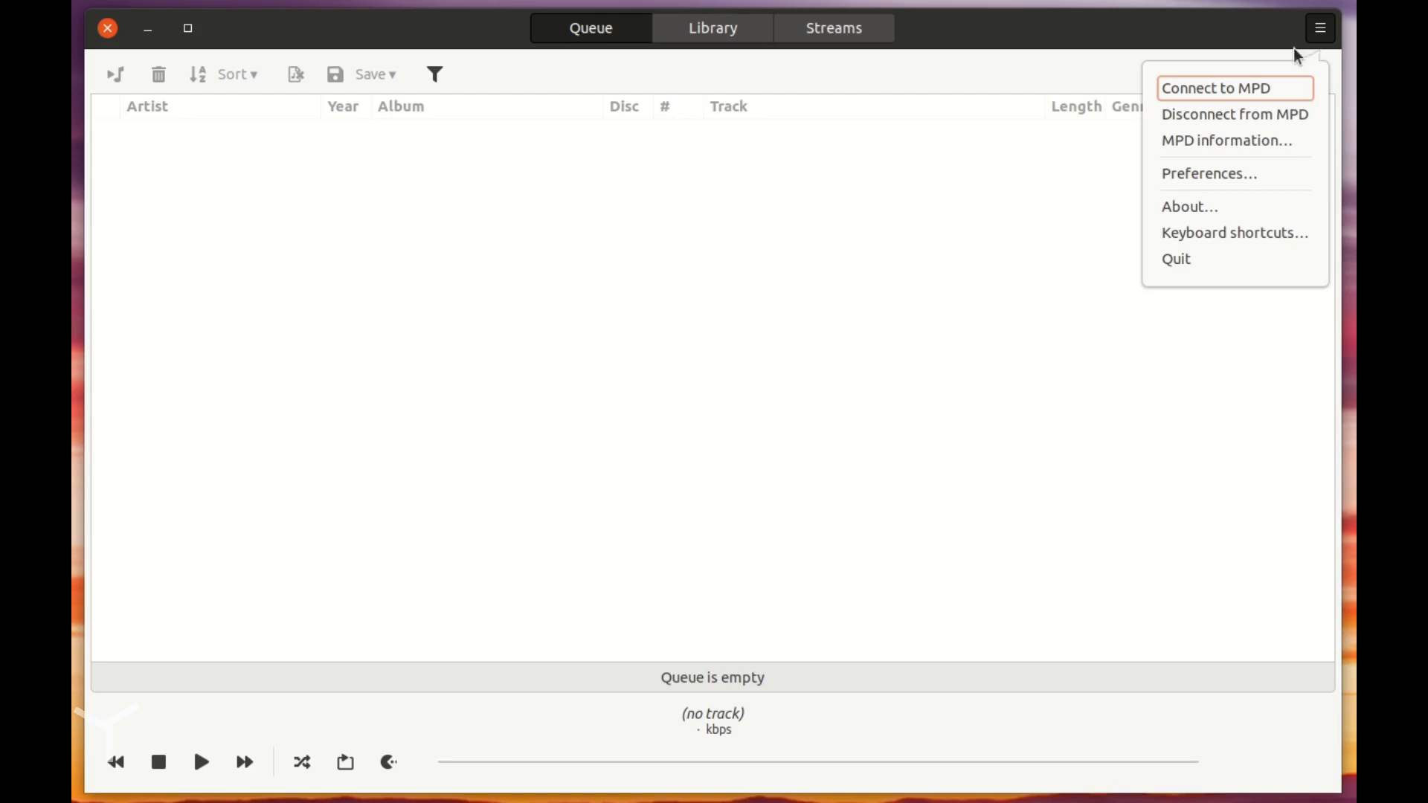
mouse_move(1259, 174)
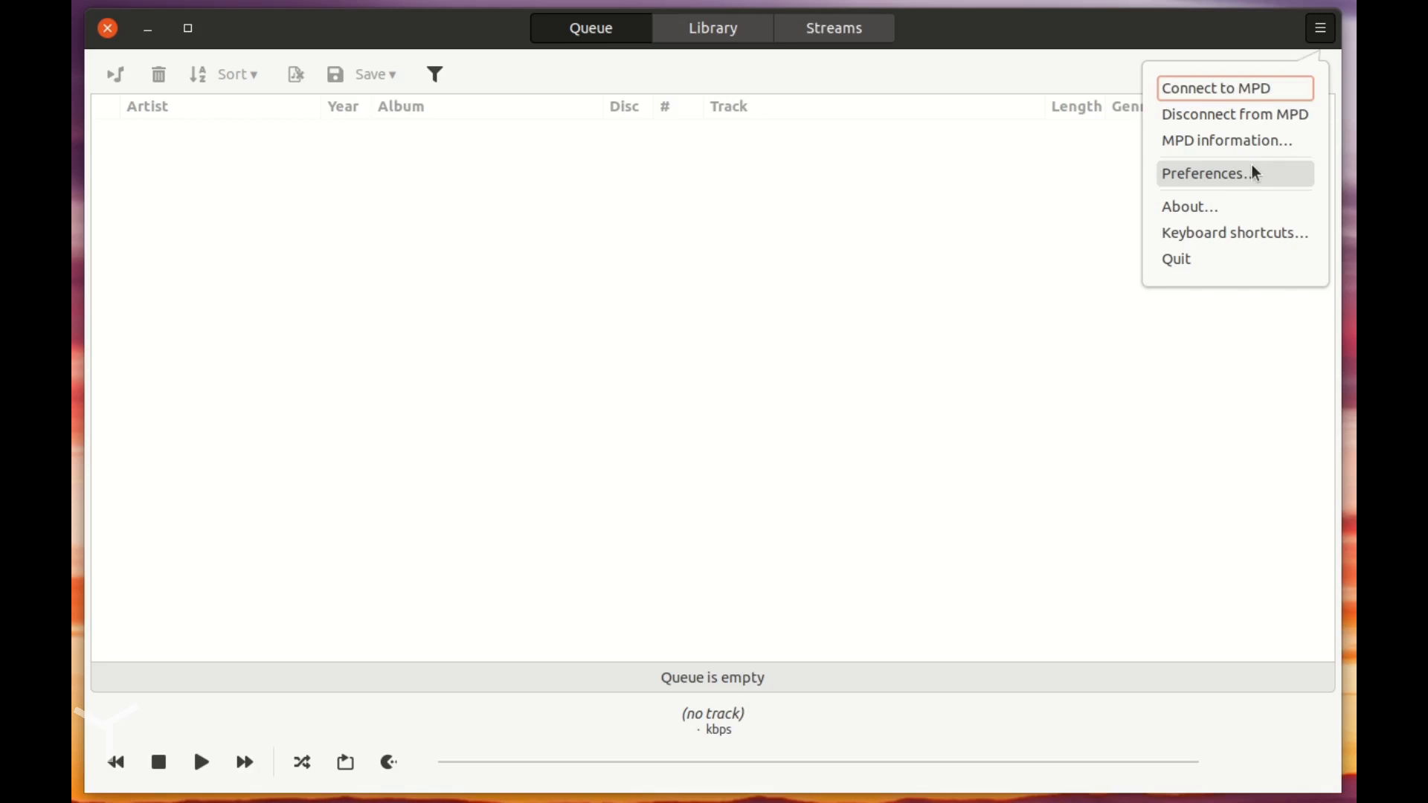
mouse_move(1239, 155)
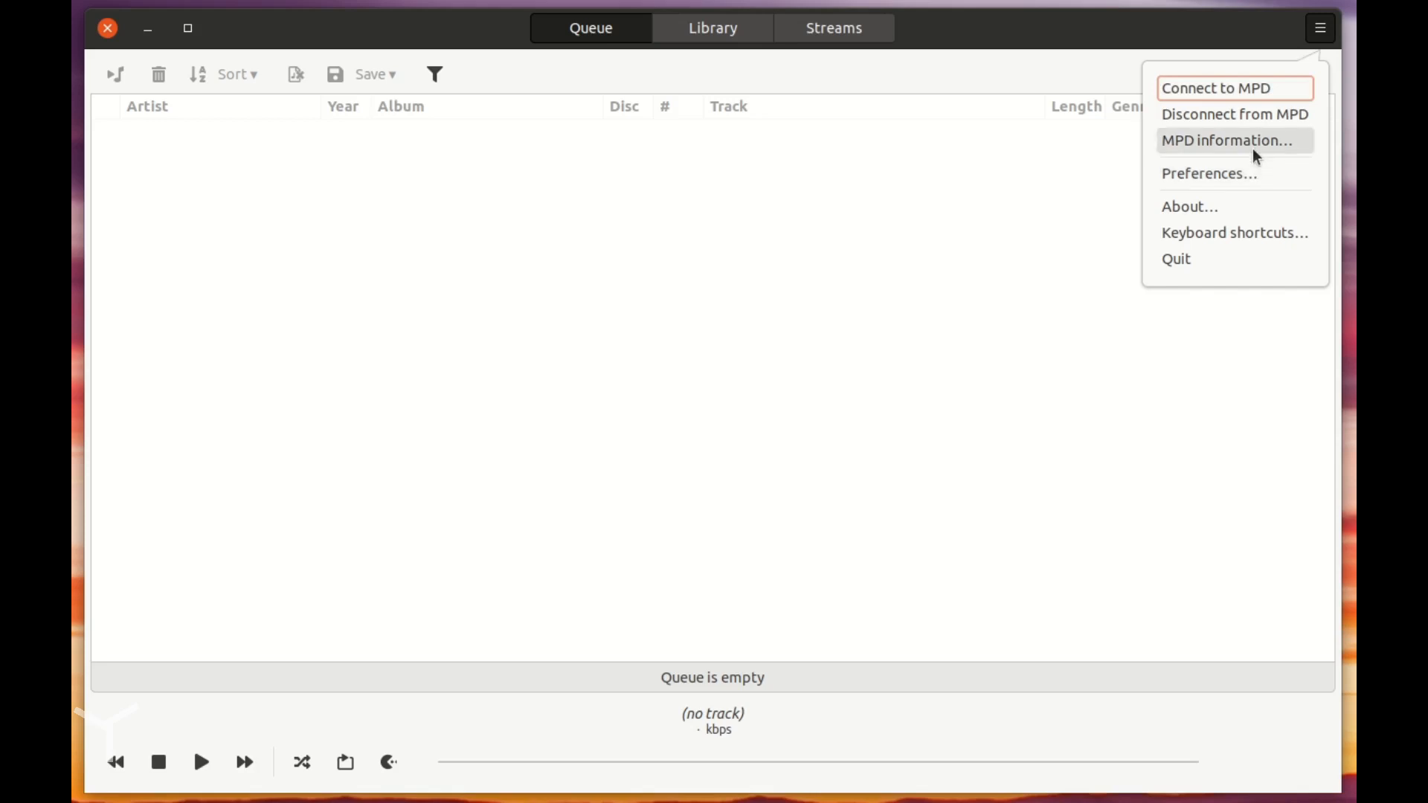
Step: Close the hamburger menu by clicking the empty queue area
click(514, 195)
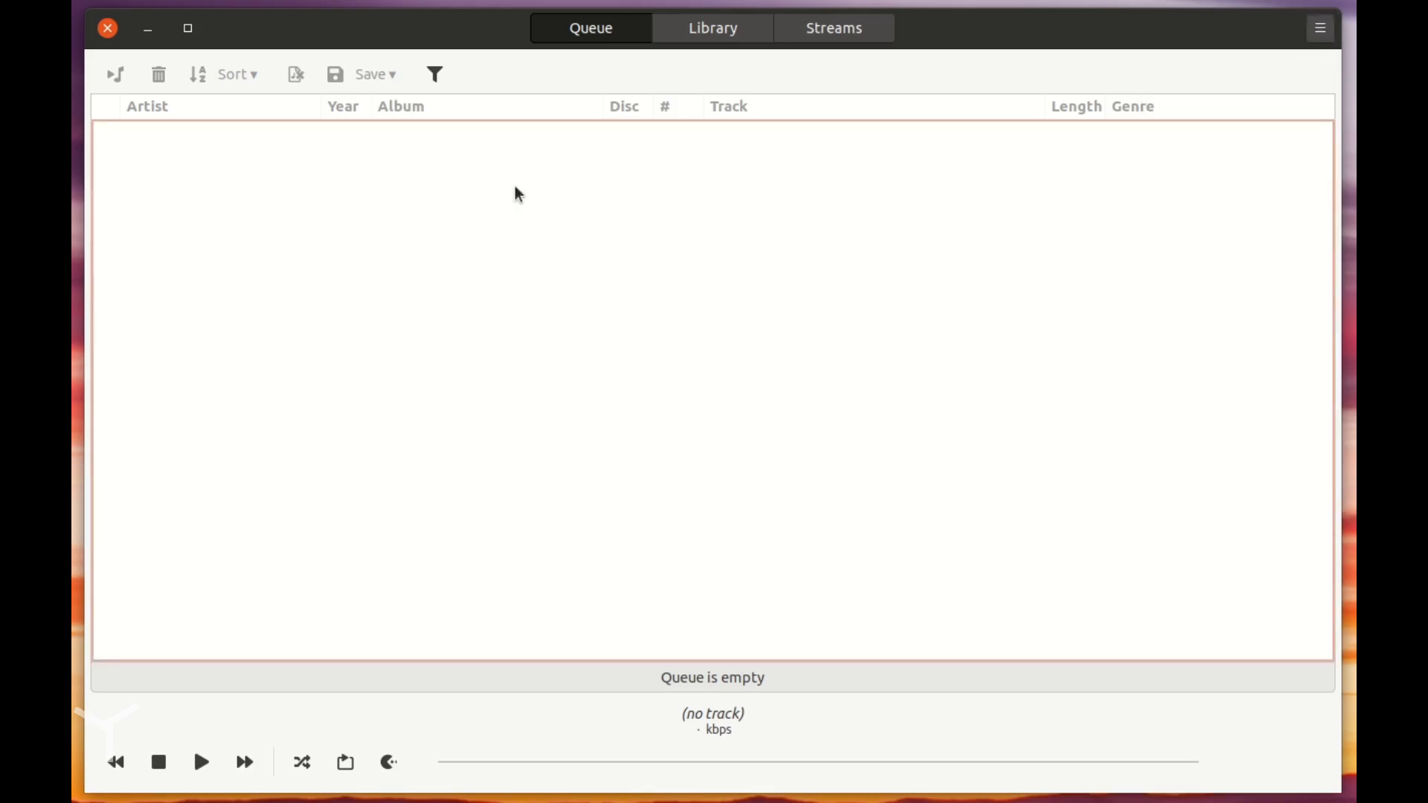
mouse_move(597, 199)
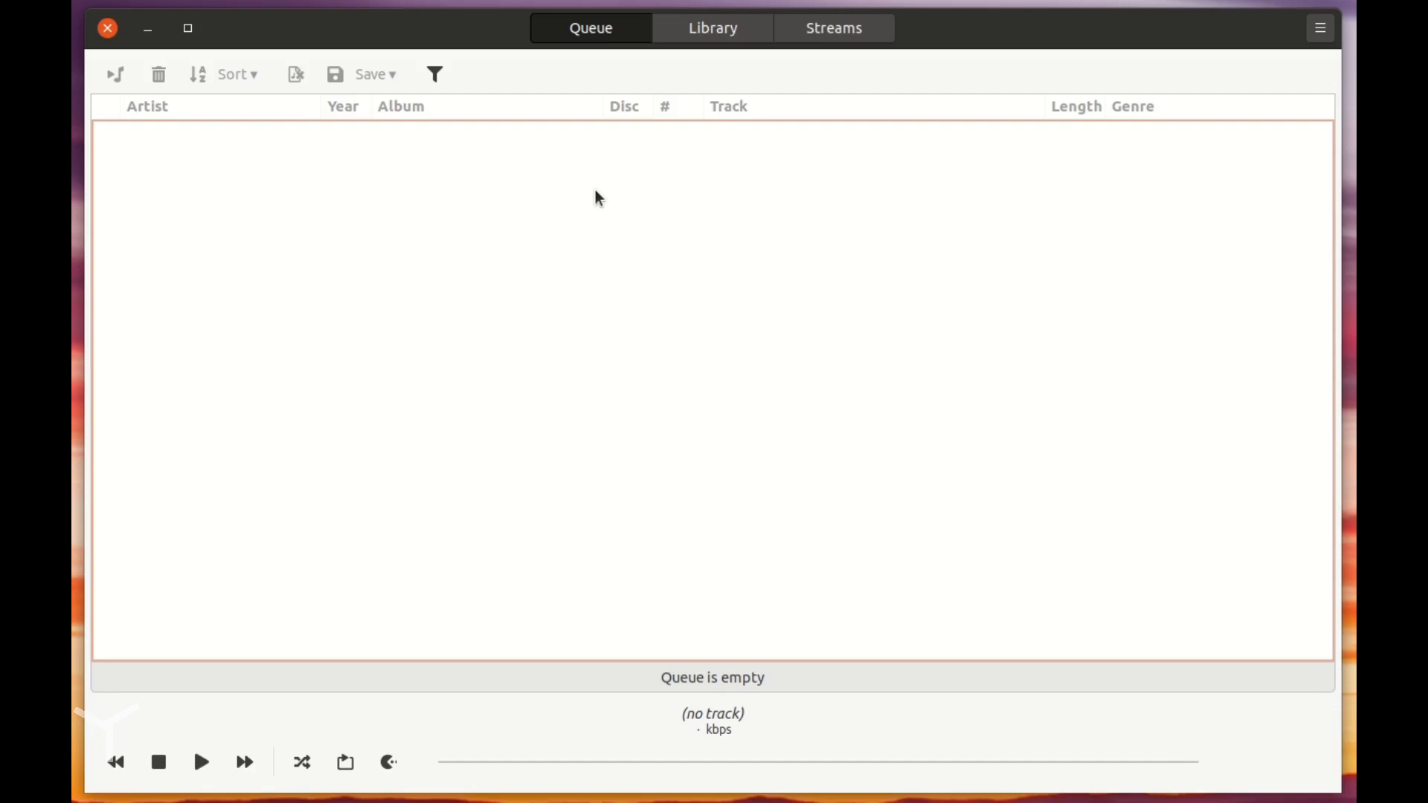
mouse_move(590, 197)
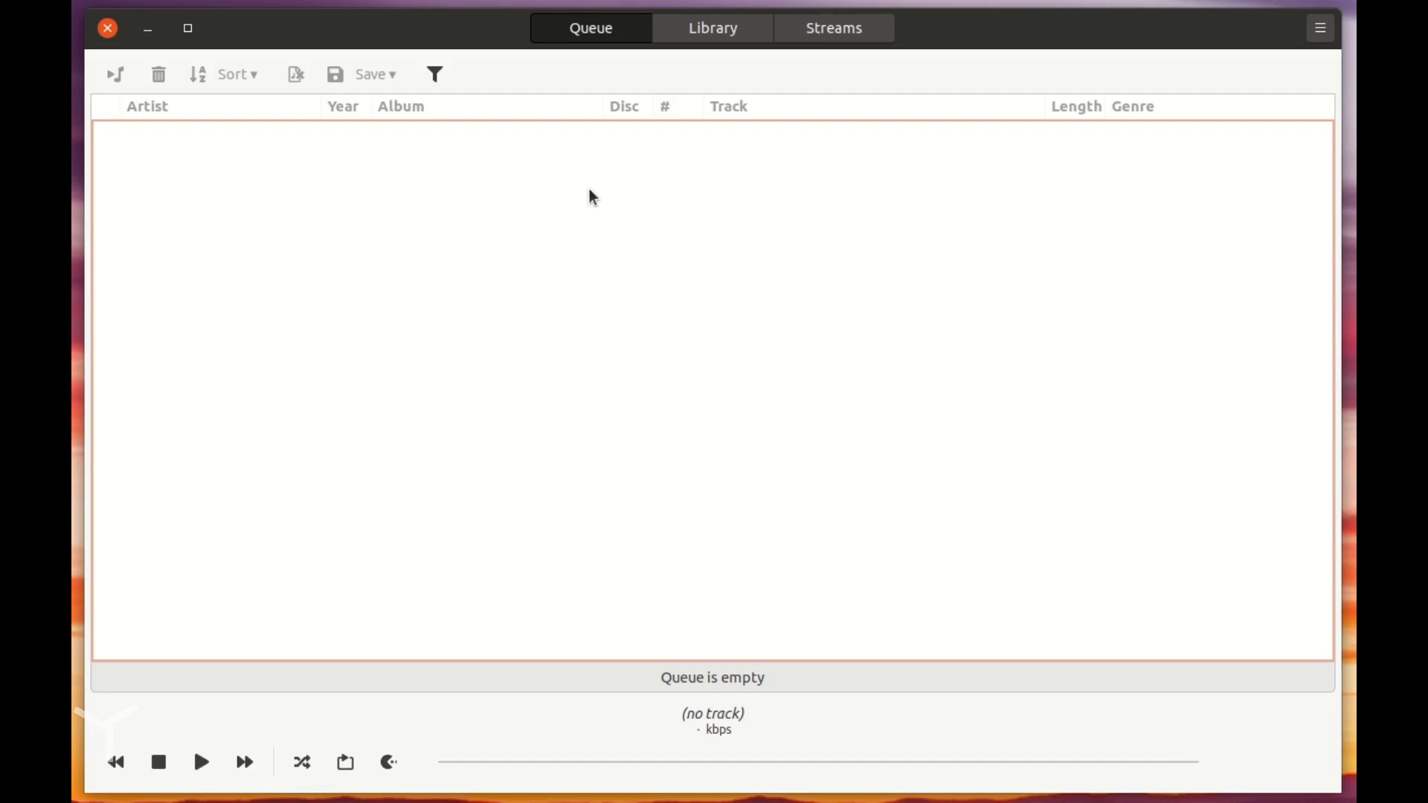
mouse_move(368, 347)
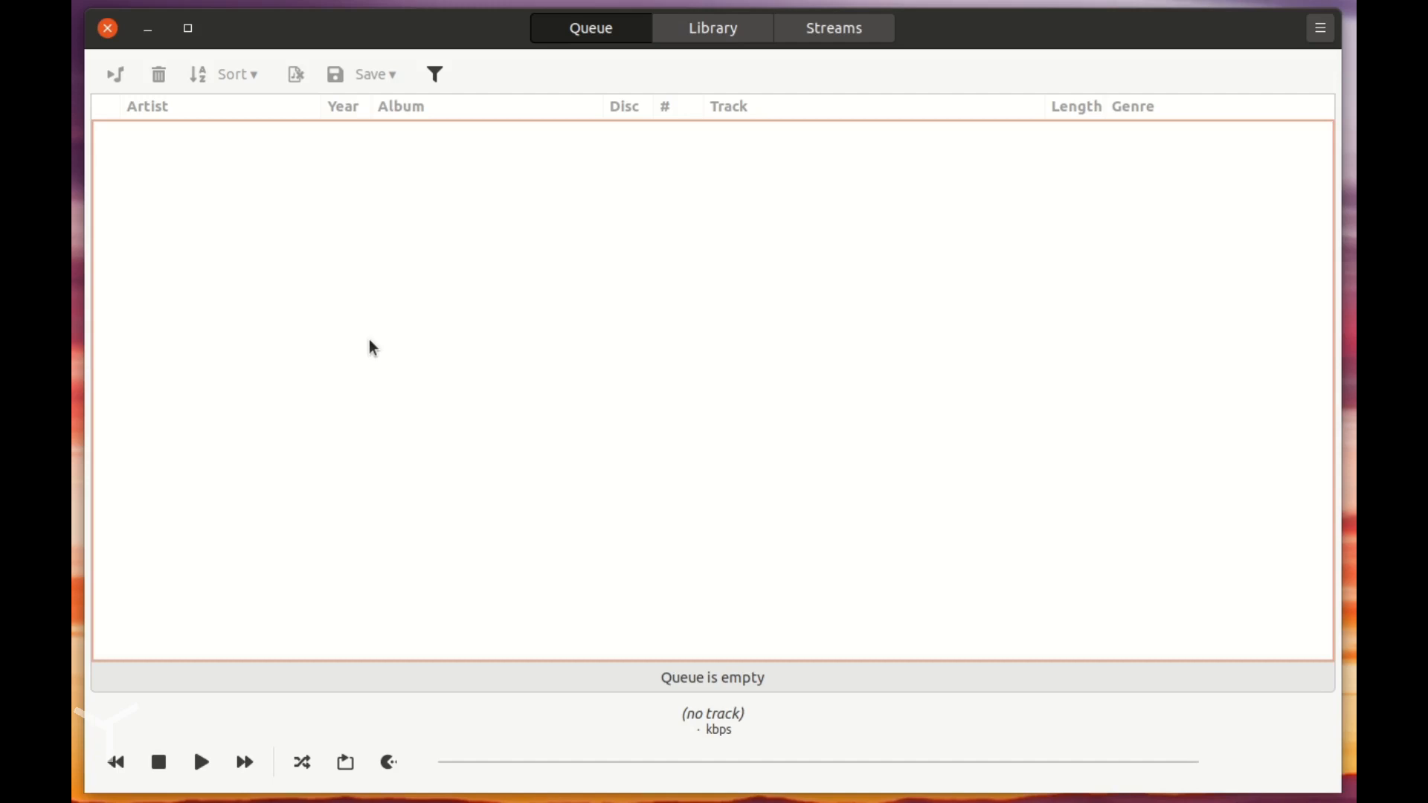
mouse_move(620, 155)
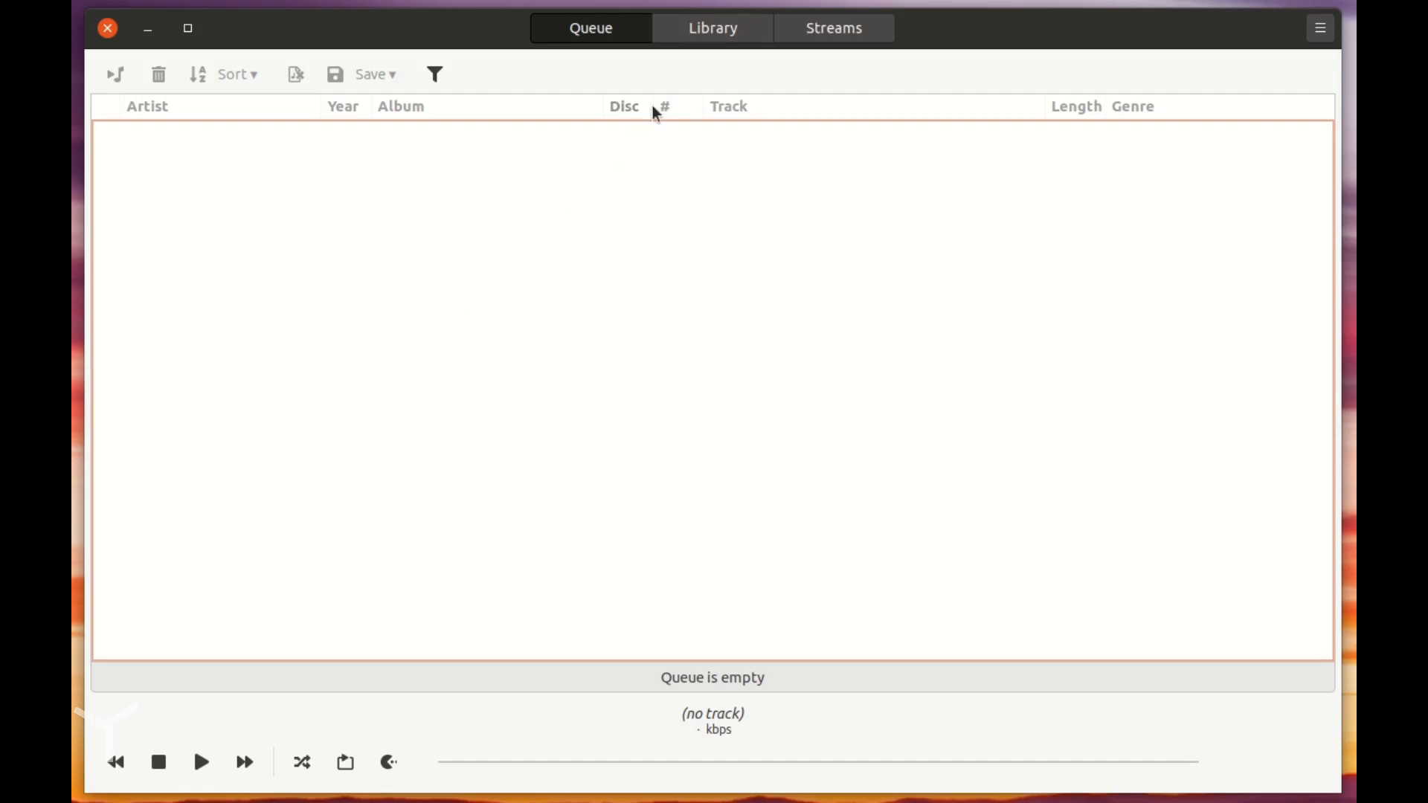
Step: Switch to the Library tab listing Files, Genres, Artists, Albums and Playlists
click(711, 28)
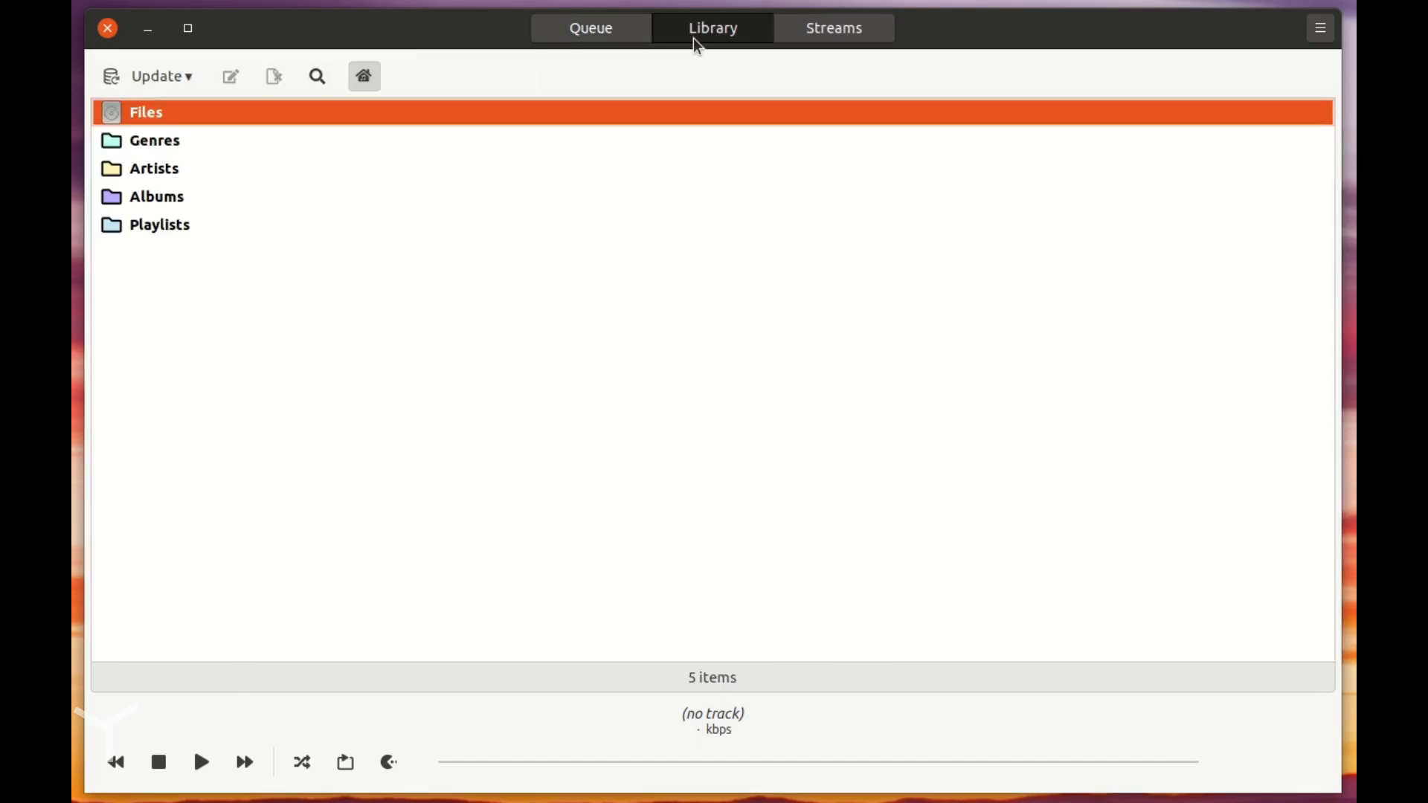
mouse_move(396, 171)
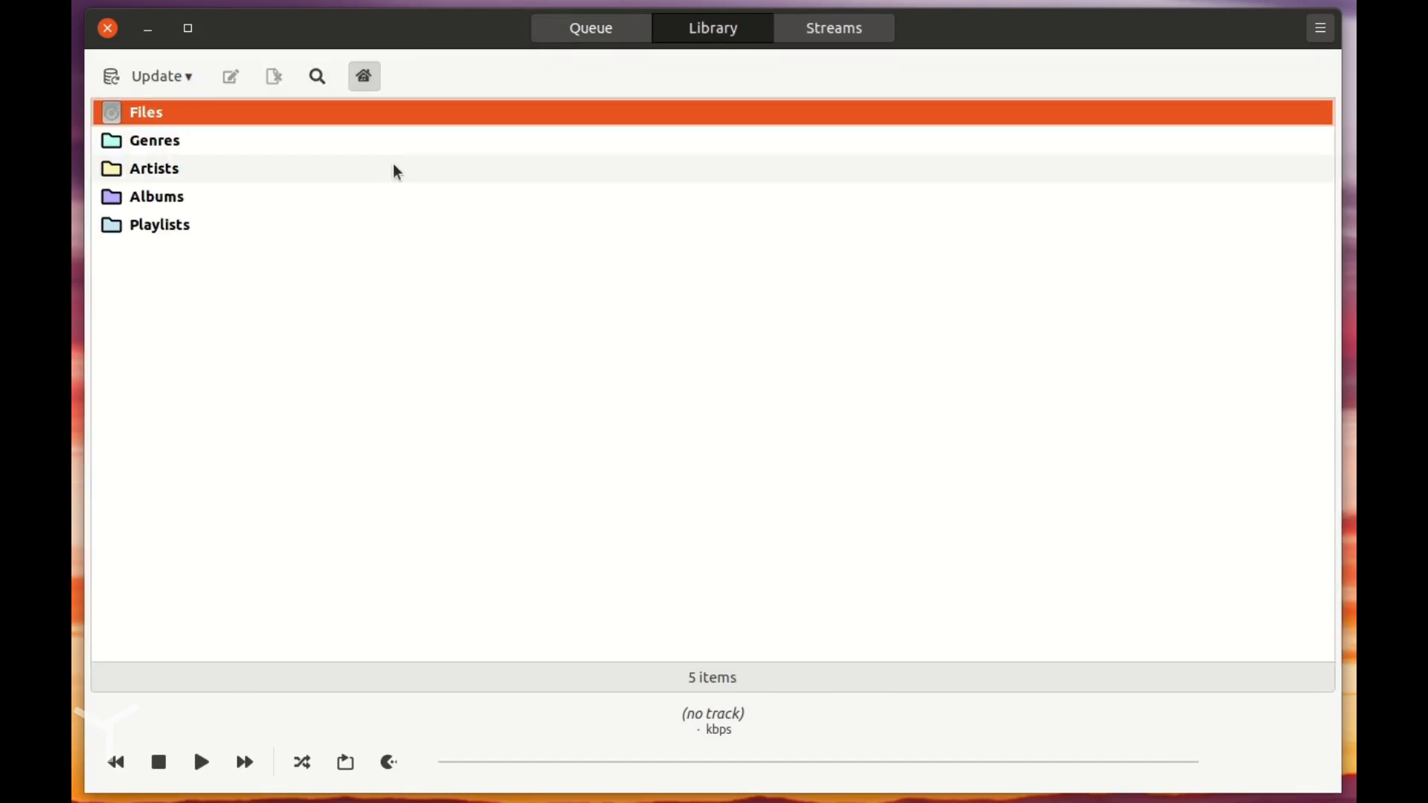
mouse_move(277, 130)
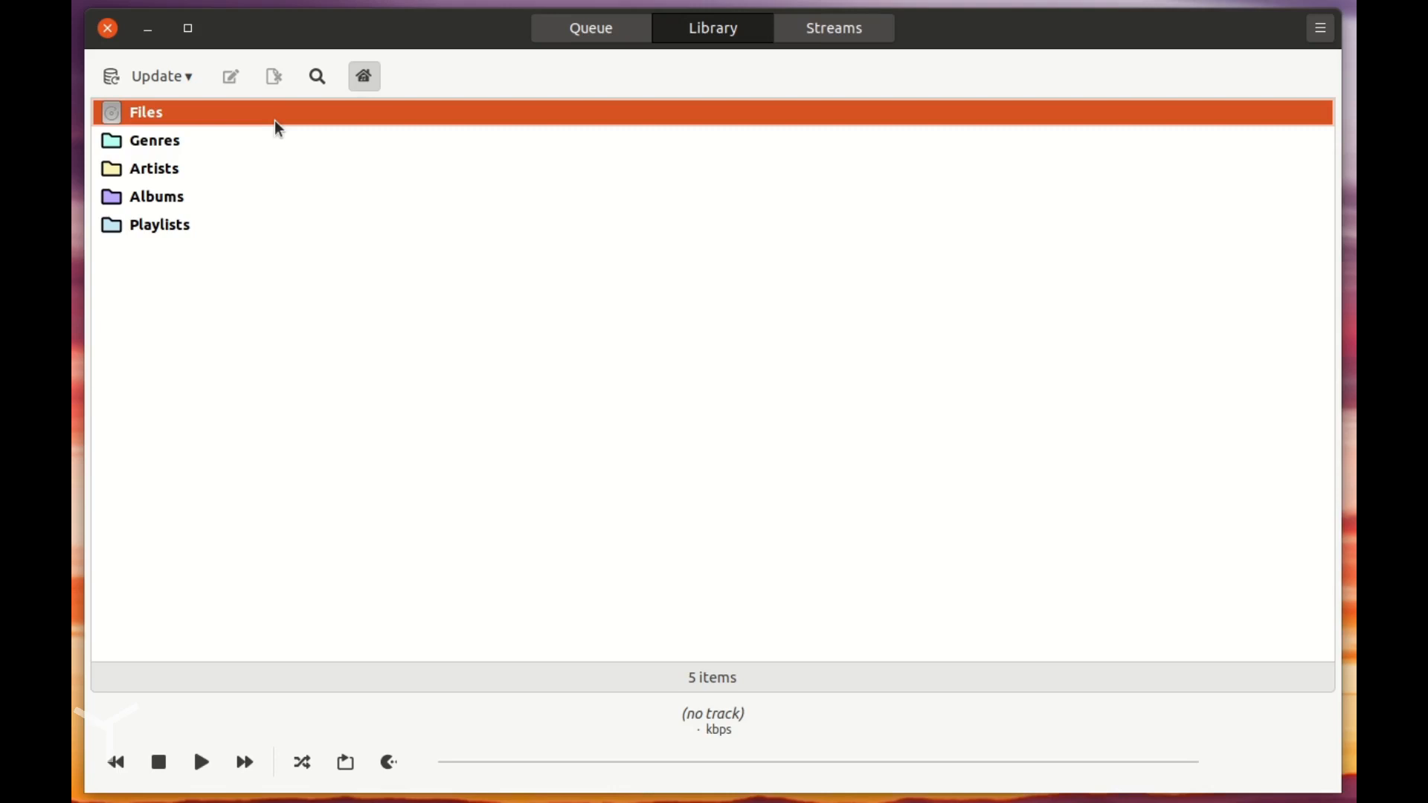
mouse_move(273, 192)
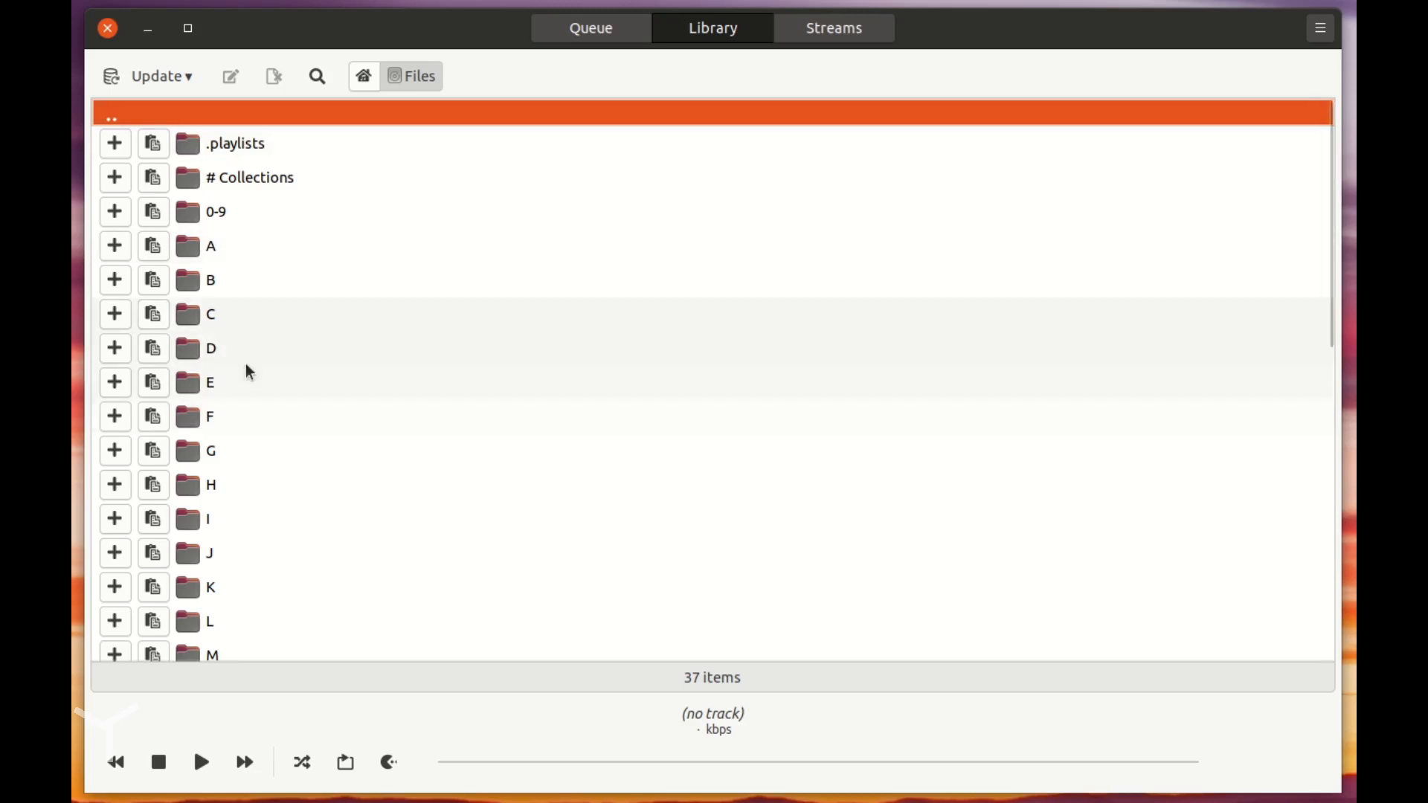
mouse_move(253, 363)
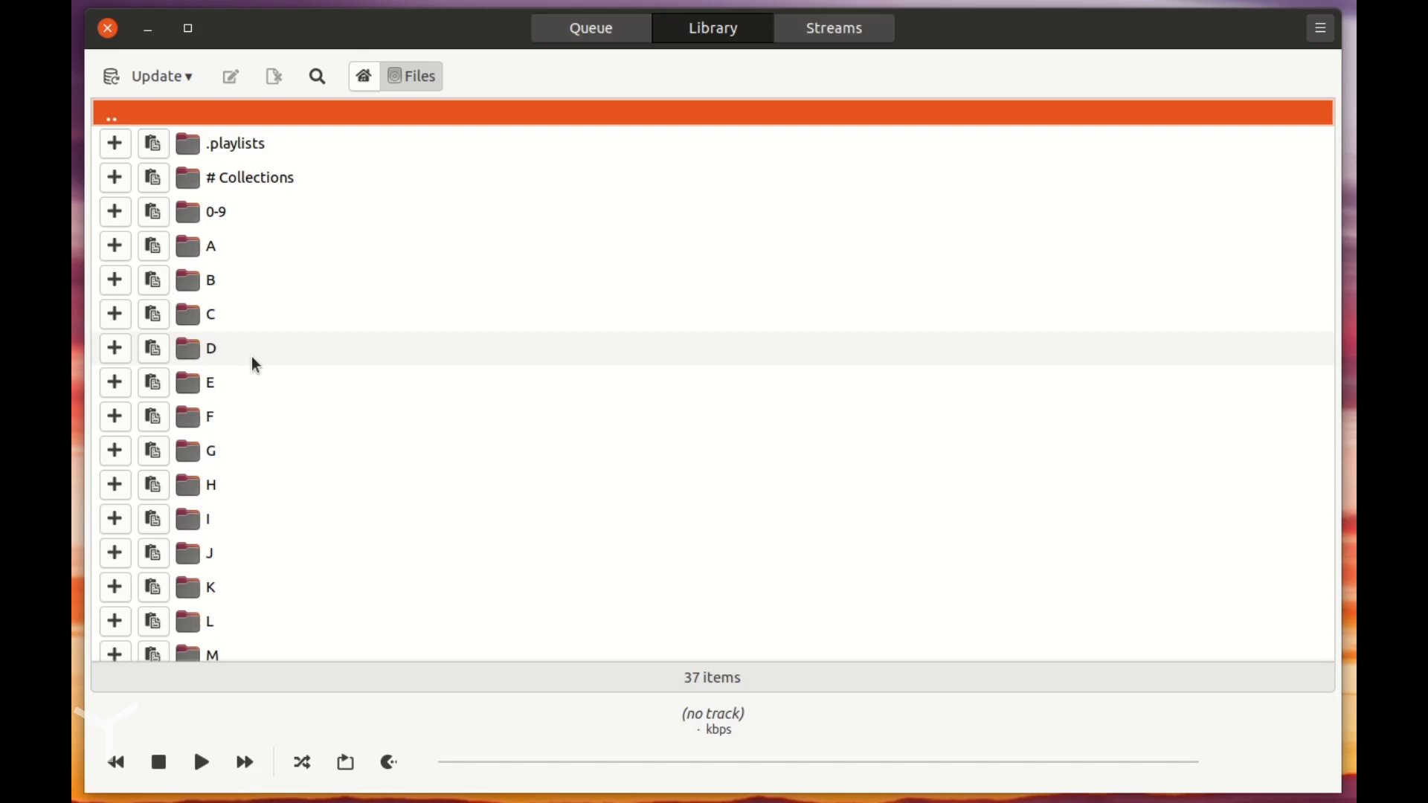
Step: Open Files › D and then the Depeche Mode folder with its 15 albums
double_click(210, 348)
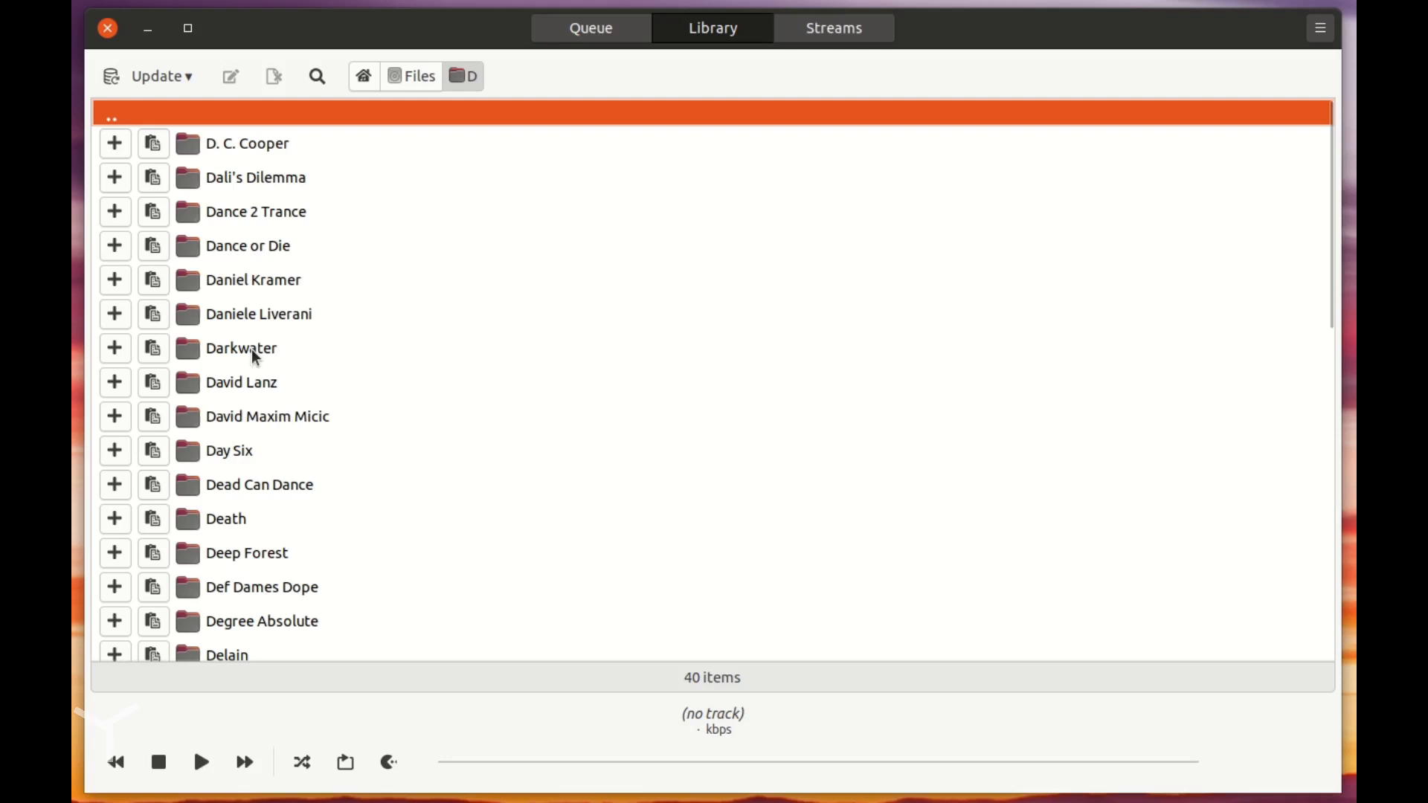
scroll(down, 3)
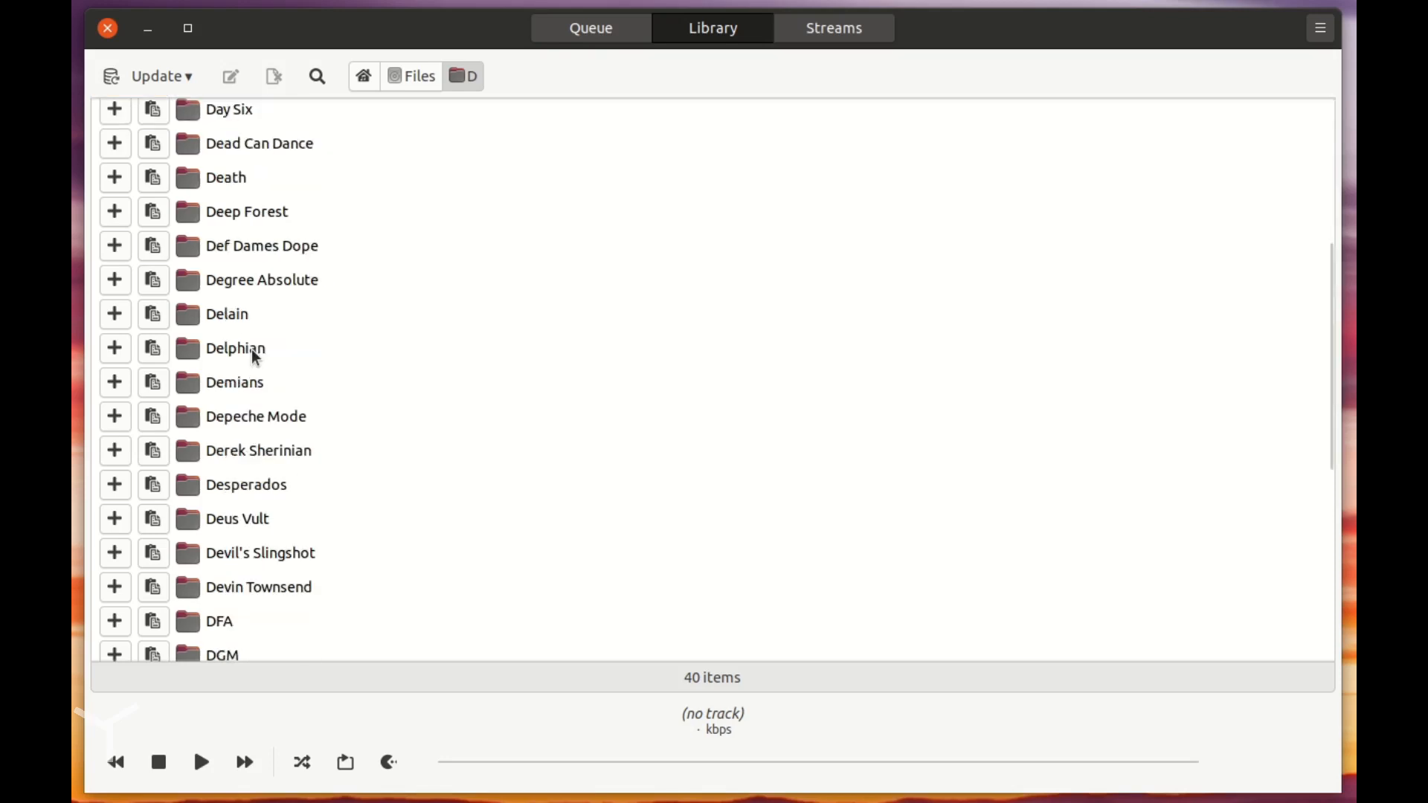
mouse_move(255, 417)
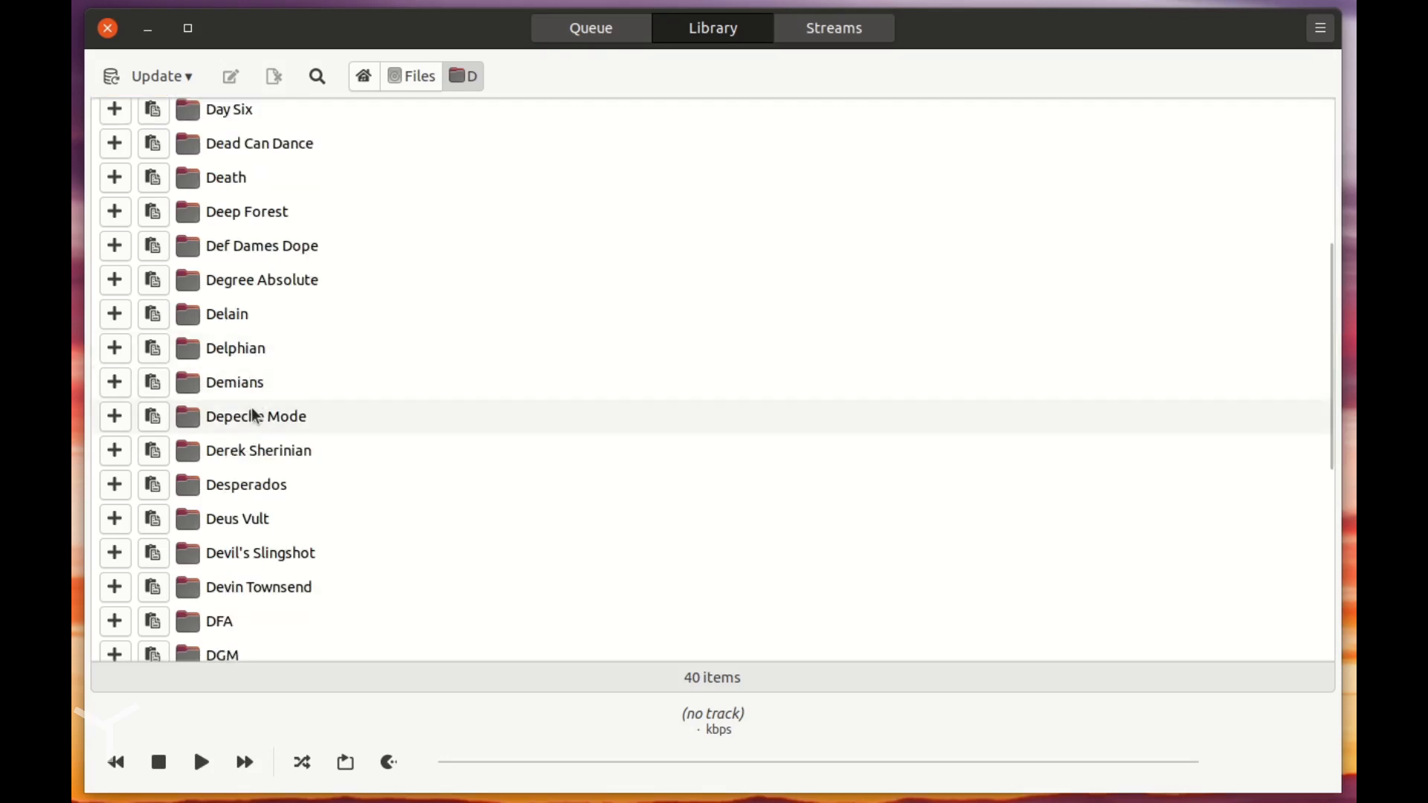
double_click(255, 417)
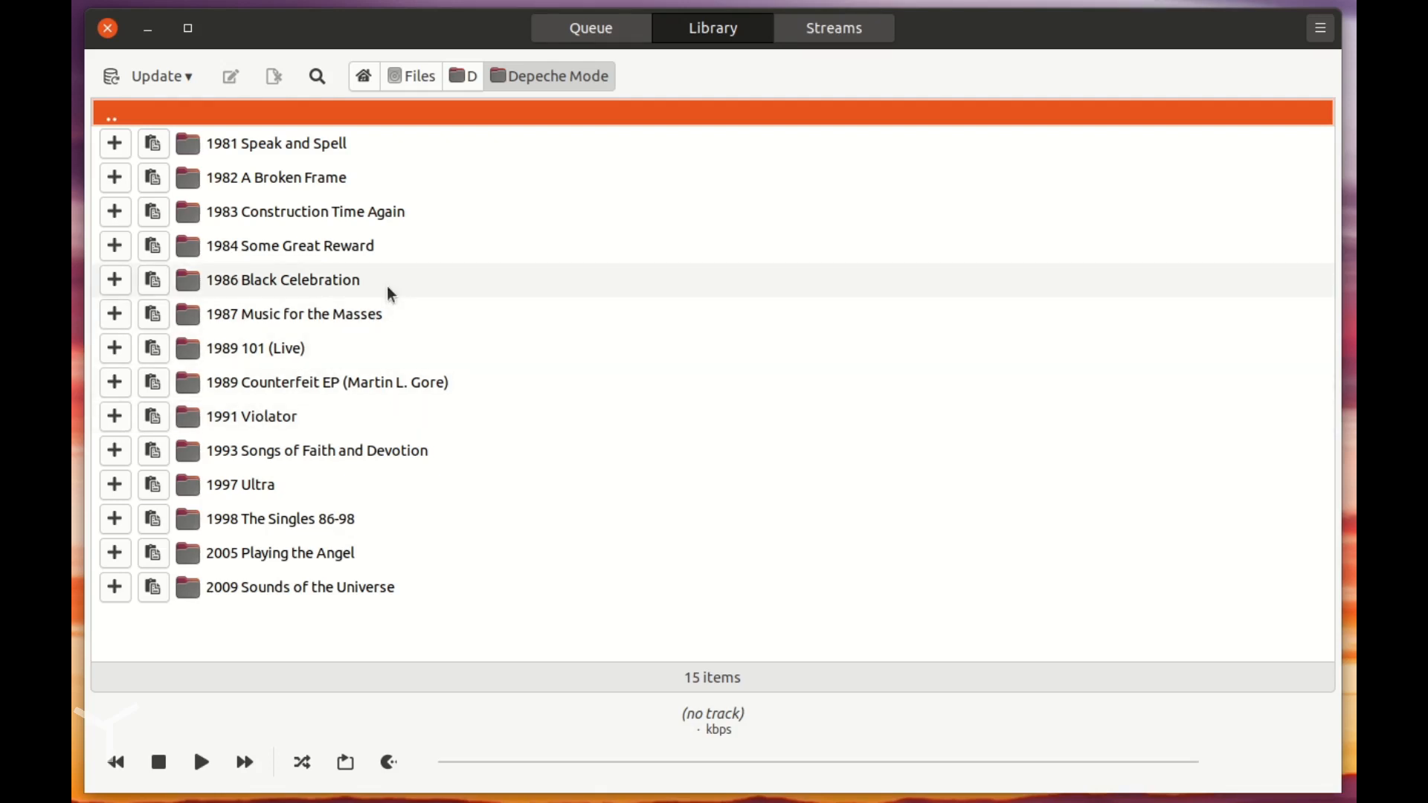
mouse_move(169, 421)
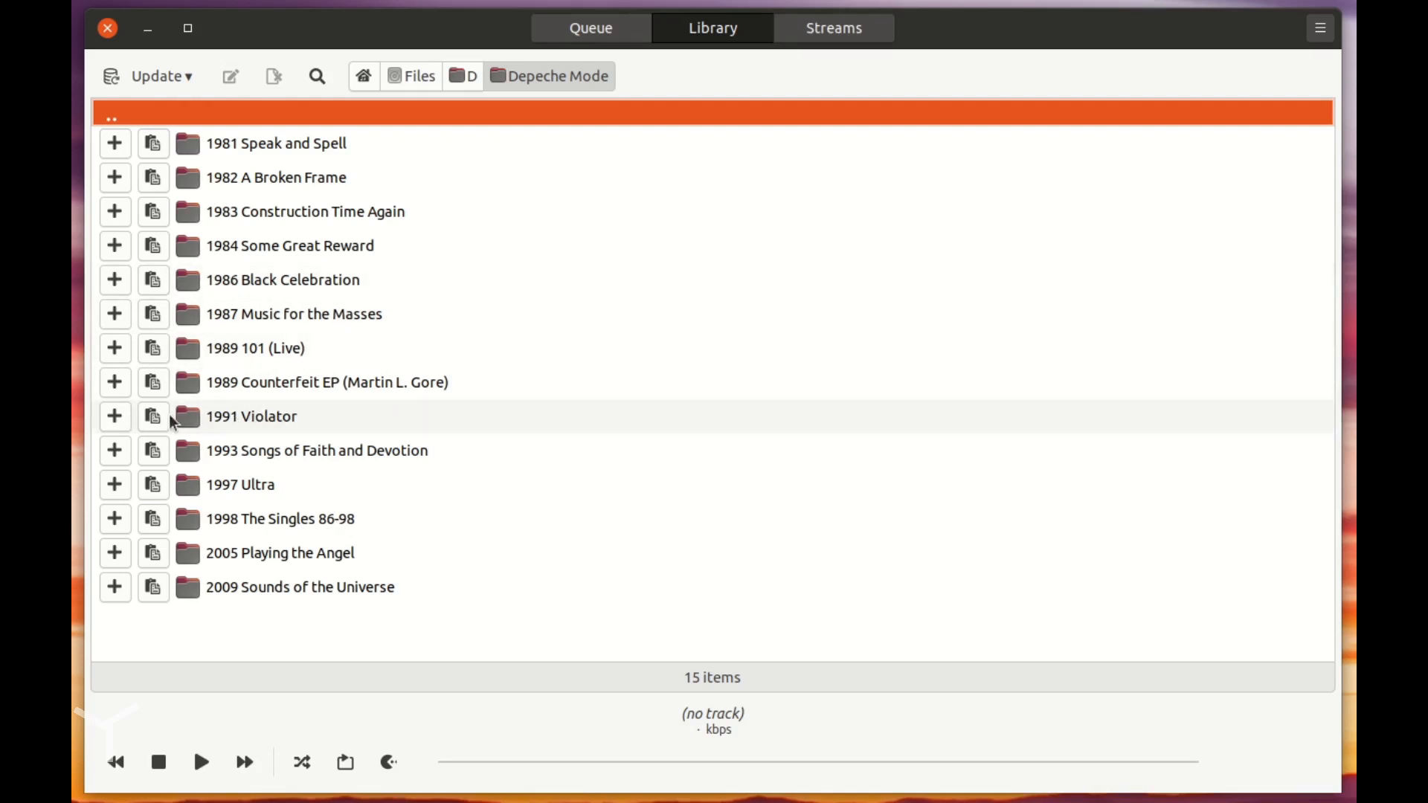
mouse_move(149, 418)
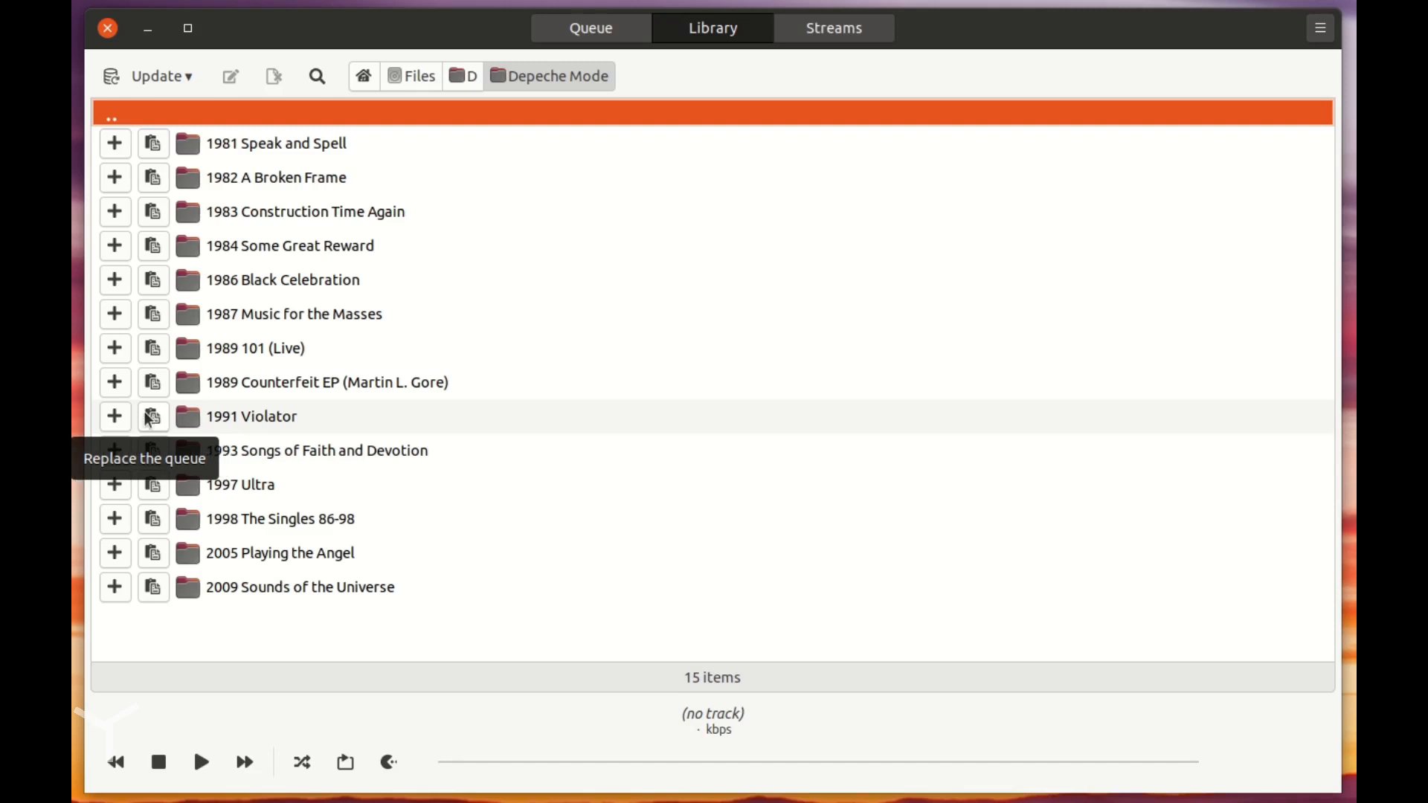
mouse_move(115, 417)
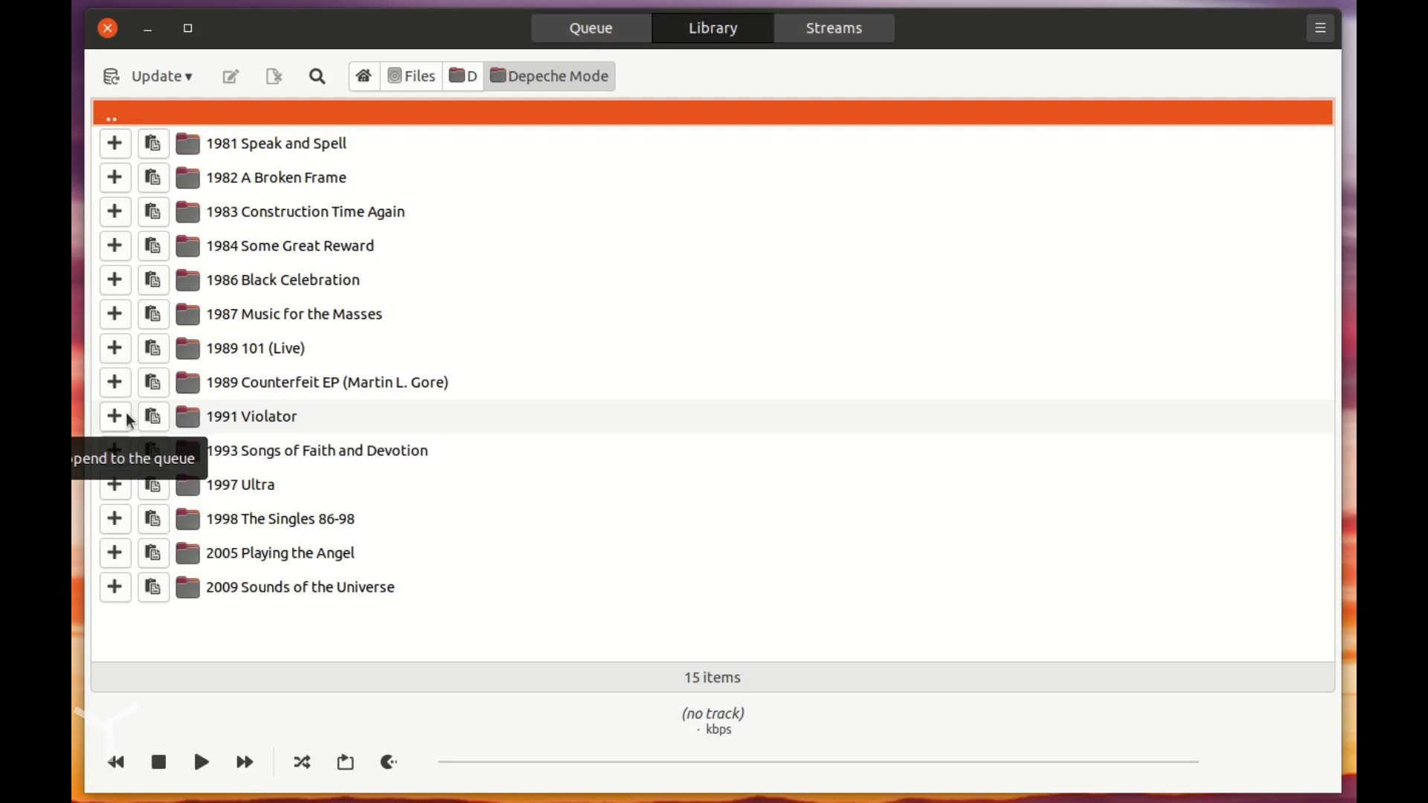
mouse_move(221, 426)
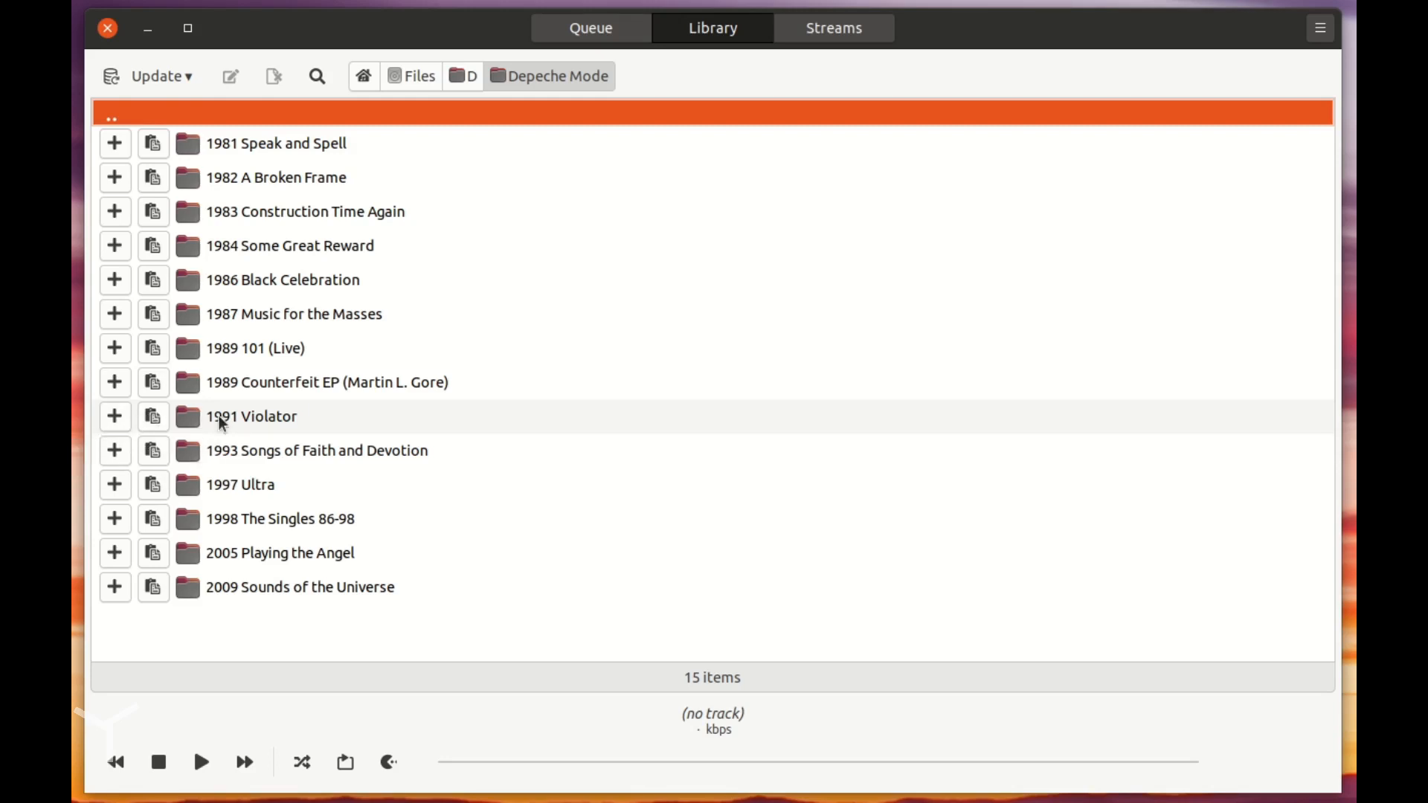
Step: Open the 1991 Violator album, queue its nine tracks, play Halo, then stop
double_click(250, 416)
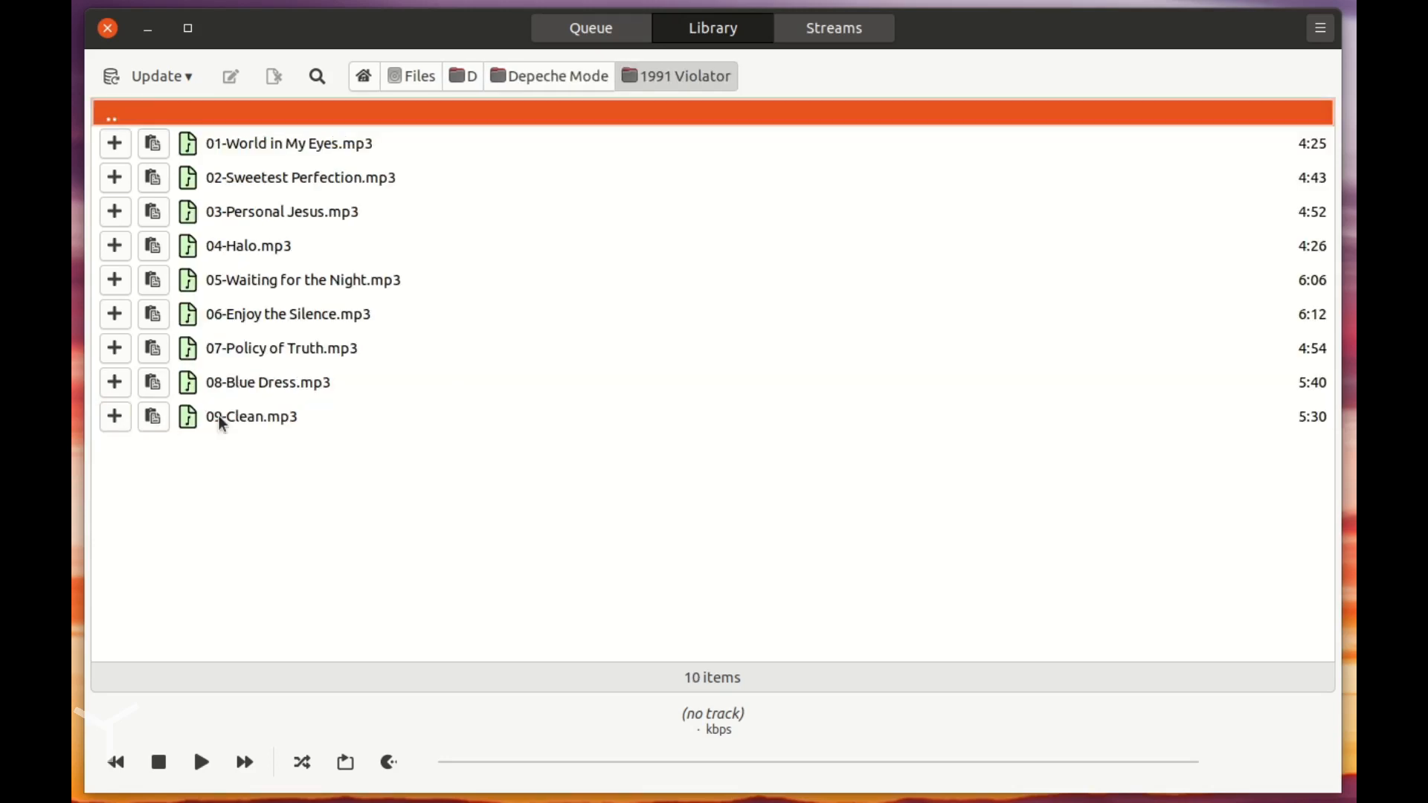
mouse_move(153, 212)
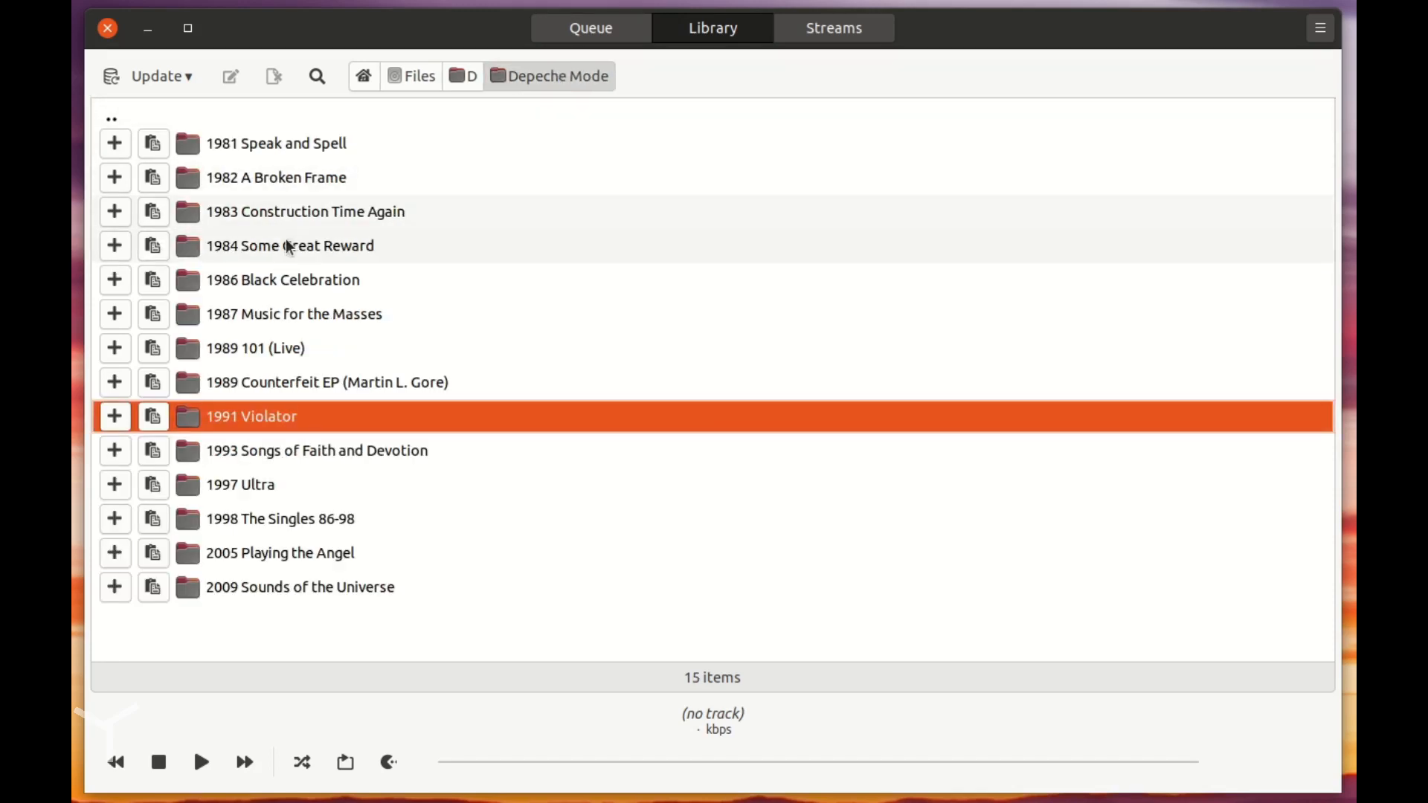
mouse_move(152, 416)
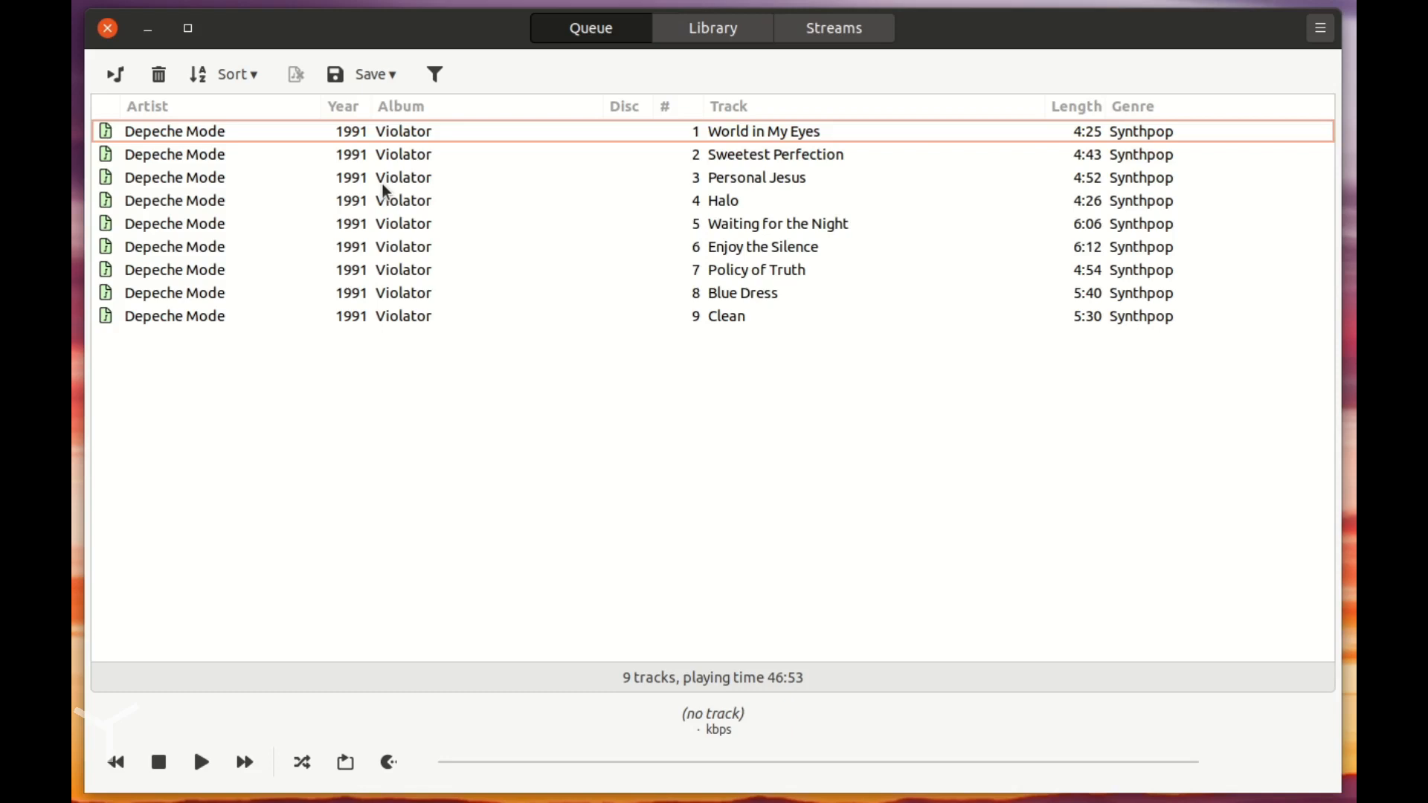
mouse_move(431, 200)
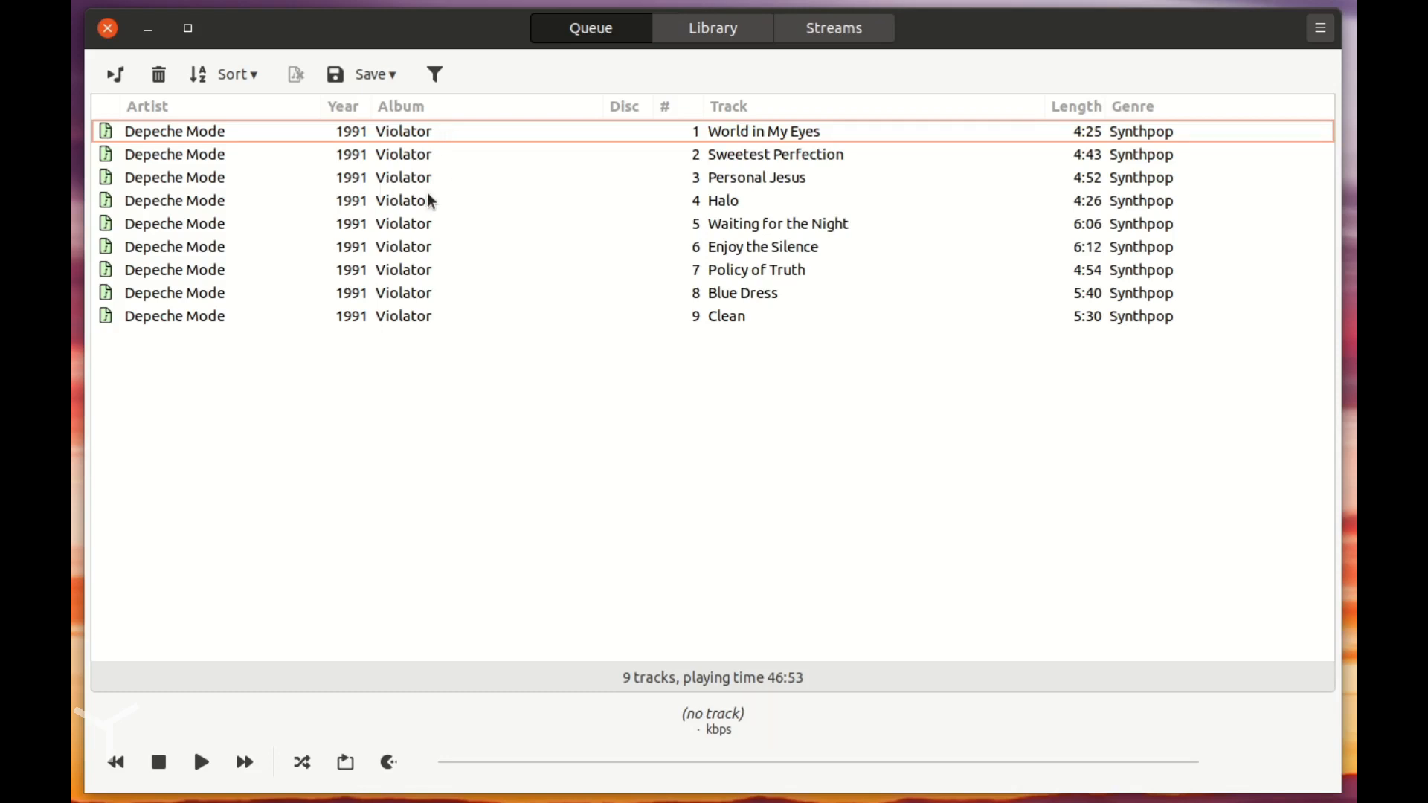
mouse_move(228, 142)
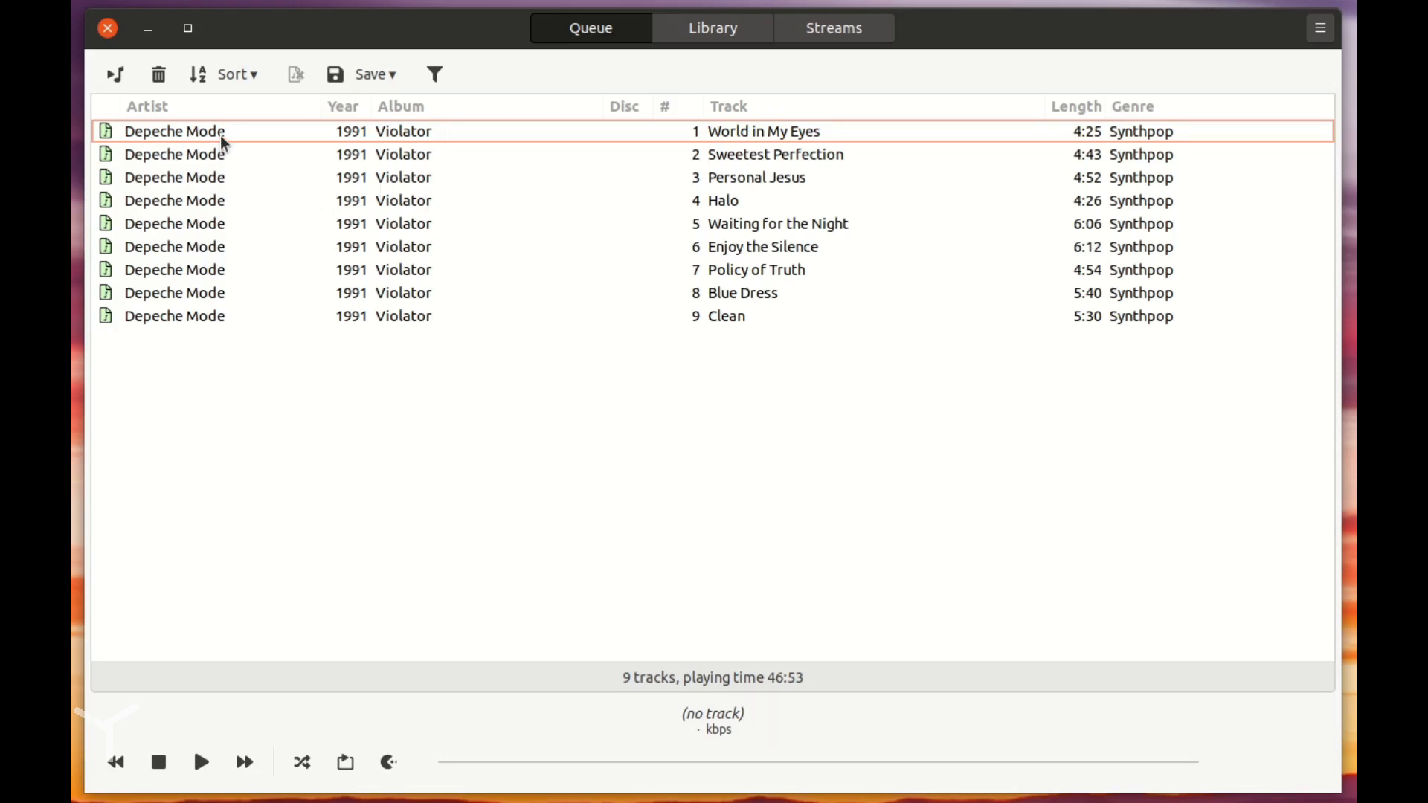
mouse_move(201, 781)
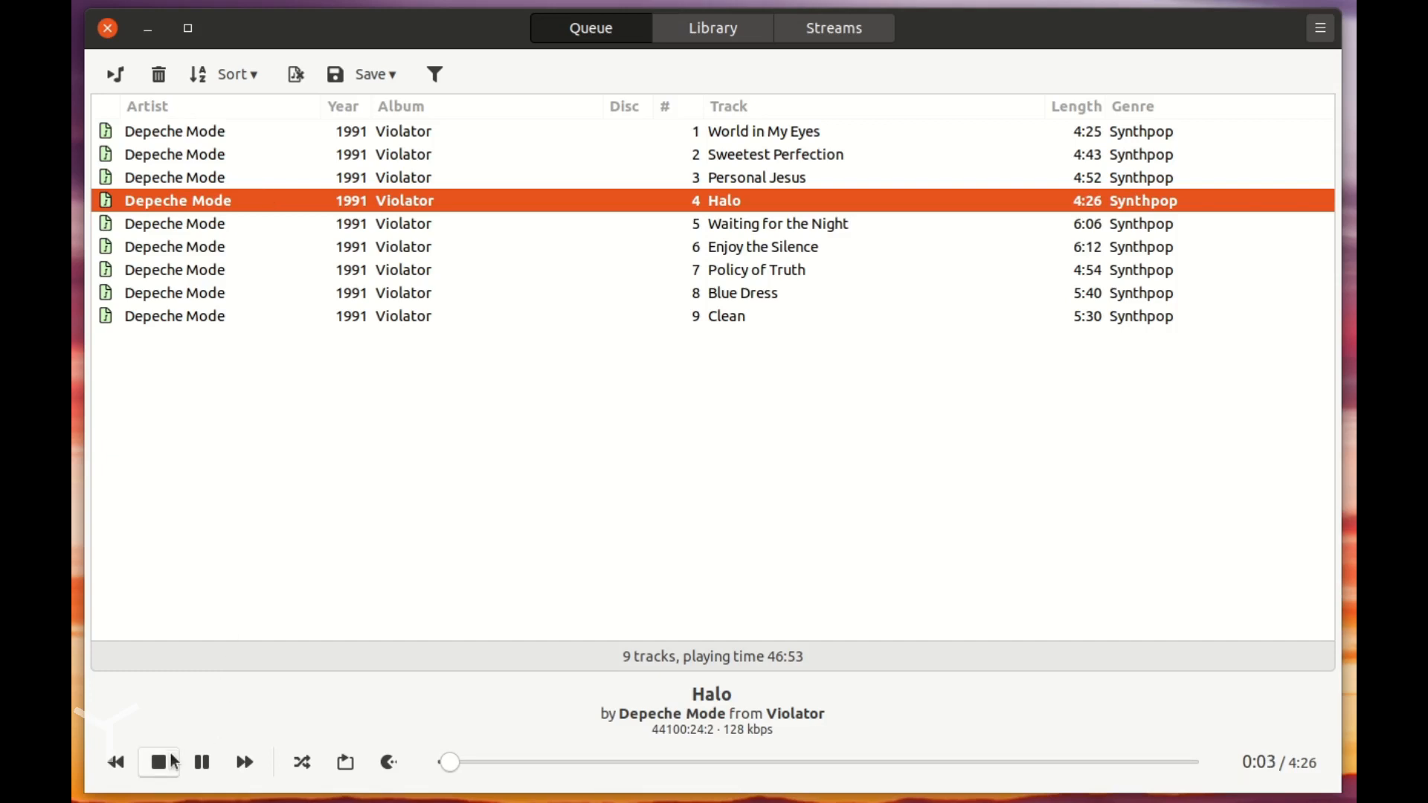
click(161, 762)
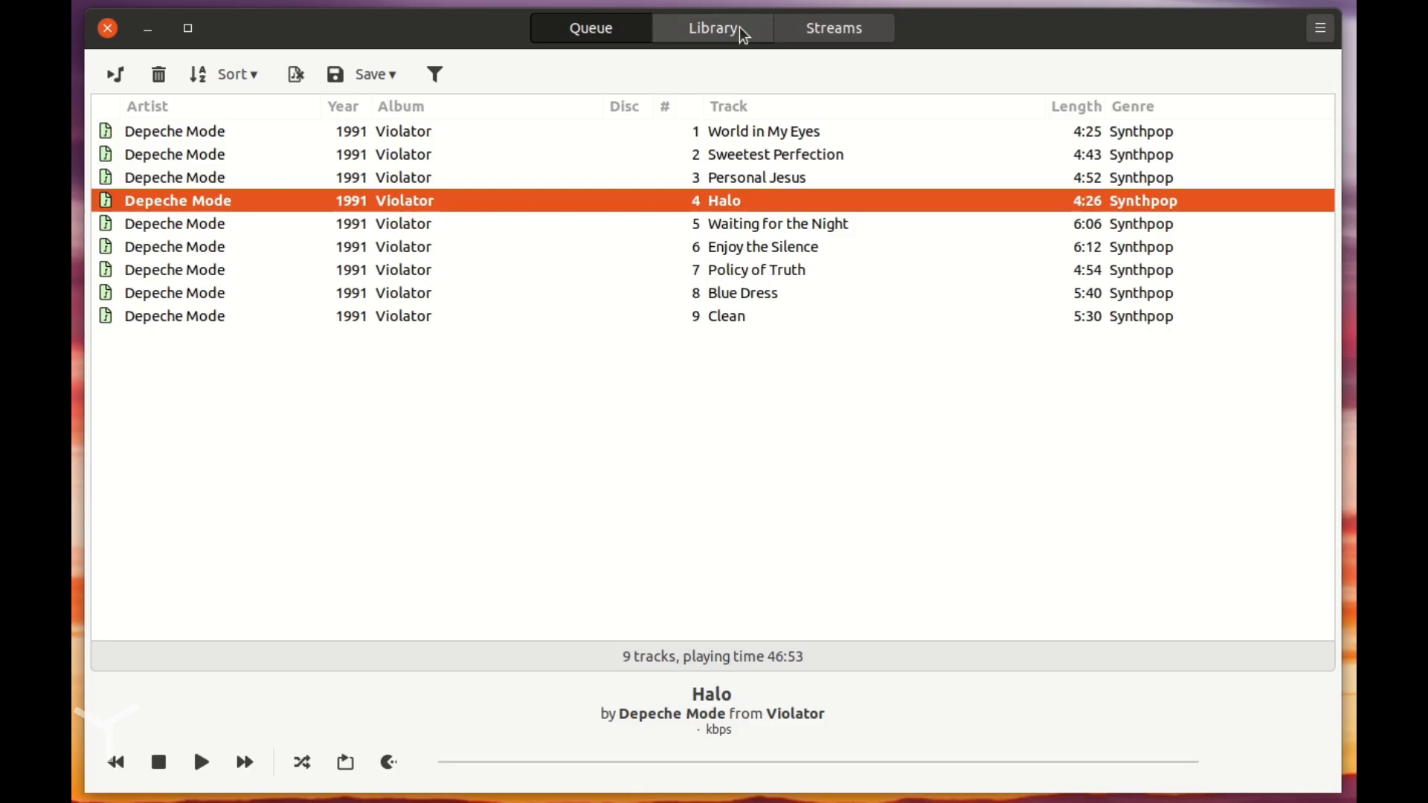
Step: Return to the library's Depeche Mode albums, showing and hiding the search bar unused
click(711, 27)
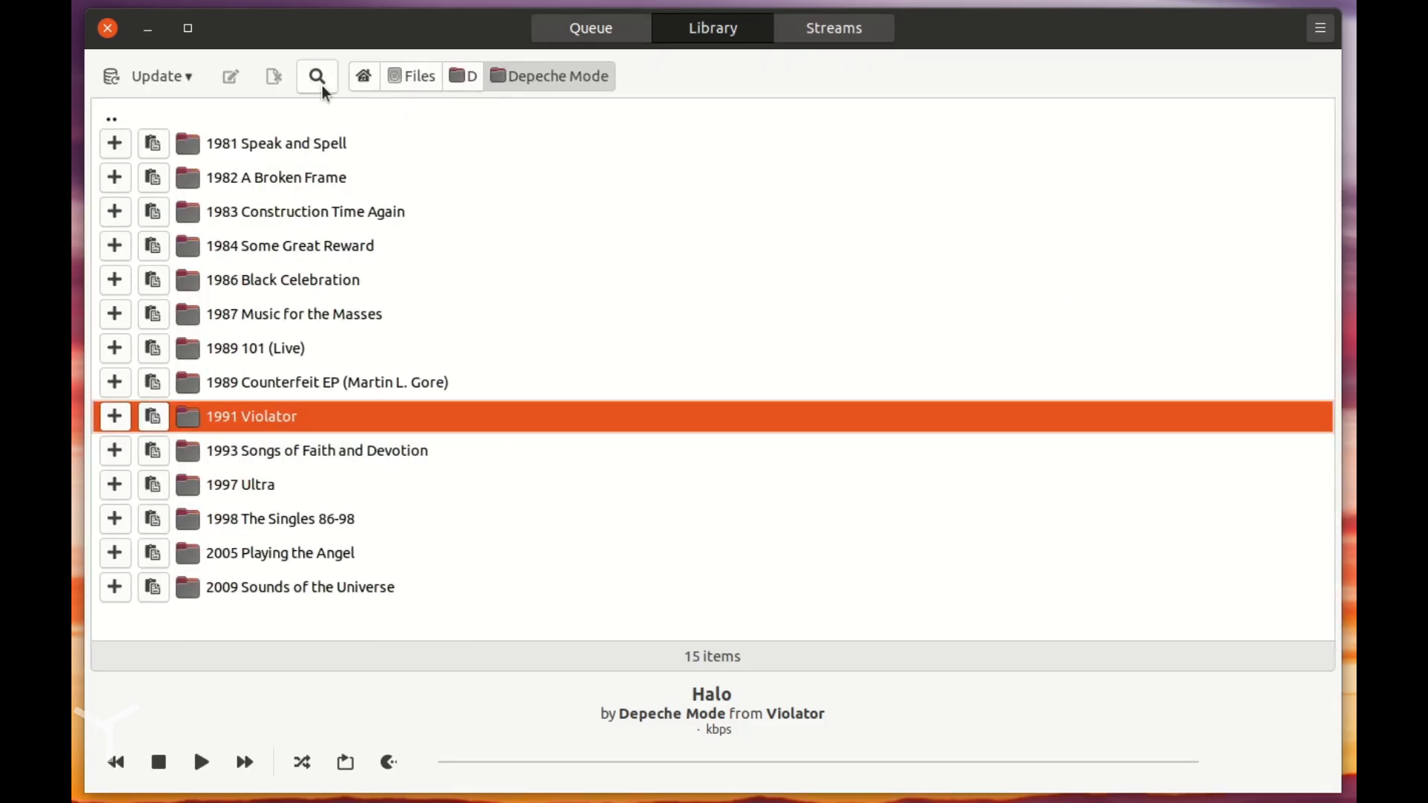
click(316, 76)
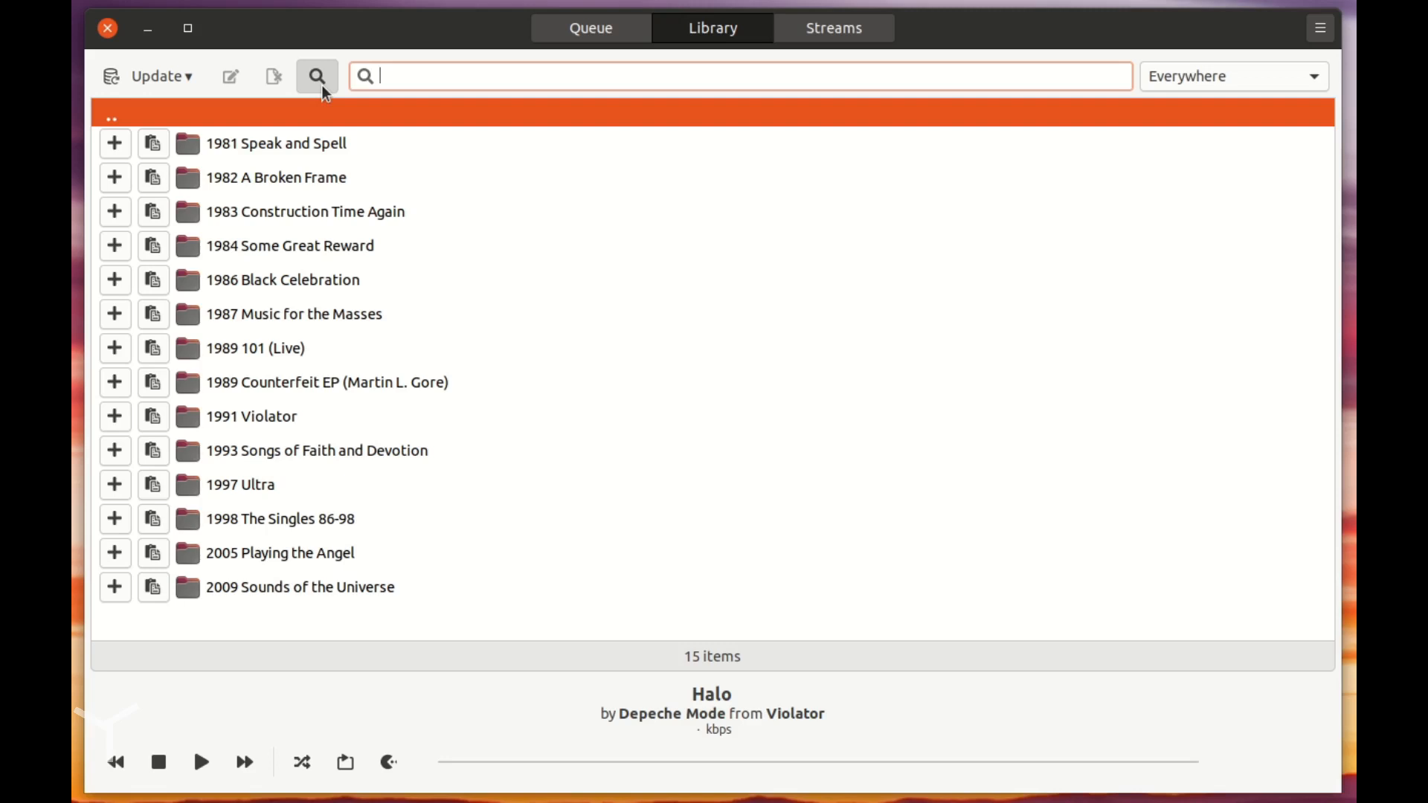
click(315, 76)
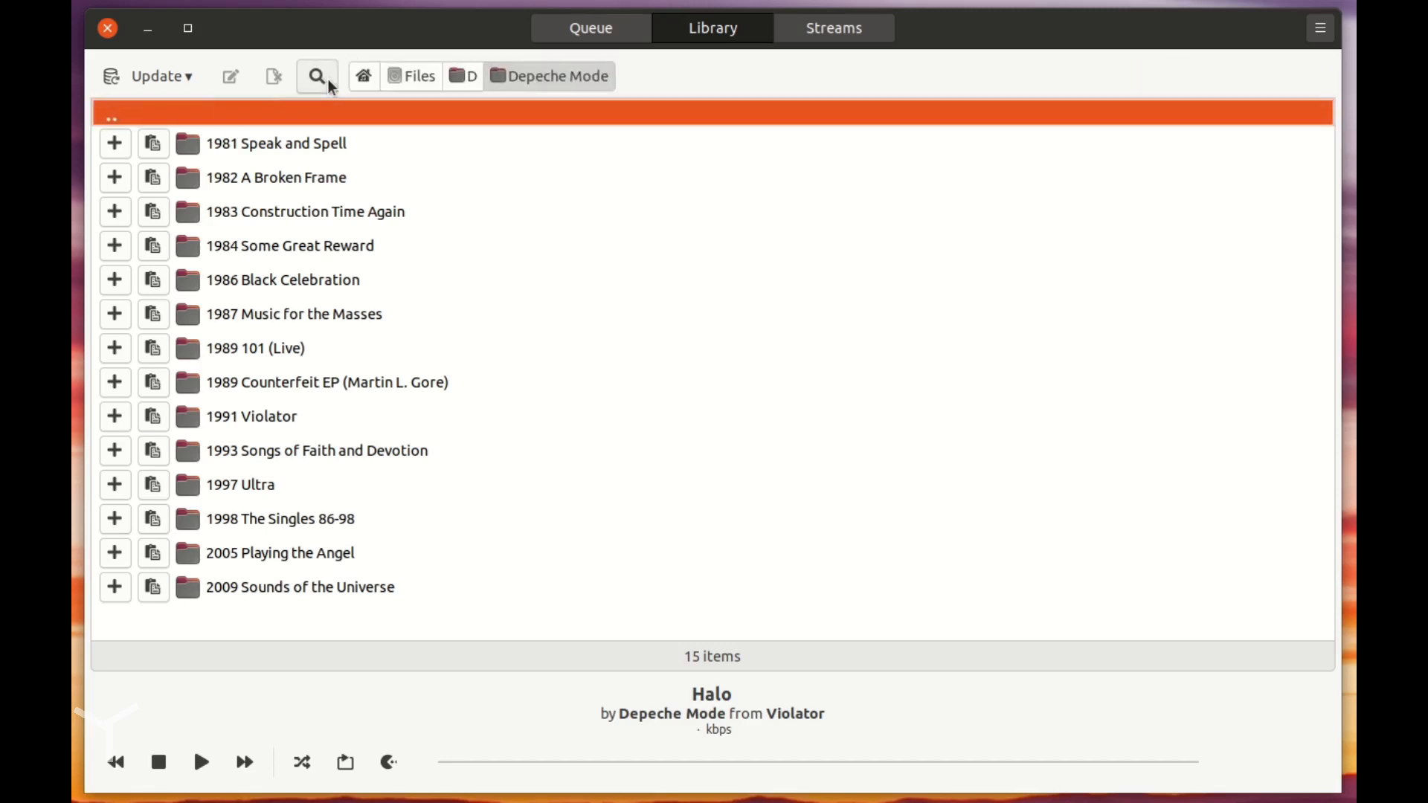
click(159, 76)
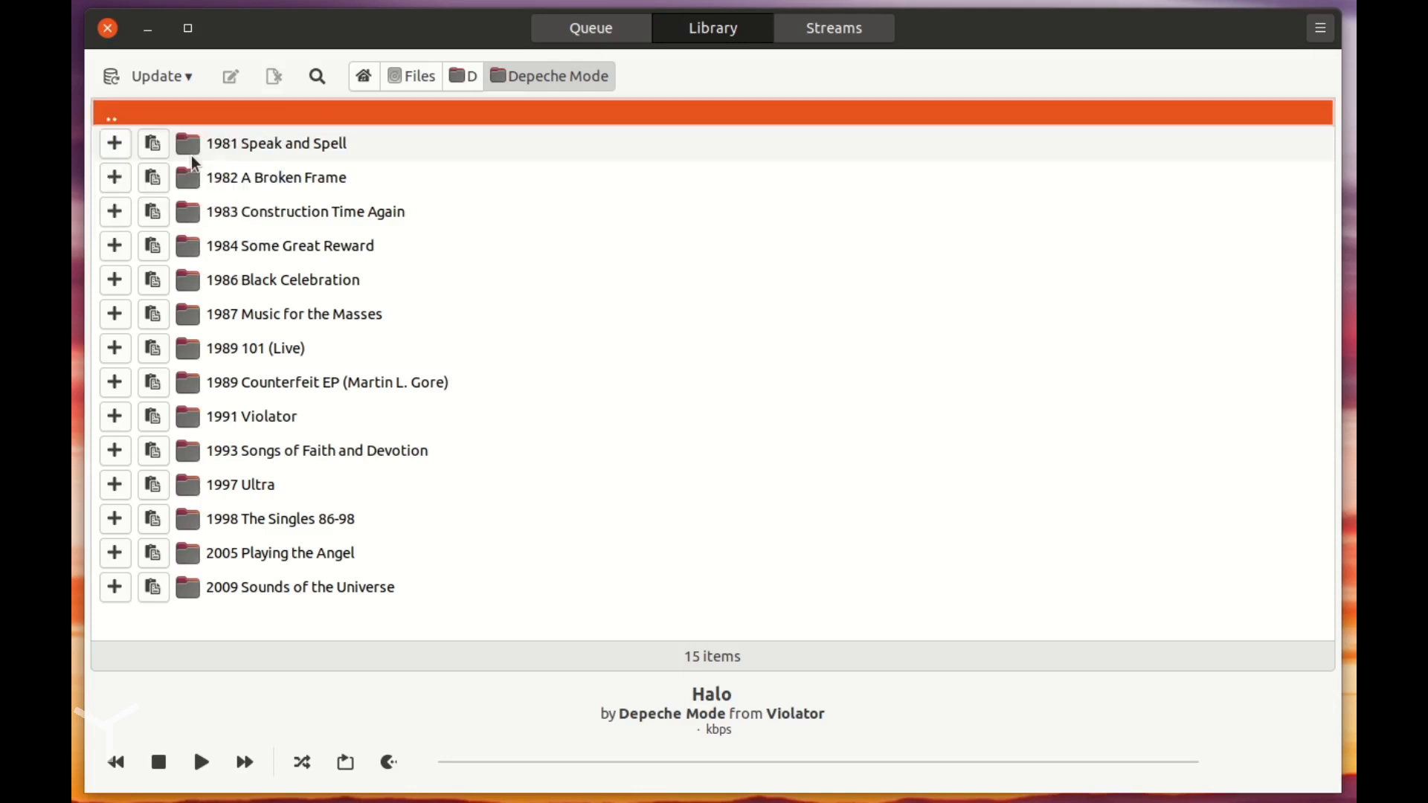
mouse_move(370, 116)
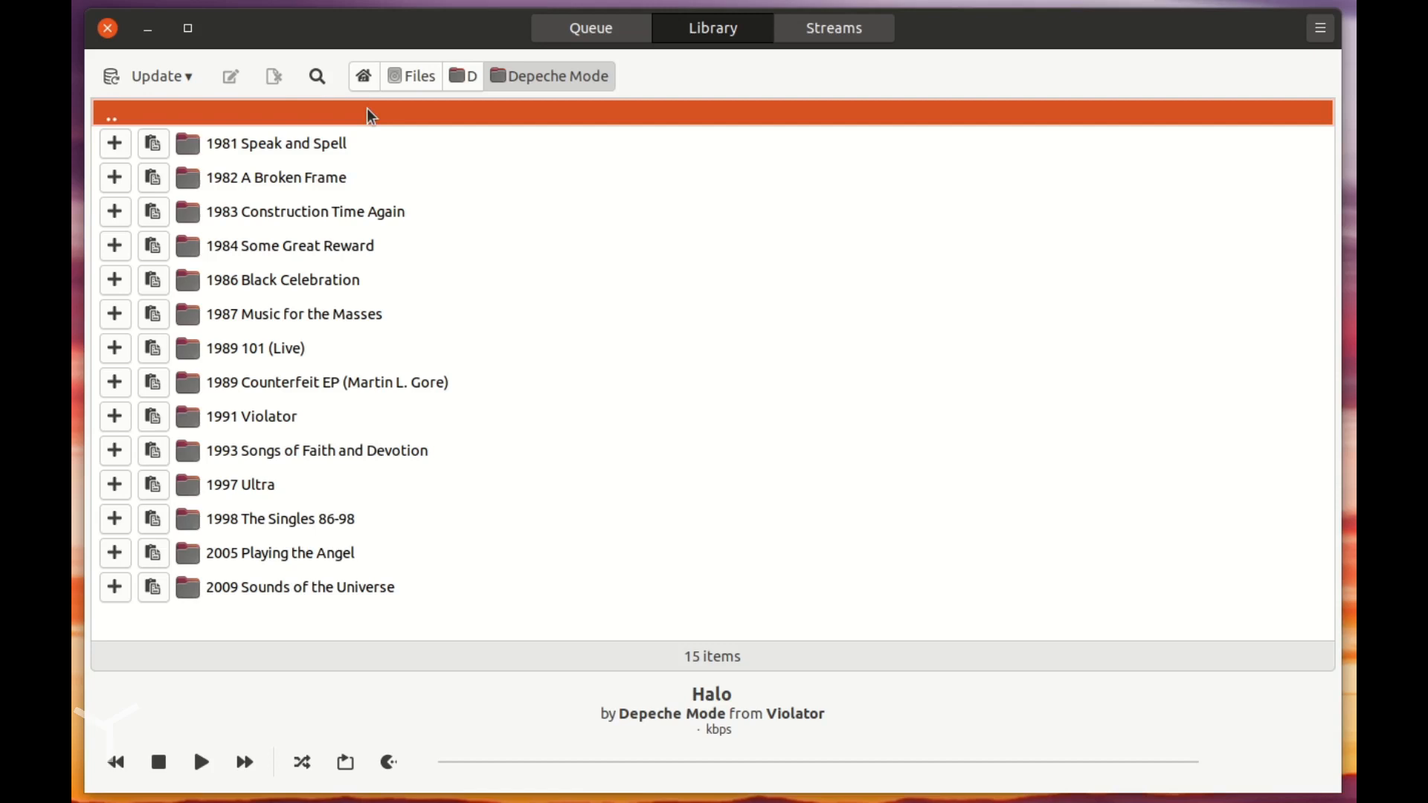
click(364, 76)
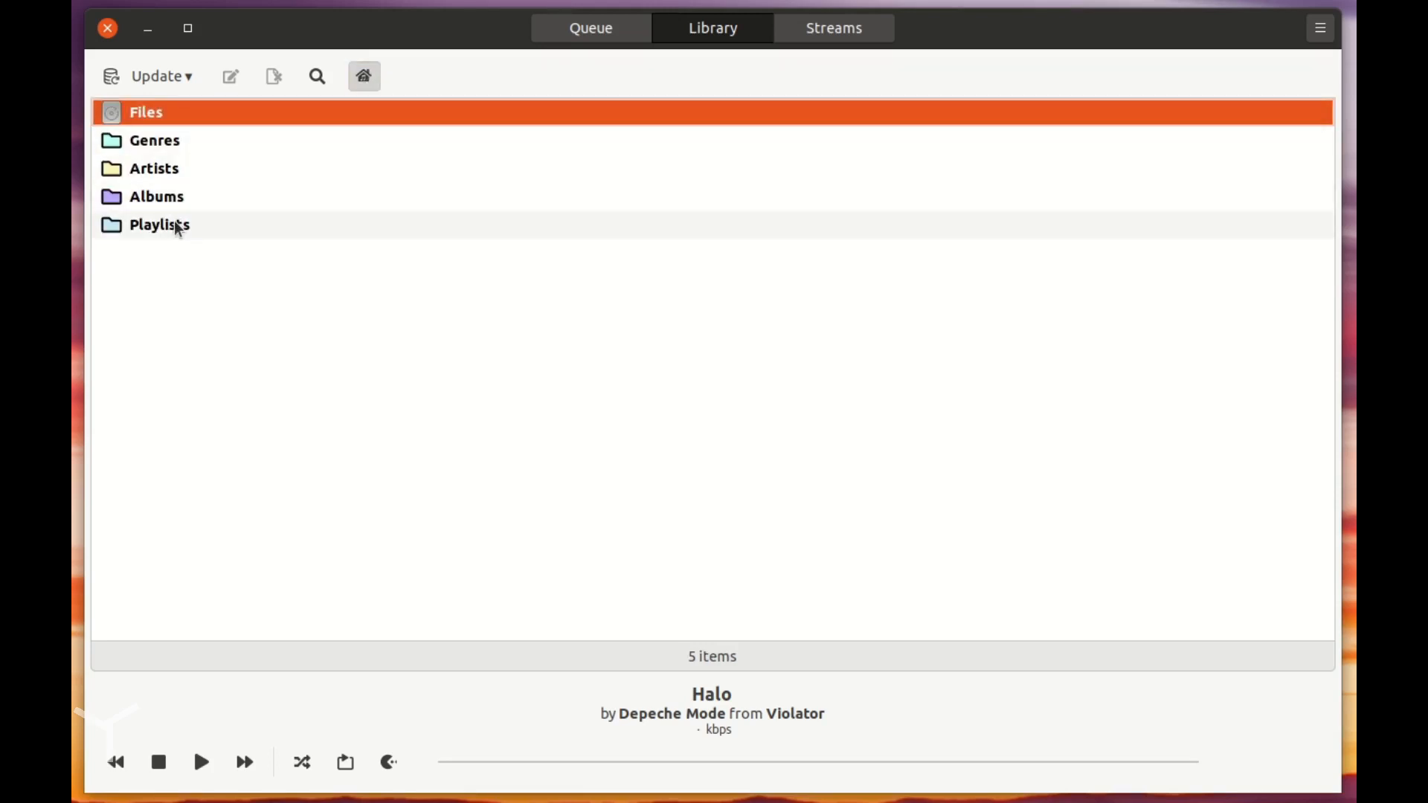
double_click(164, 224)
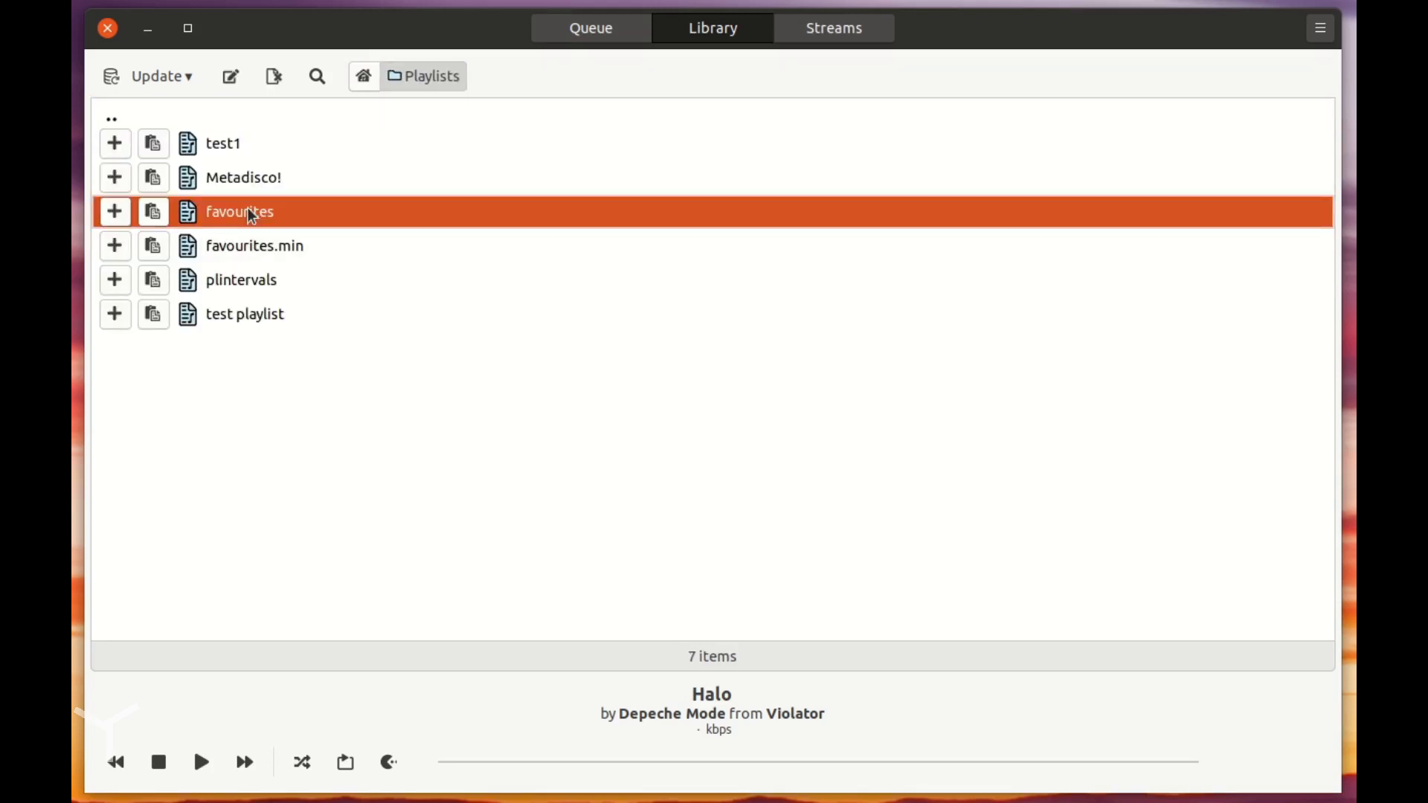
mouse_move(259, 207)
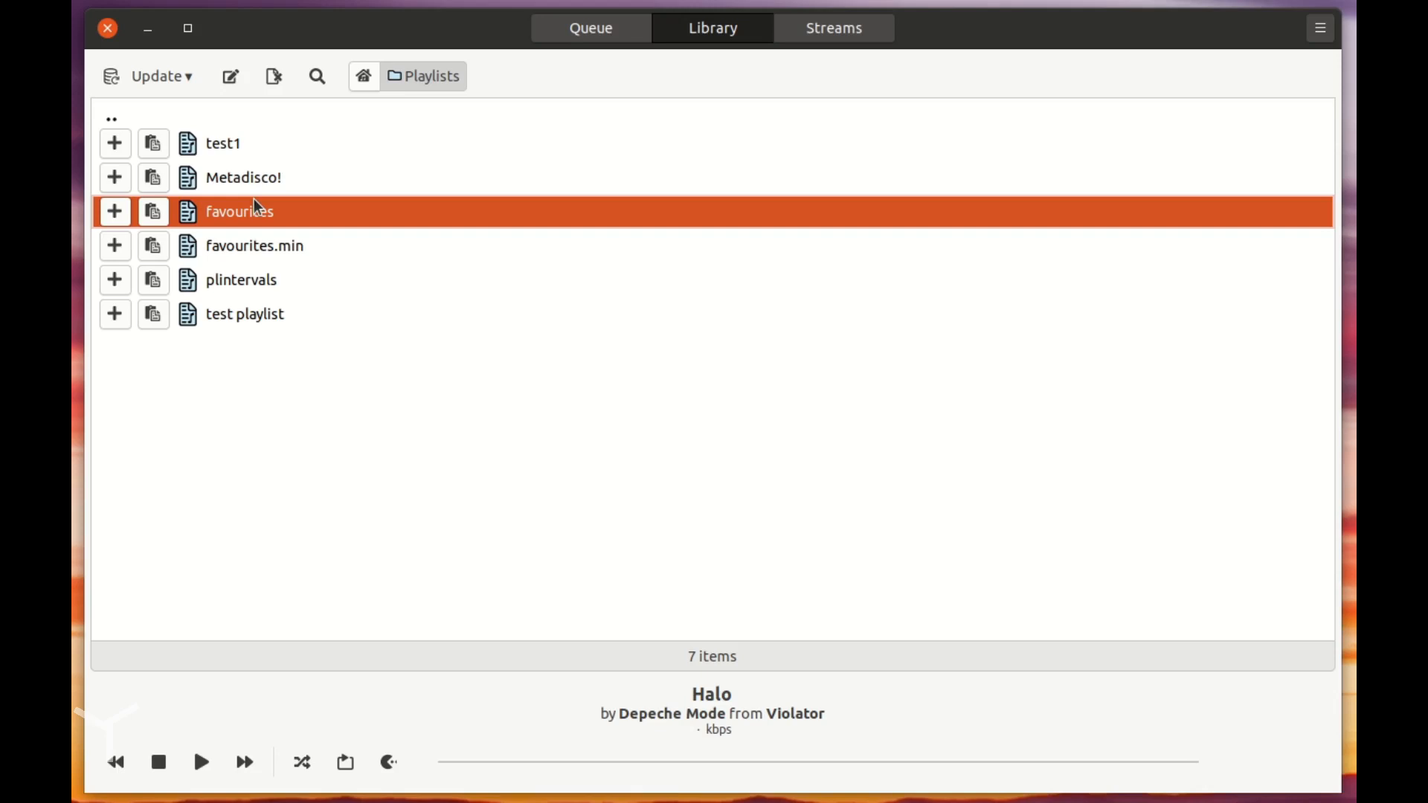
mouse_move(325, 215)
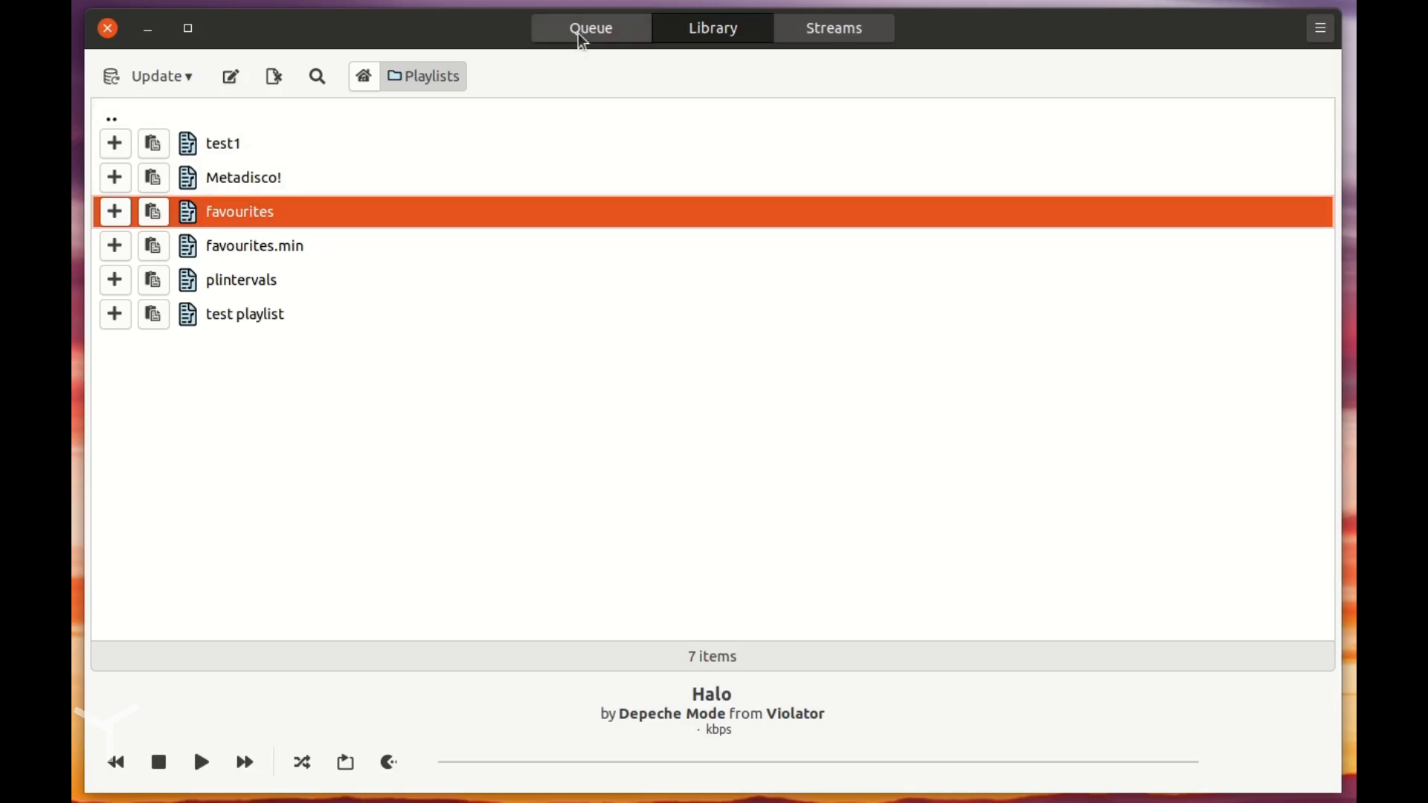
Step: Show the nine-track Violator queue again and check the Save button
click(590, 28)
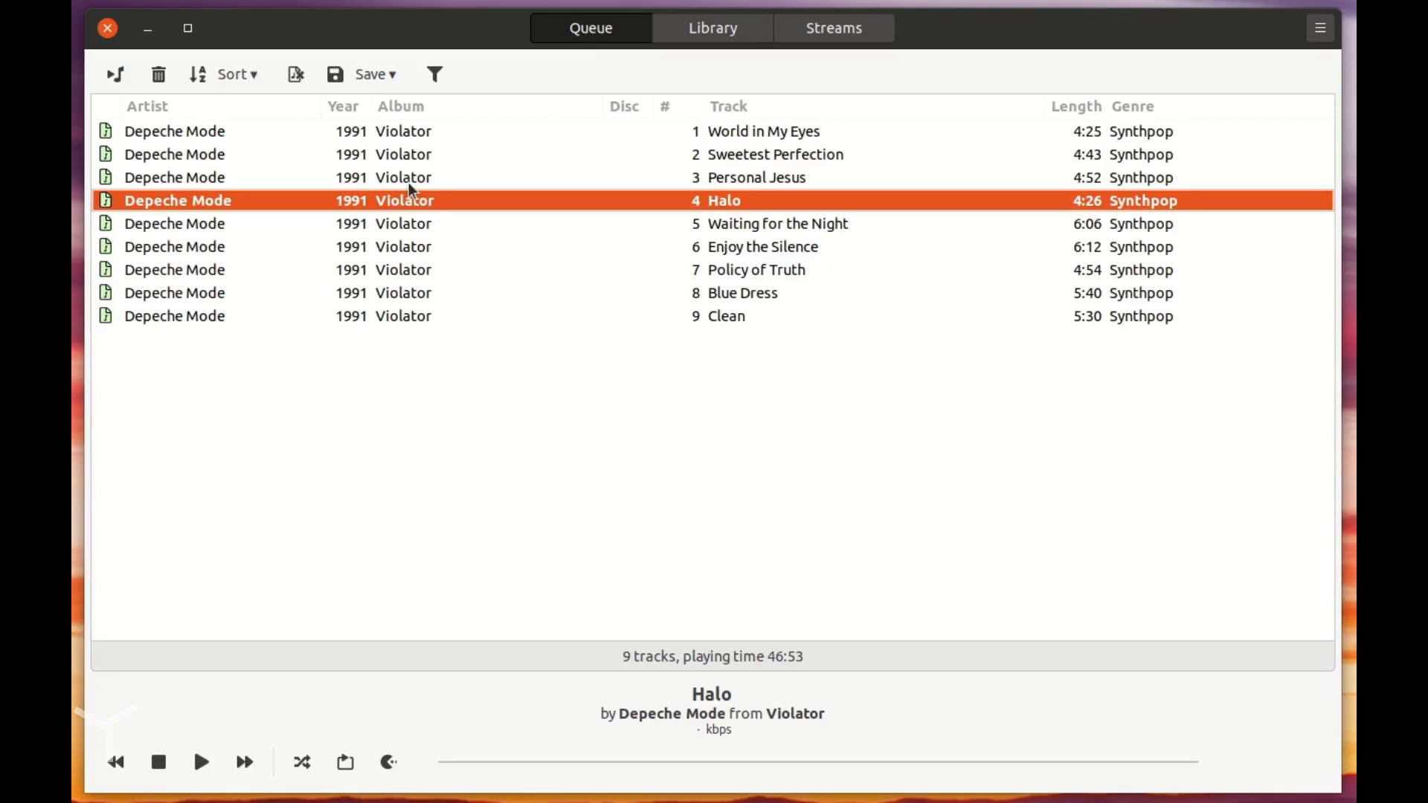
mouse_move(377, 86)
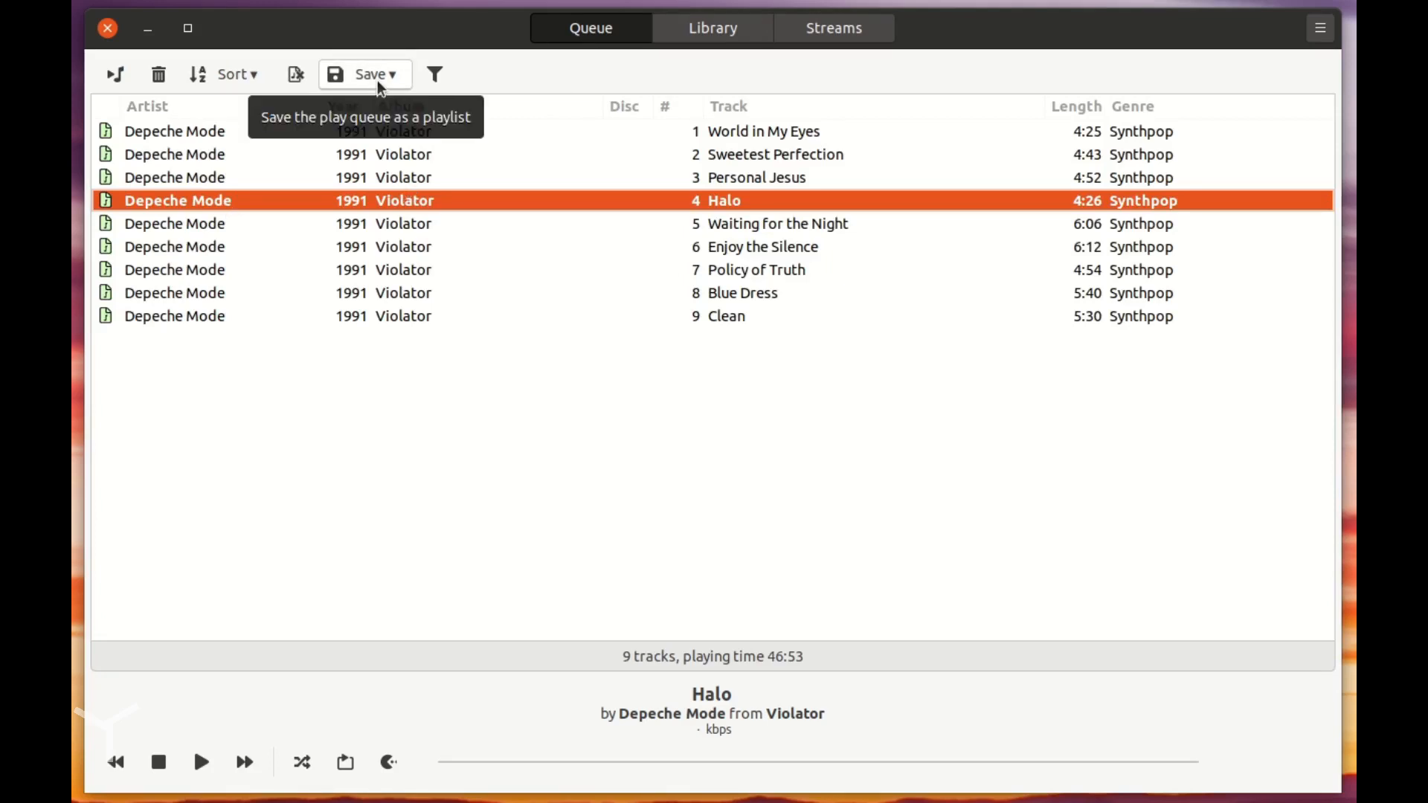
click(373, 74)
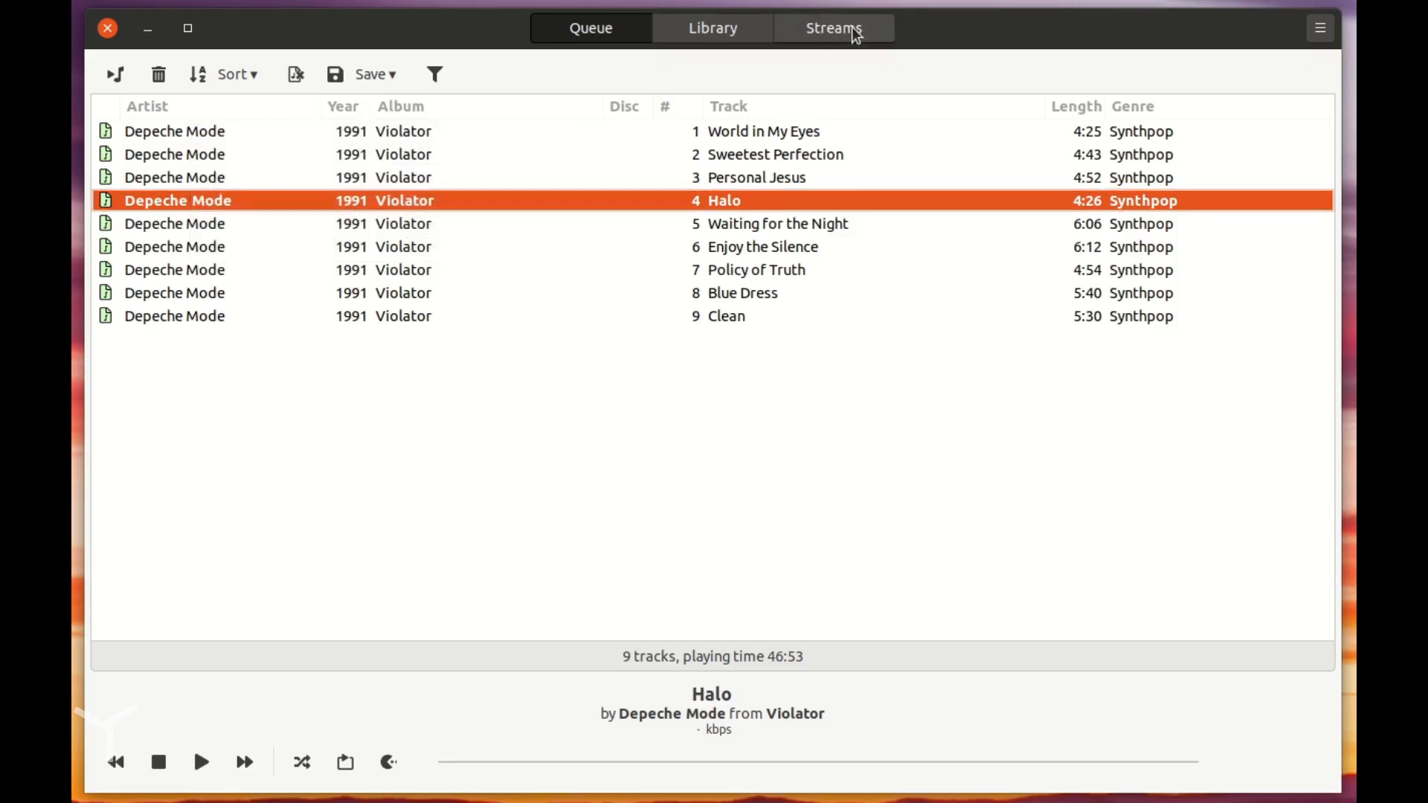
Step: Open the 23-stream Streams list and select BBC Radio 5 live
click(834, 28)
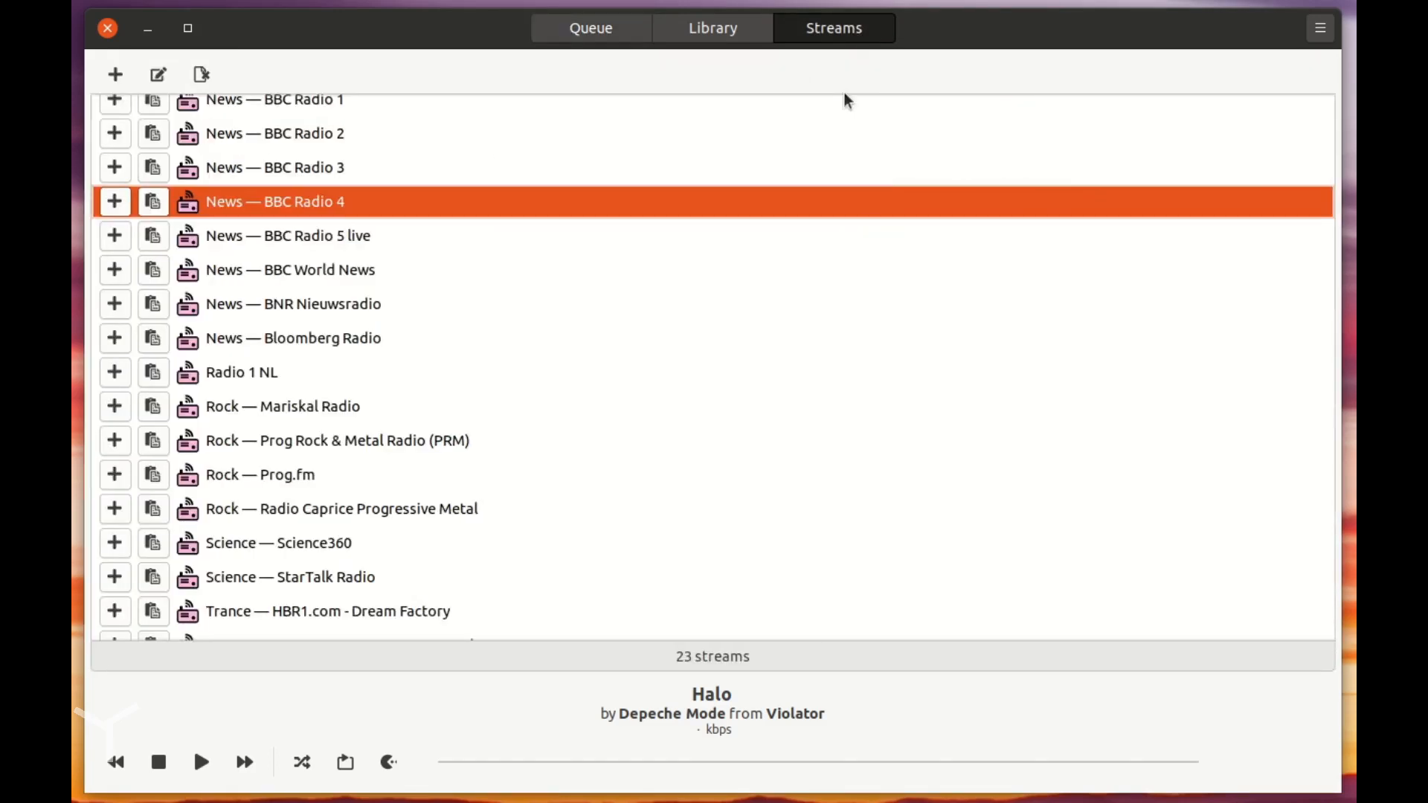
mouse_move(407, 278)
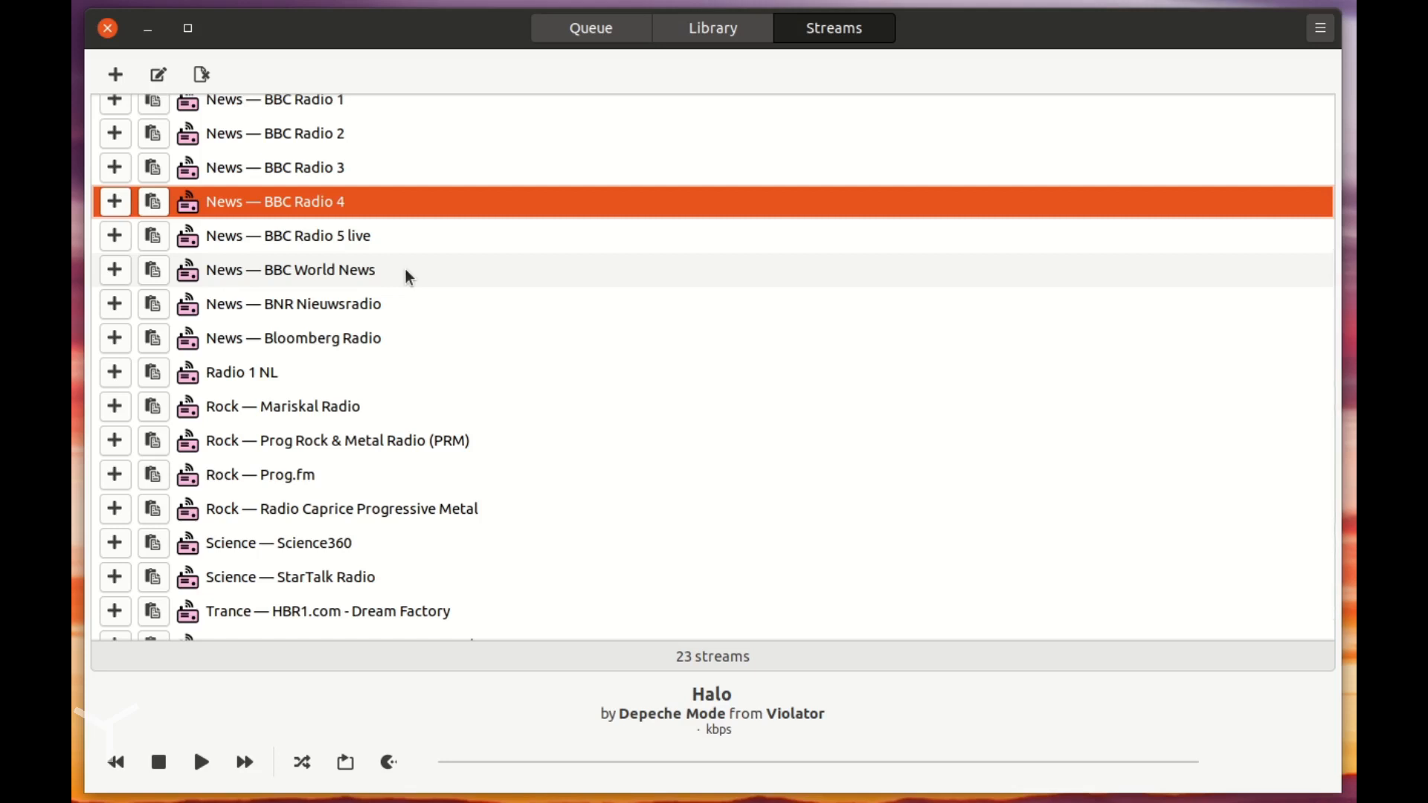
click(305, 235)
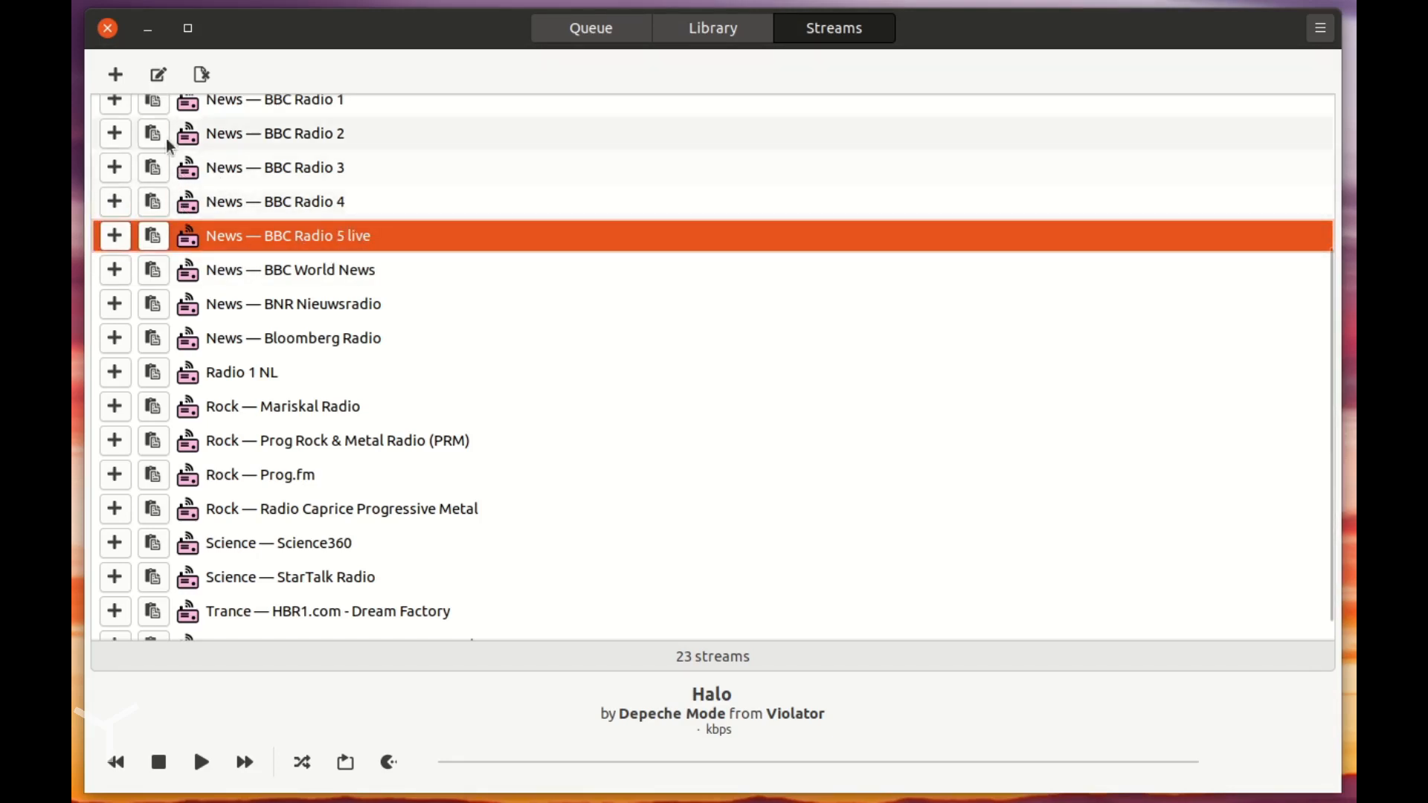
click(158, 74)
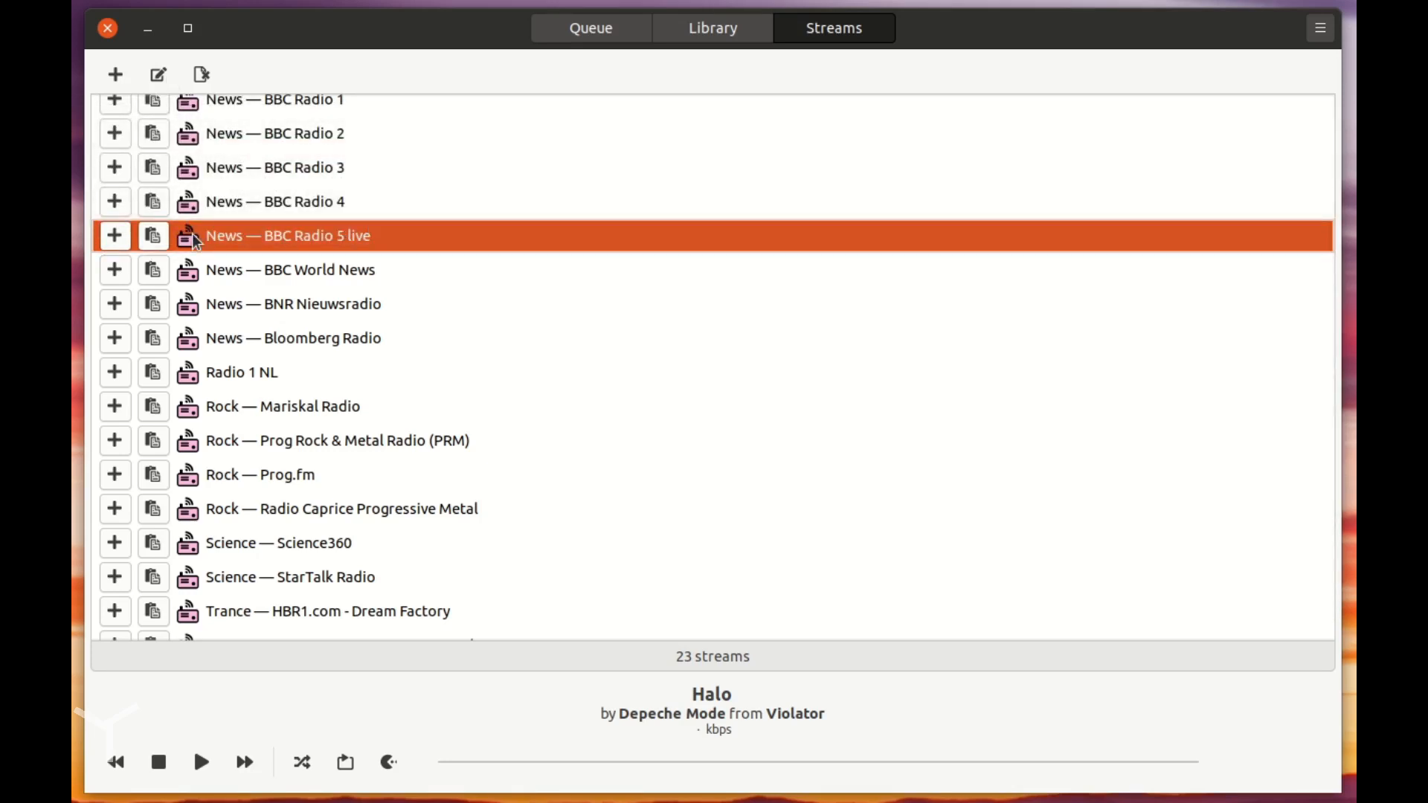
mouse_move(115, 236)
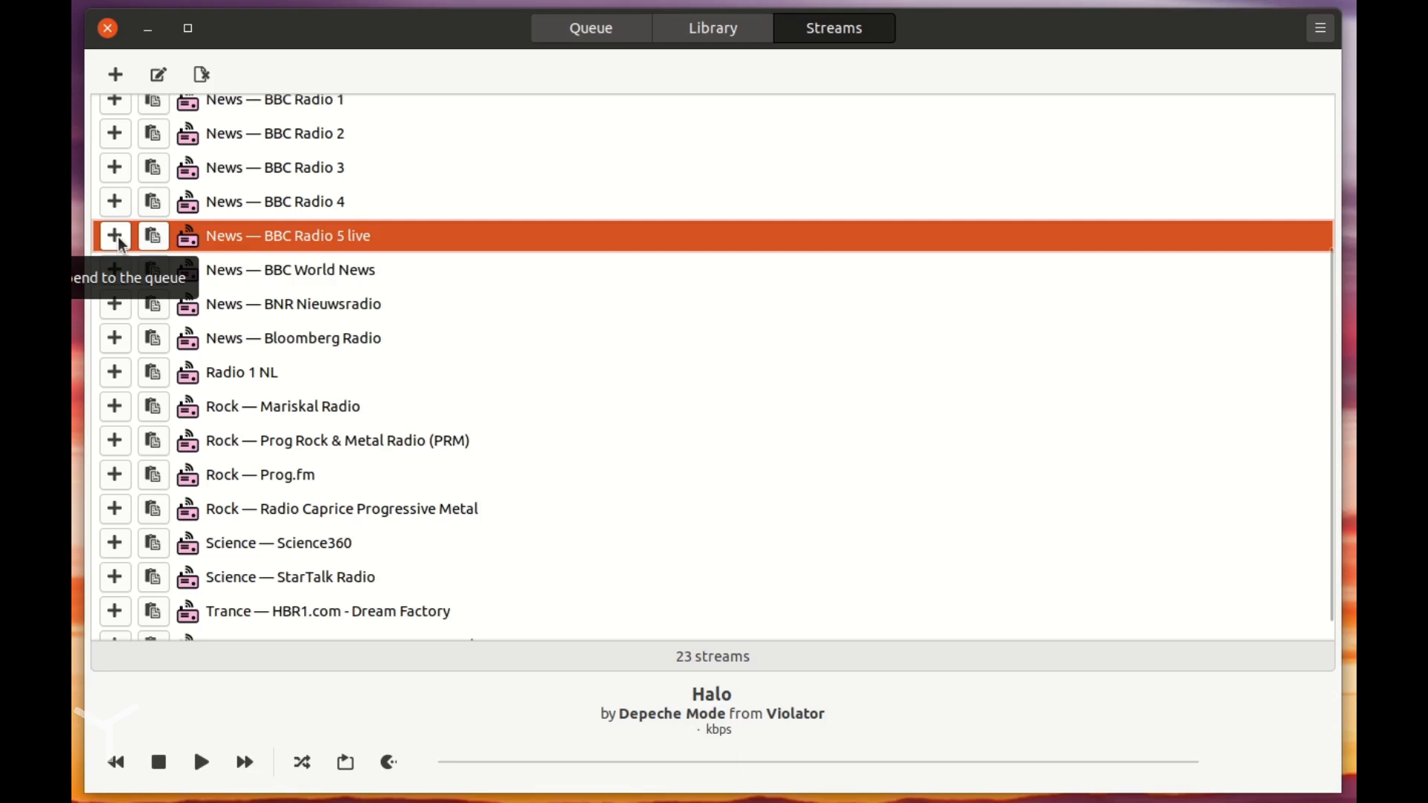
mouse_move(163, 244)
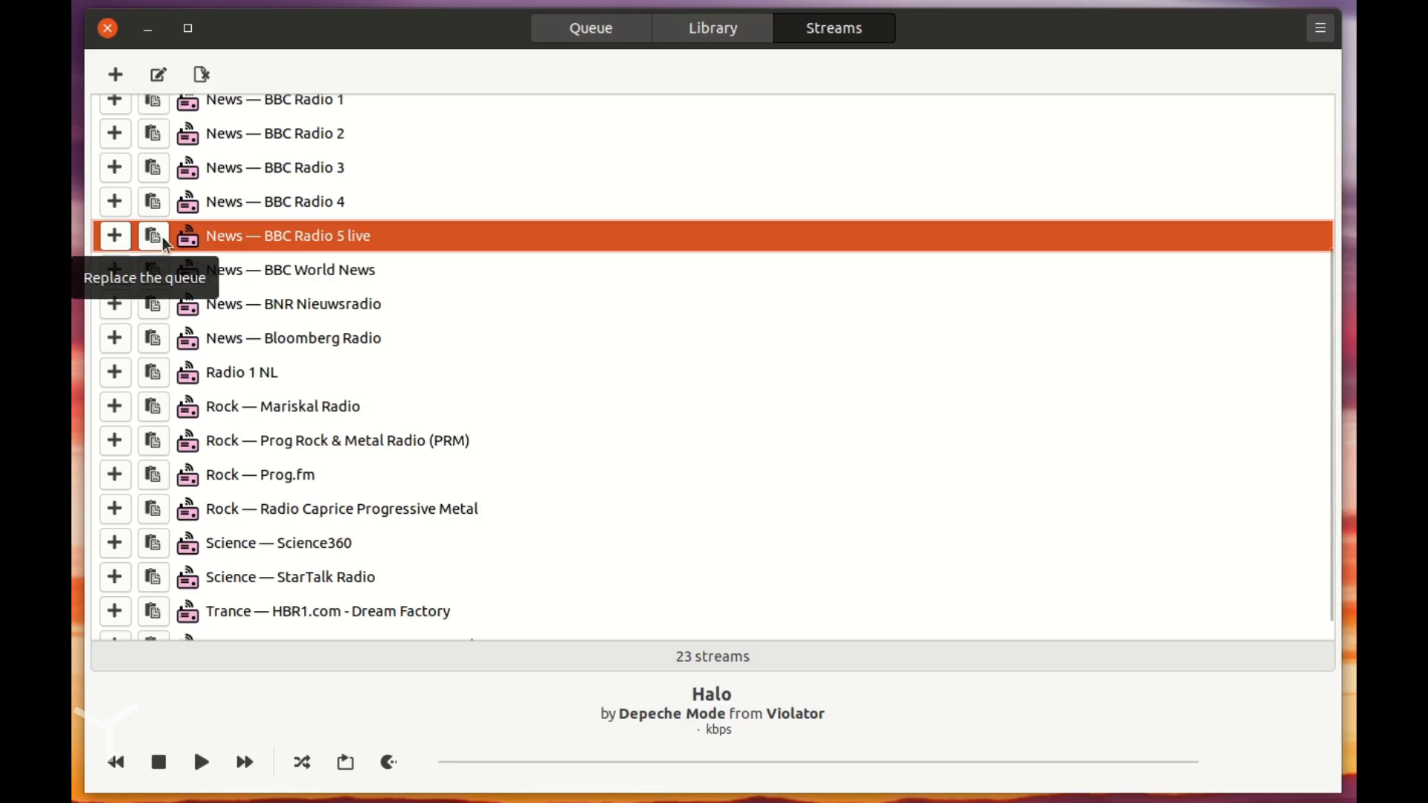
Step: In the Violator queue, open the context menu for Waiting for the Night
click(591, 28)
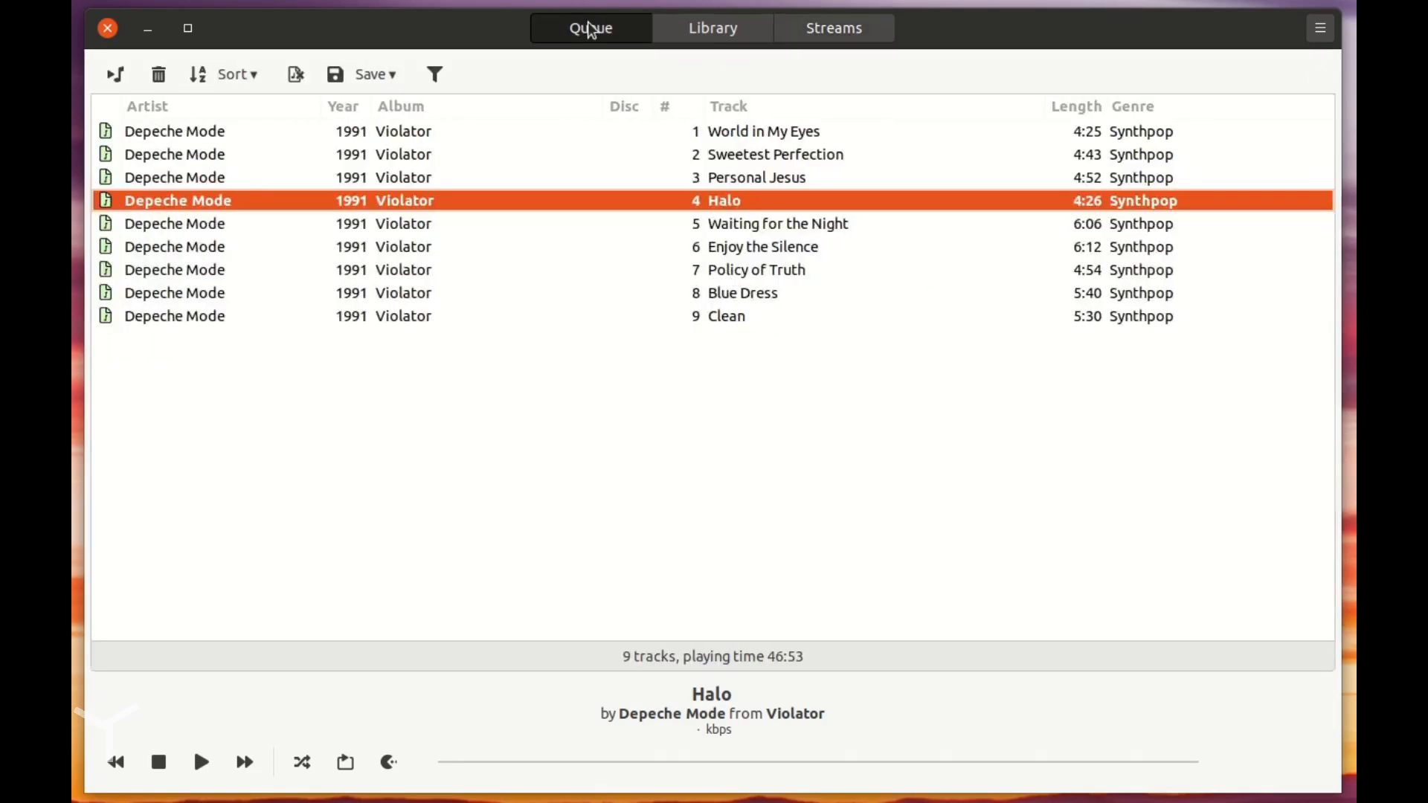
right_click(774, 223)
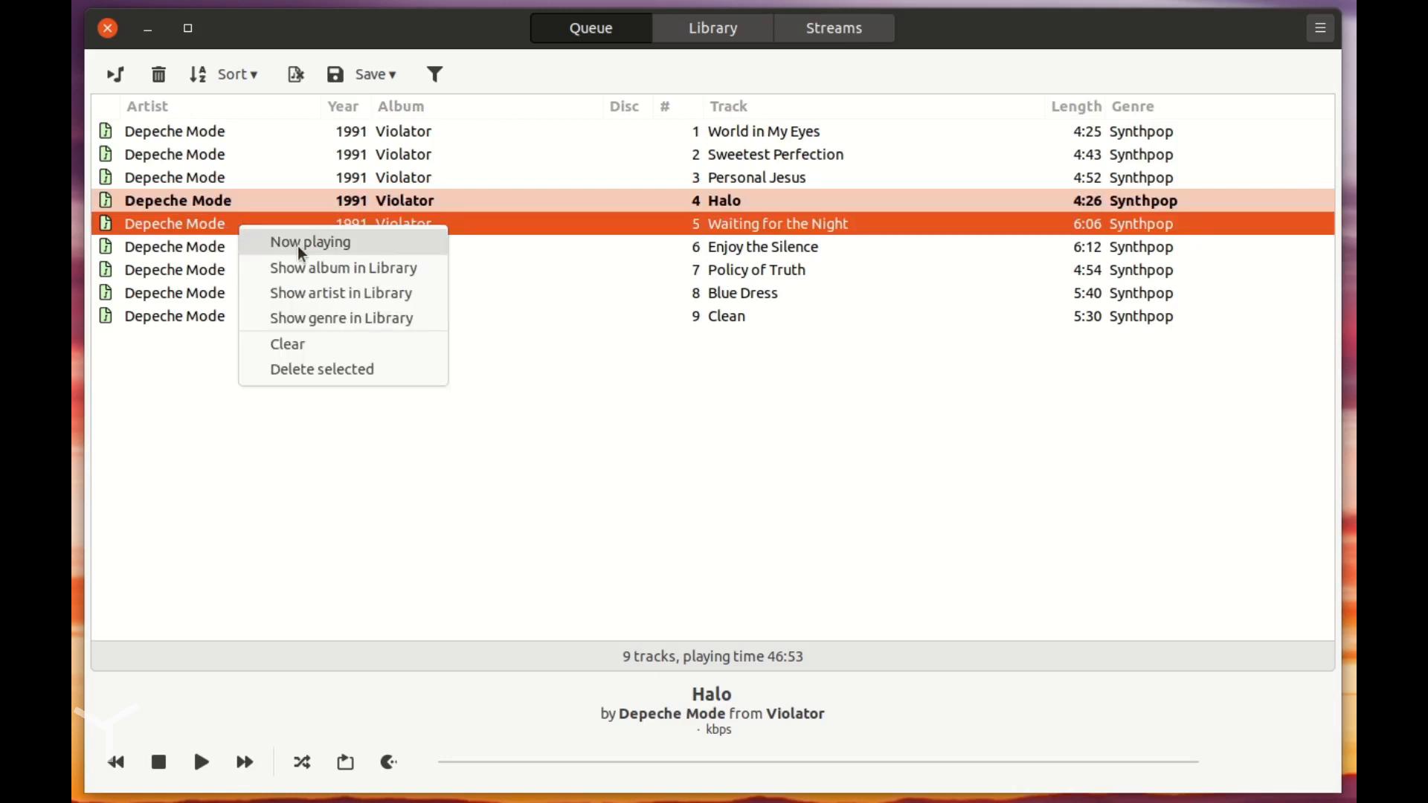
mouse_move(300, 322)
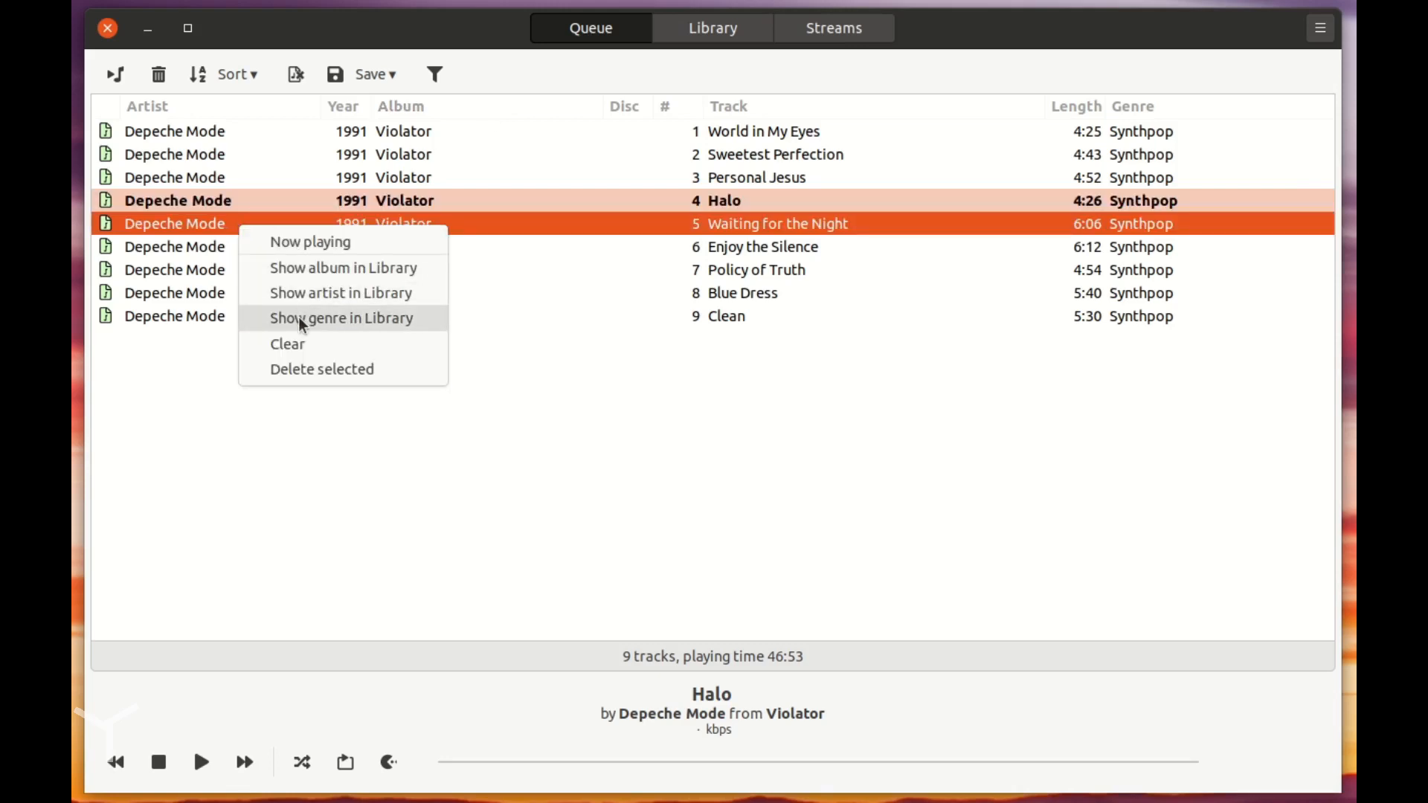
mouse_move(307, 276)
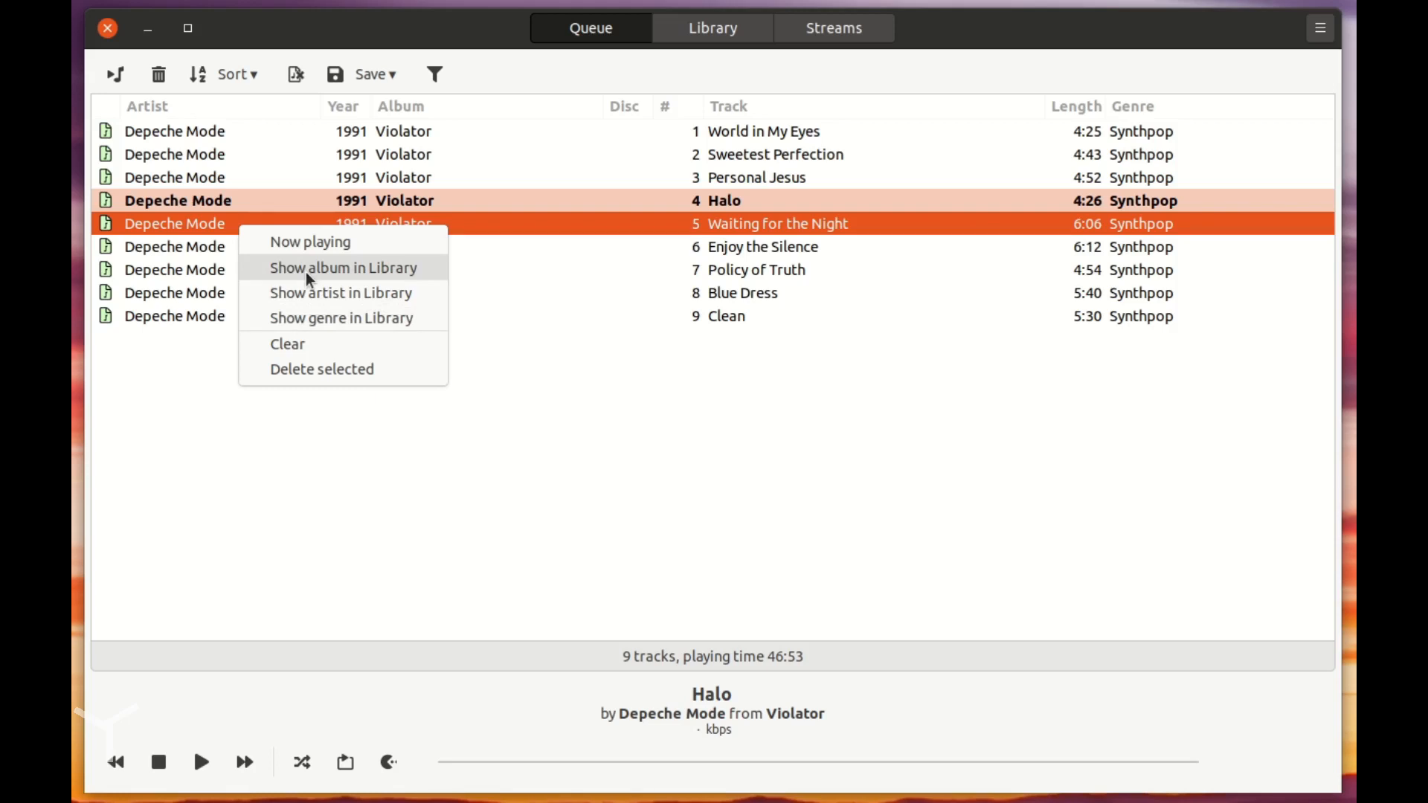
mouse_move(353, 309)
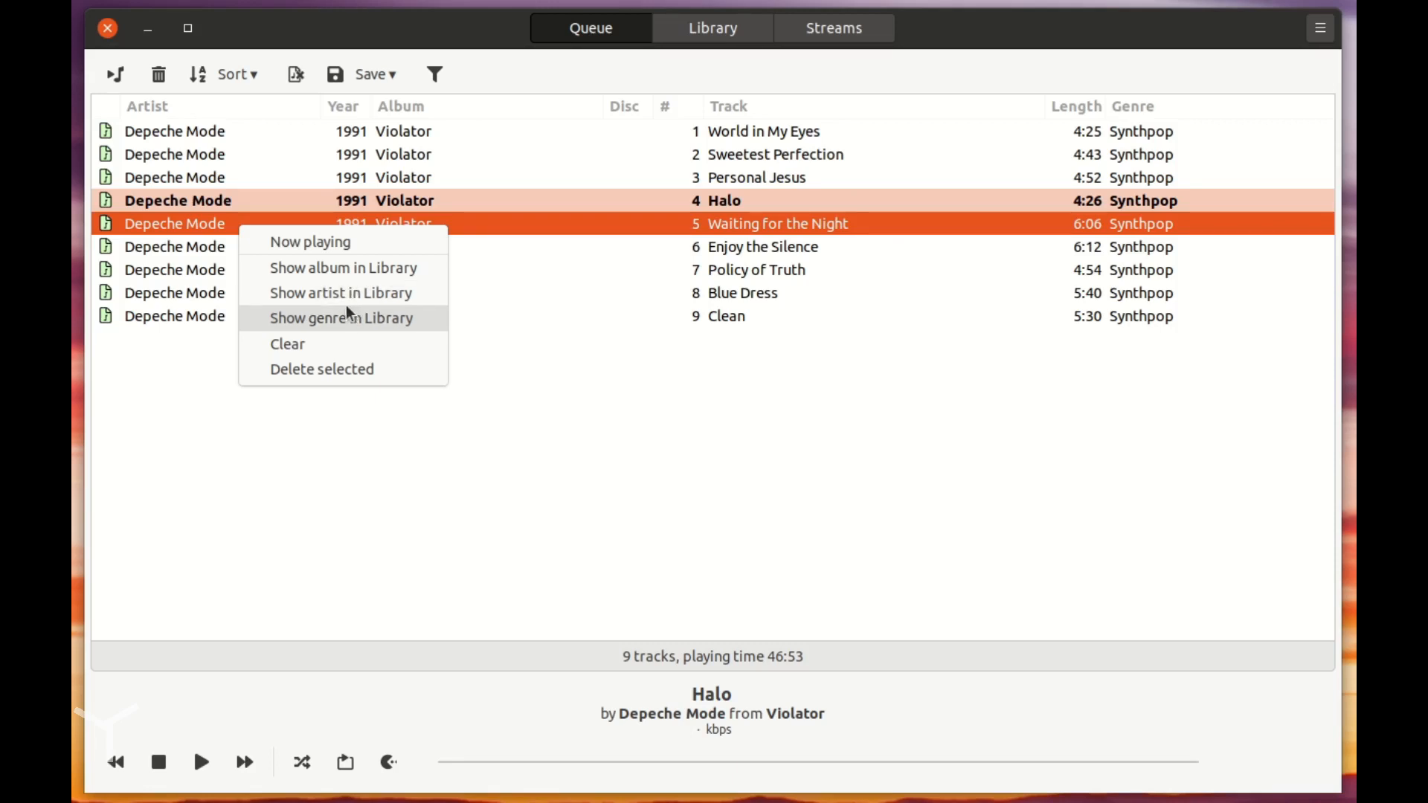
mouse_move(349, 298)
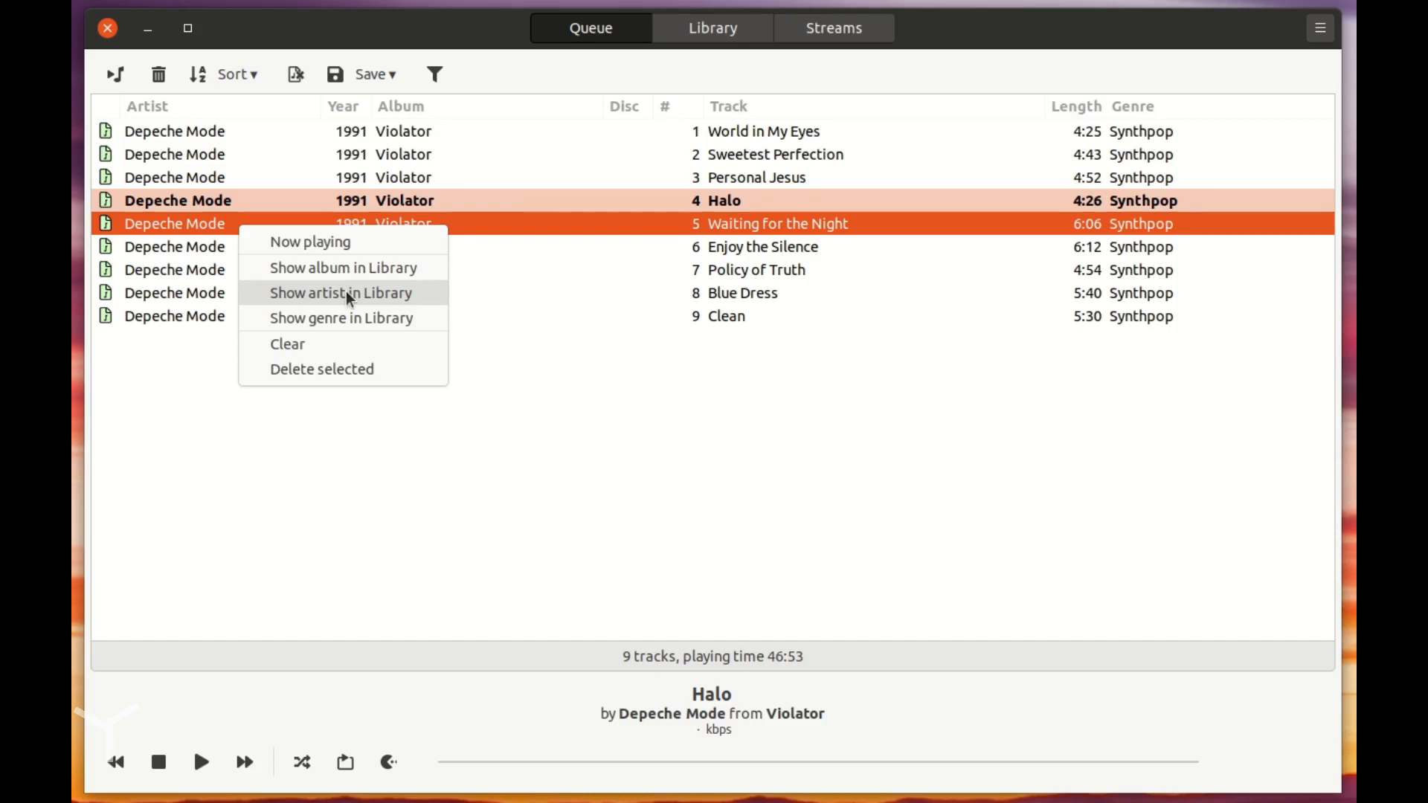
Step: View Depeche Mode's albums via Show artist in Library, then return to the queue
click(340, 294)
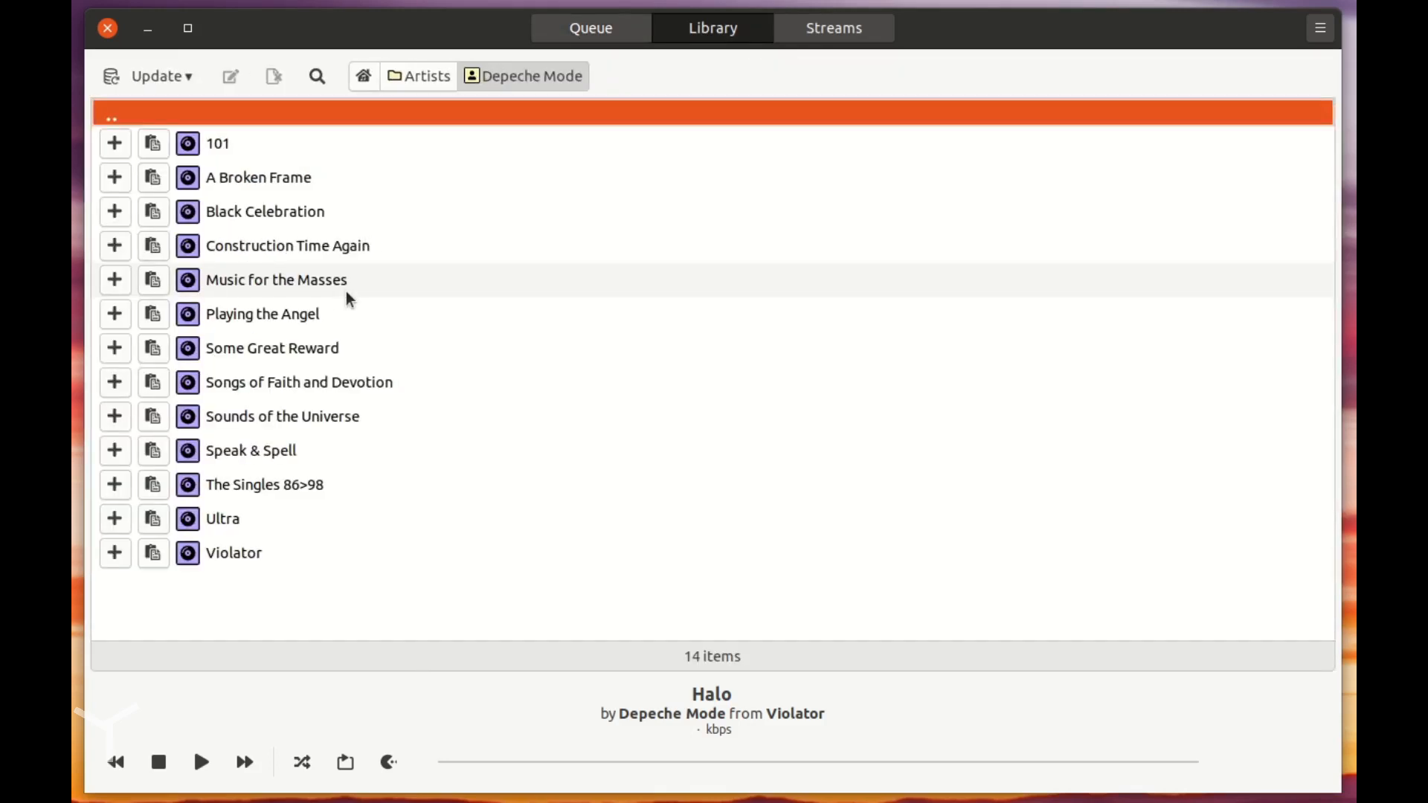
click(590, 28)
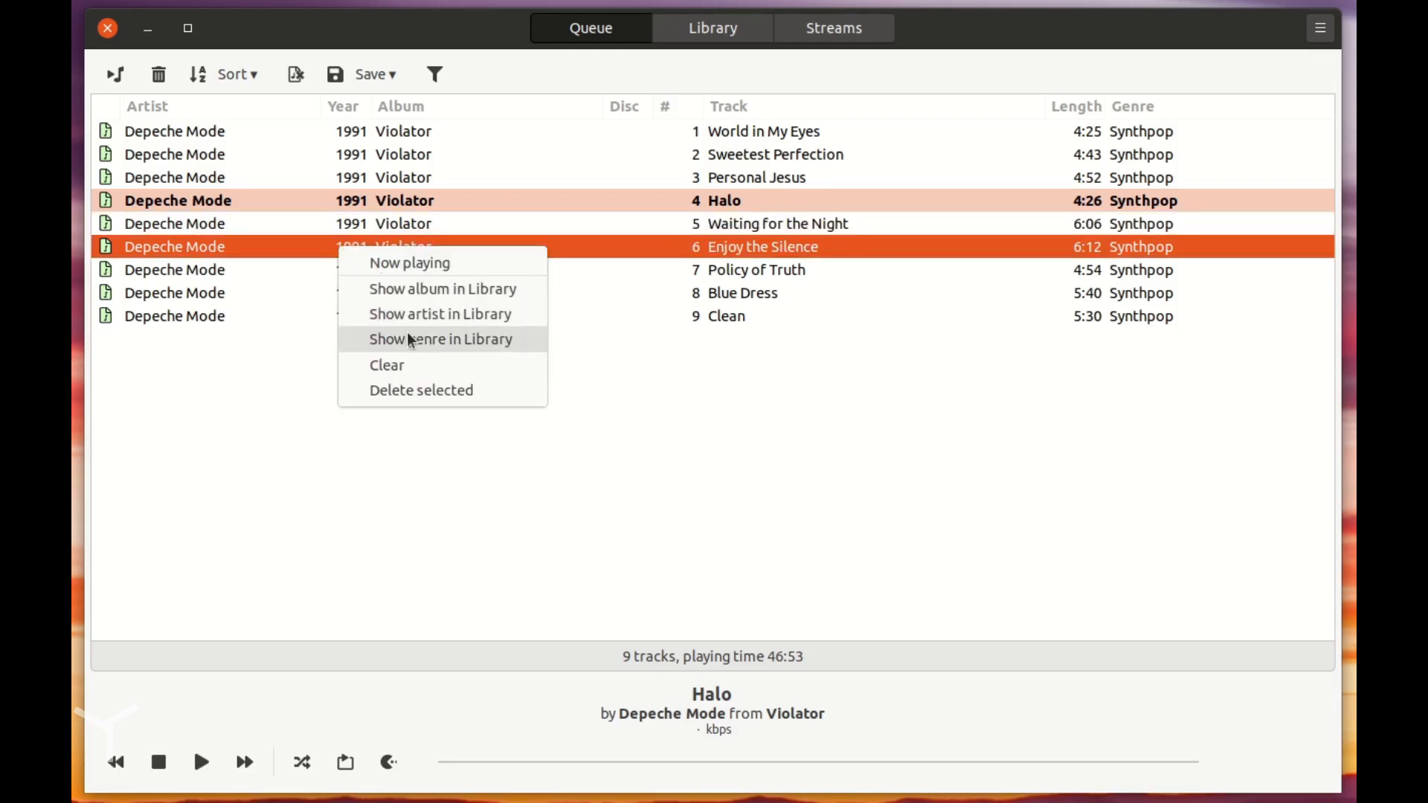
Step: From the queue context menu, show the Synthpop genre in the Library, listing Camouflage and Depeche Mode
click(440, 339)
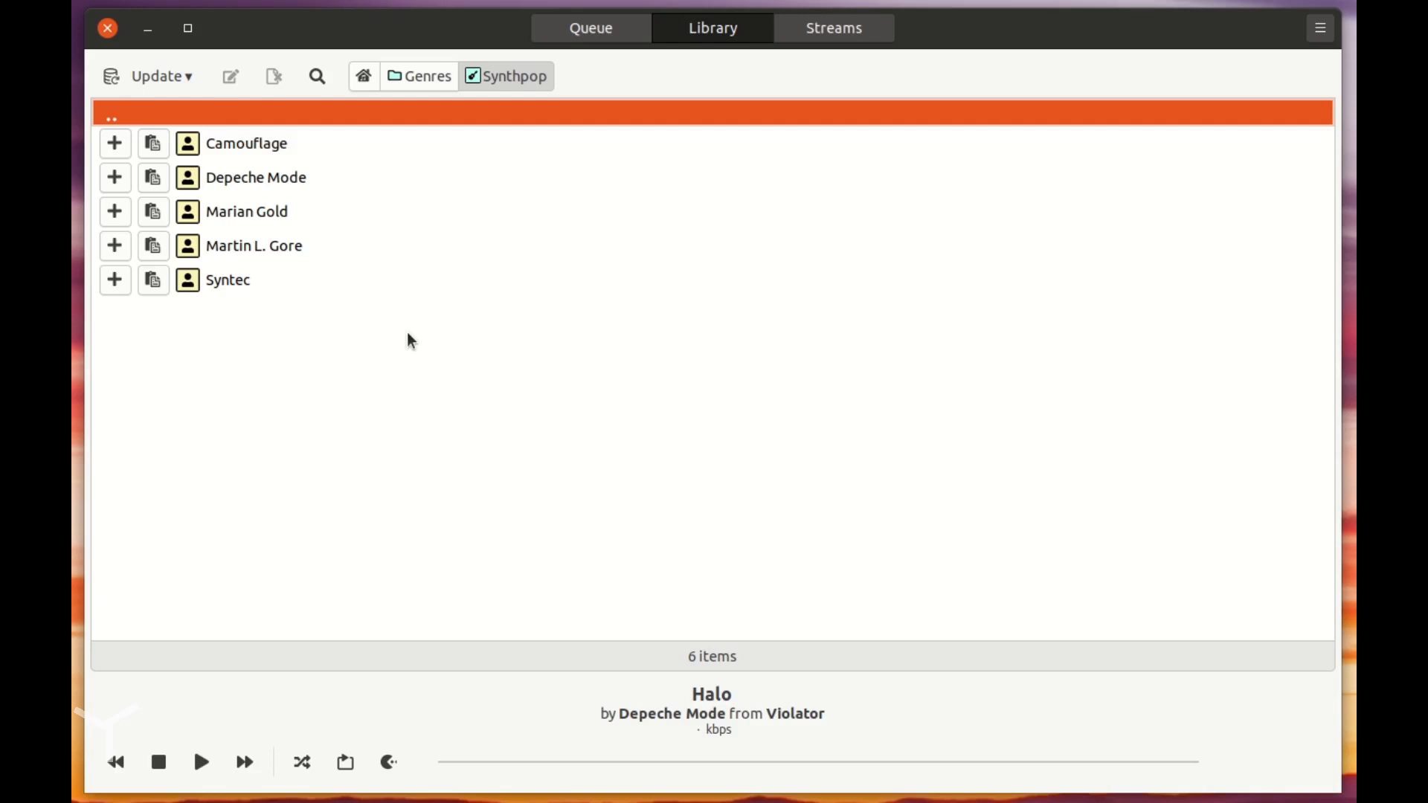
mouse_move(280, 142)
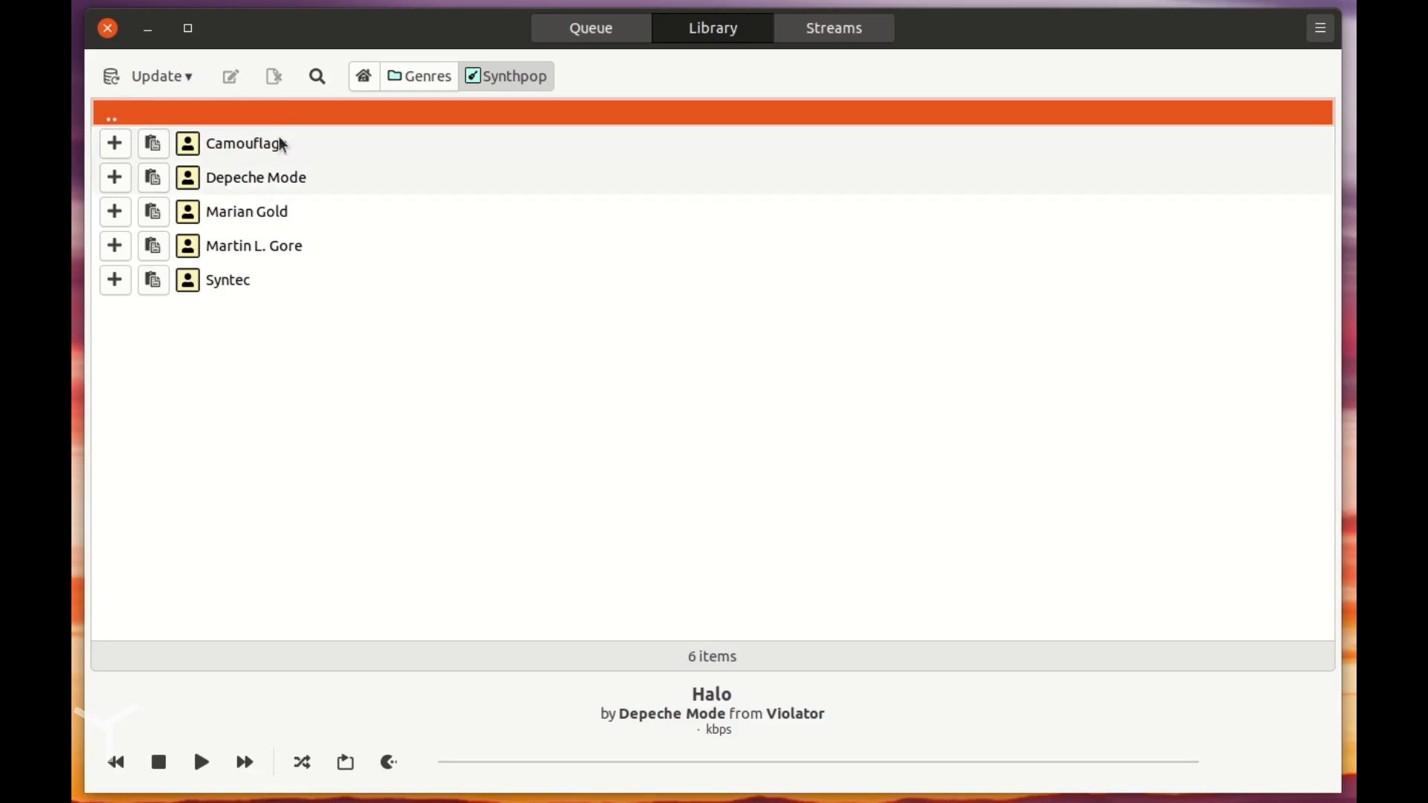
mouse_move(650, 69)
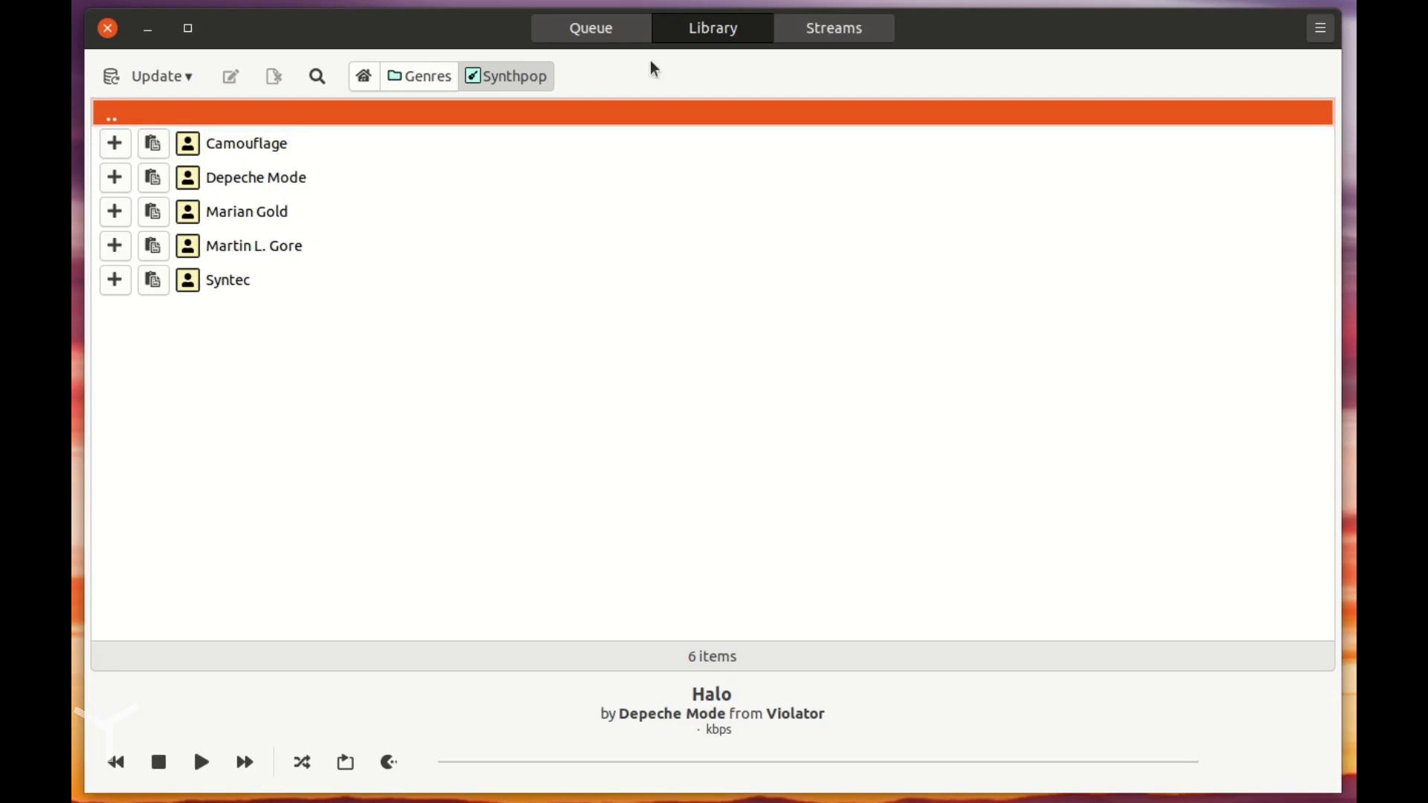